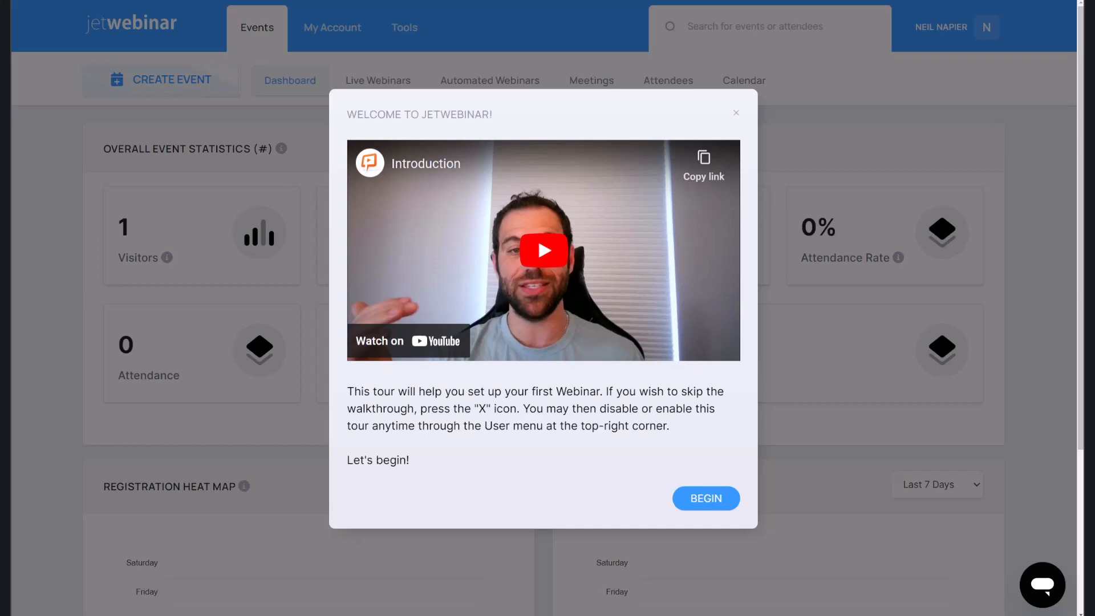
mouse_move(922, 128)
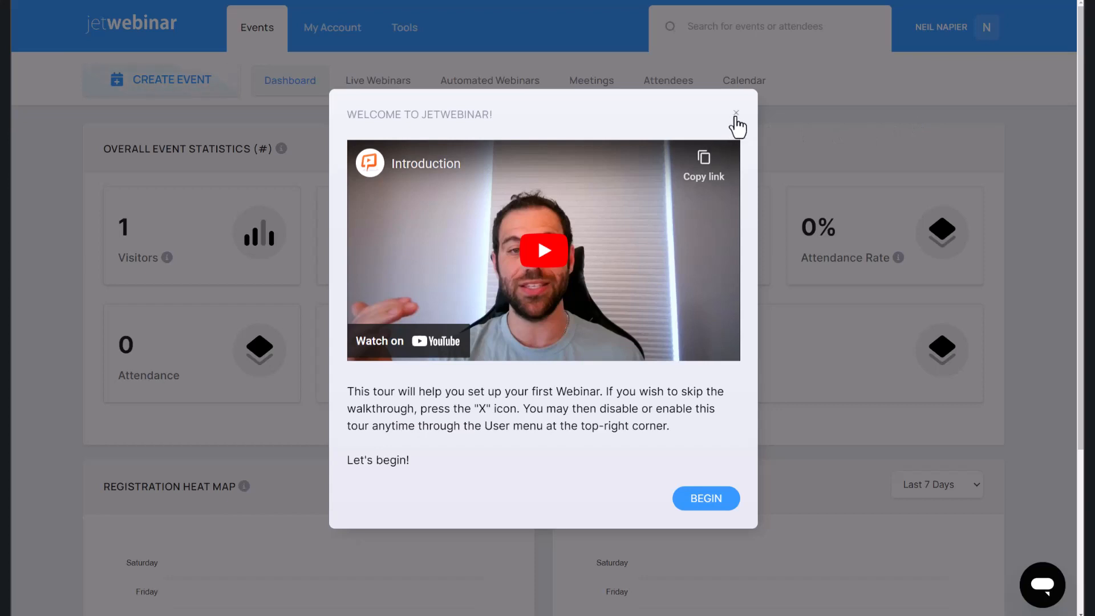
Close the welcome tour and review the dashboard's registration and attendance heat maps
click(735, 113)
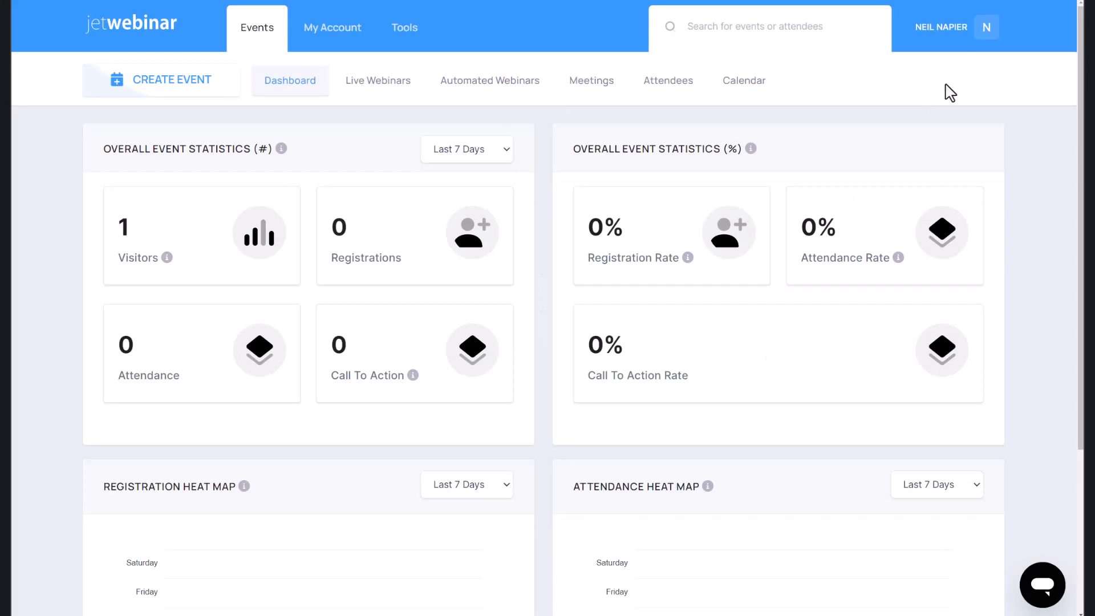
mouse_move(917, 104)
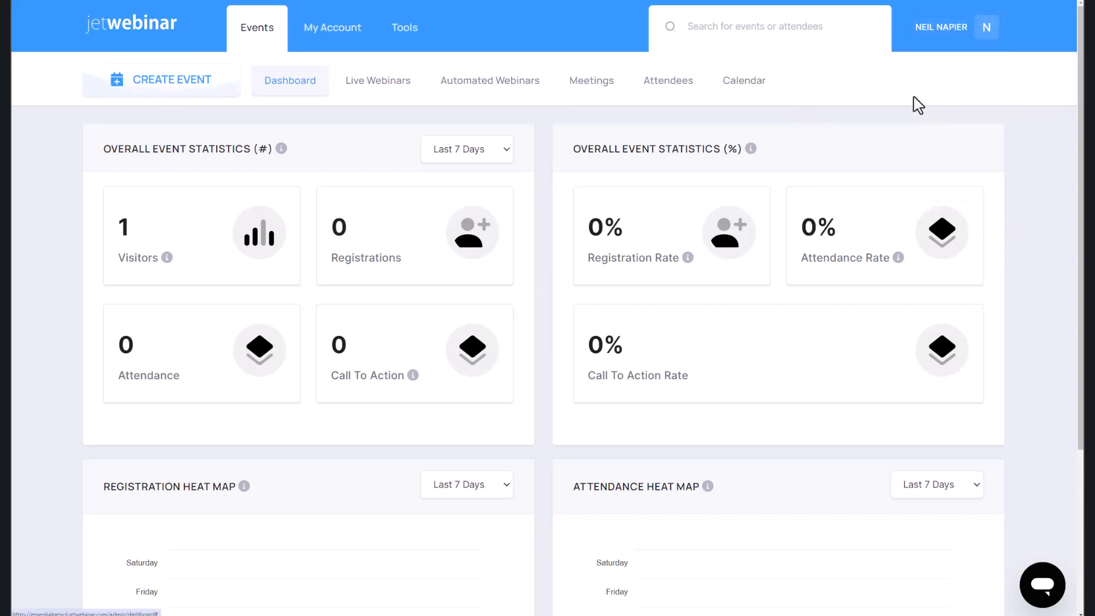
mouse_move(818, 140)
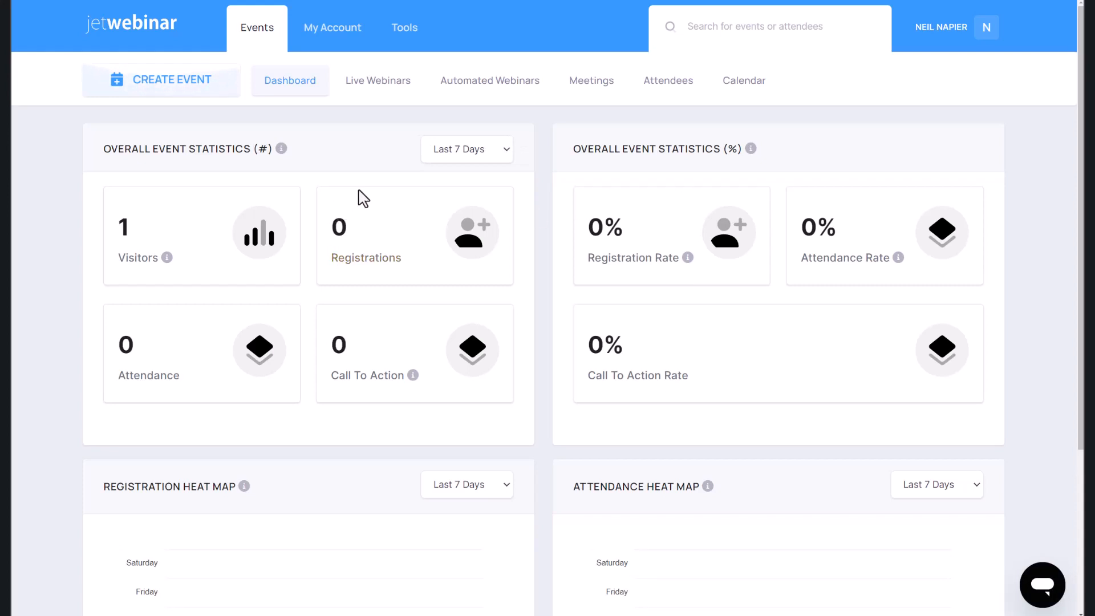
scroll(down, 3)
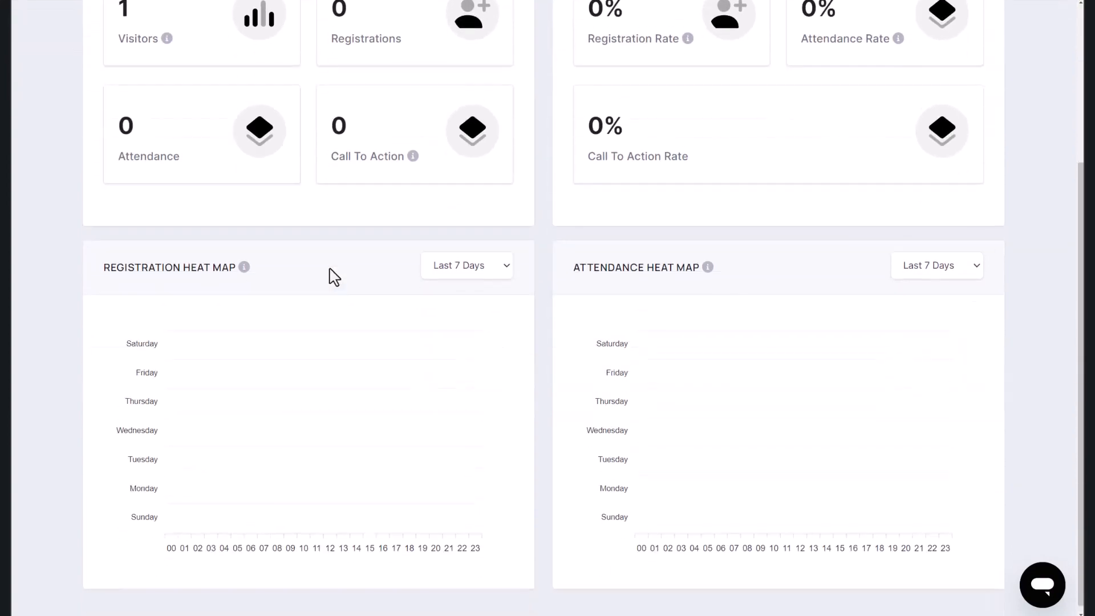
scroll(up, 3)
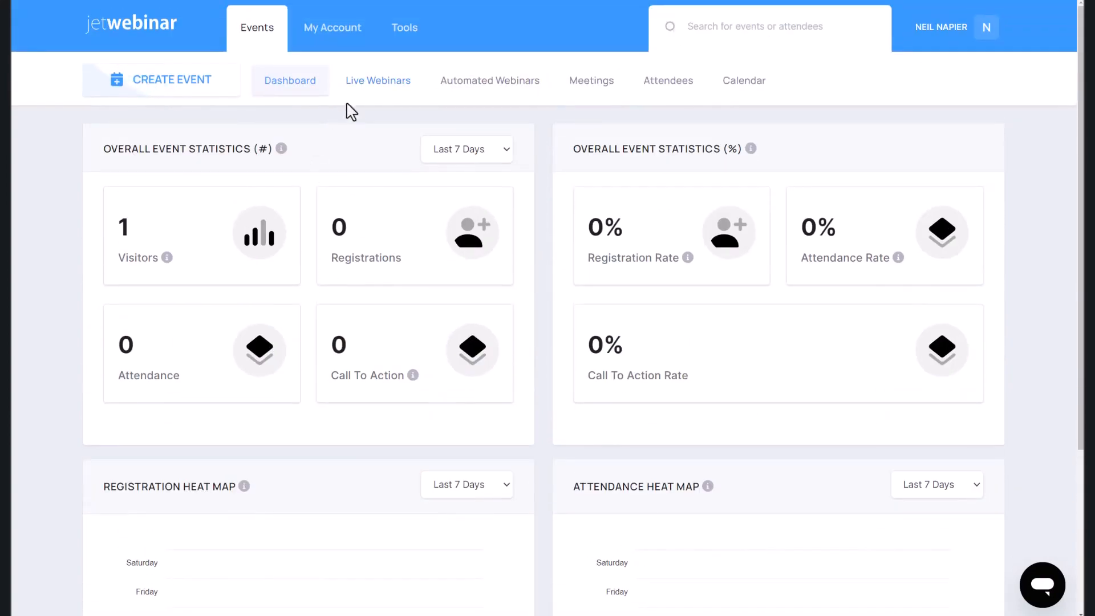
mouse_move(377, 80)
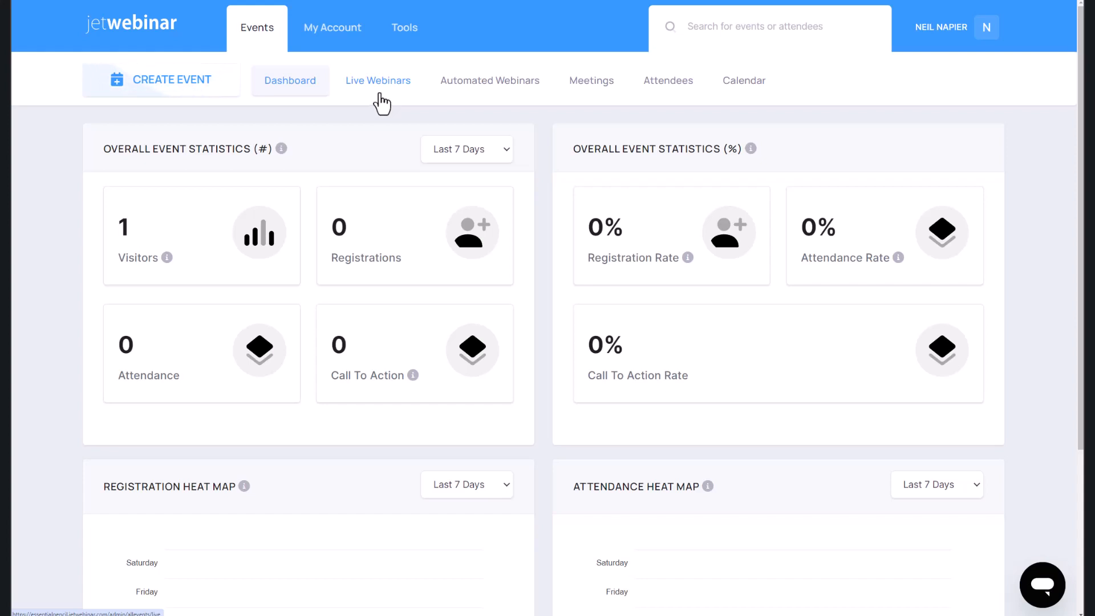
Go to Live Webinars to create a new live webinar
click(172, 79)
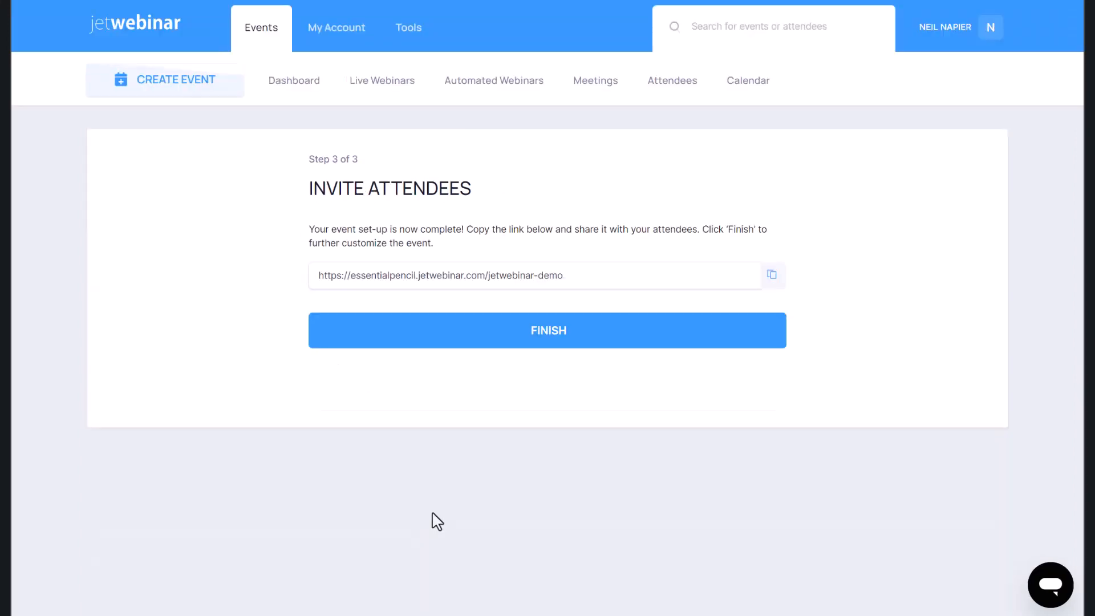
mouse_move(696, 273)
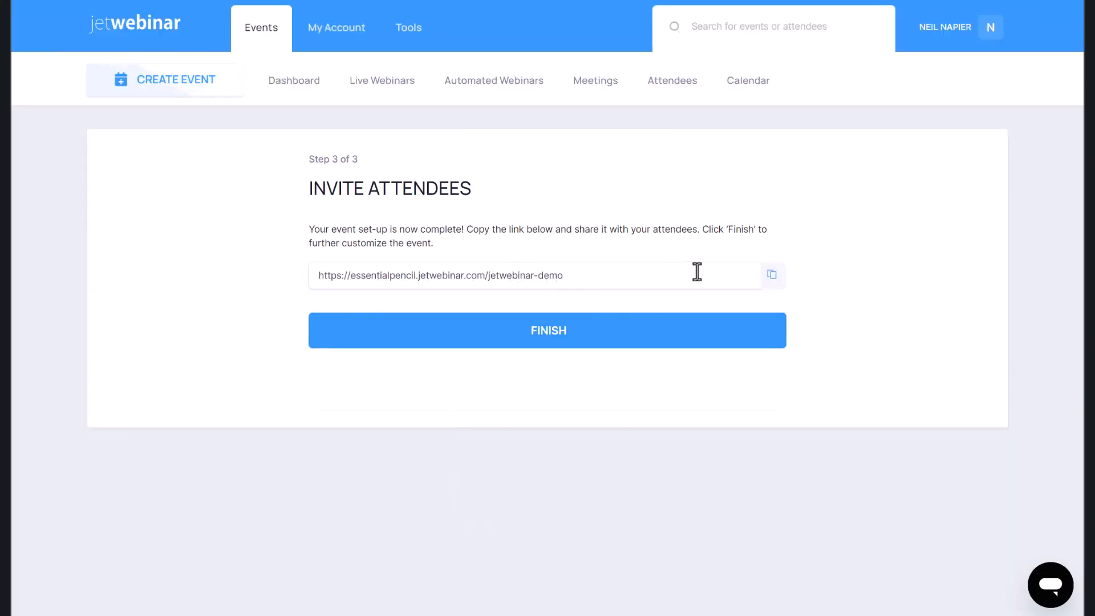
Preview the JetWebinar Demo registration page from its shareable link
click(772, 275)
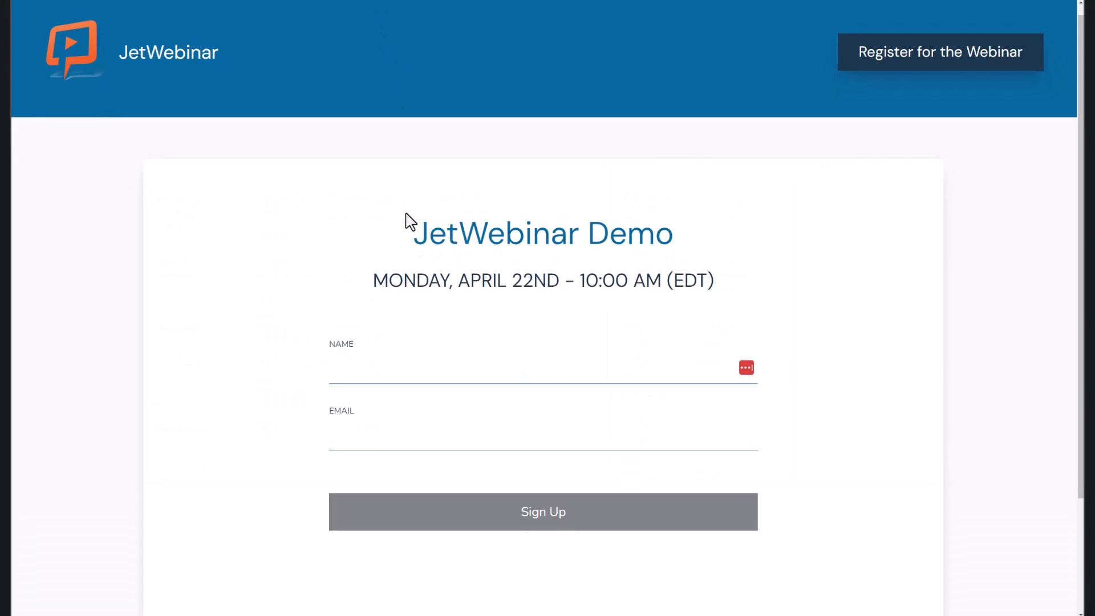
scroll(down, 3)
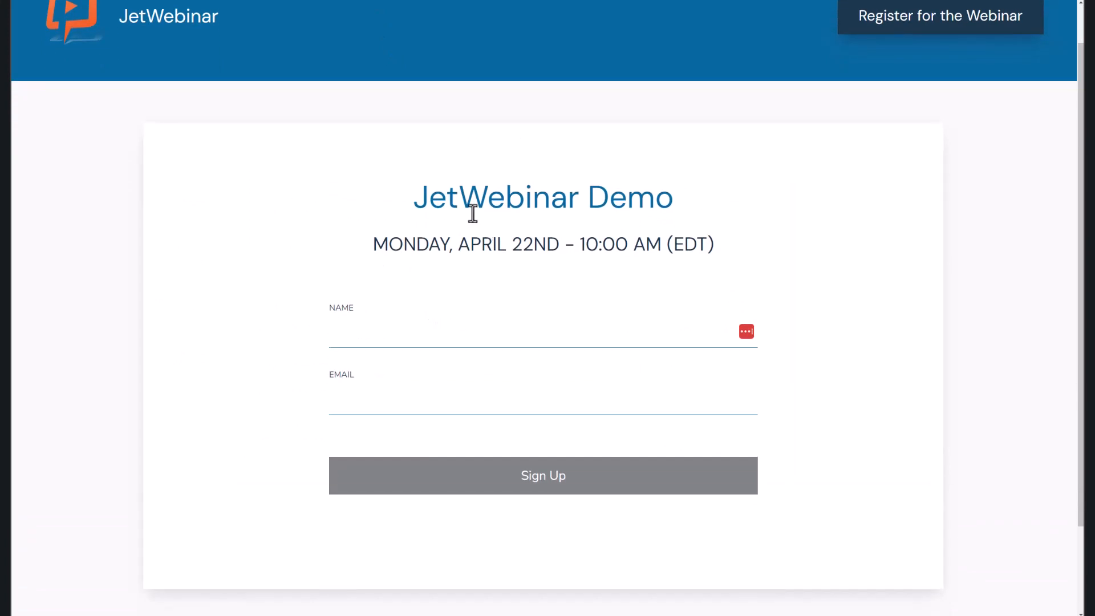
mouse_move(410, 343)
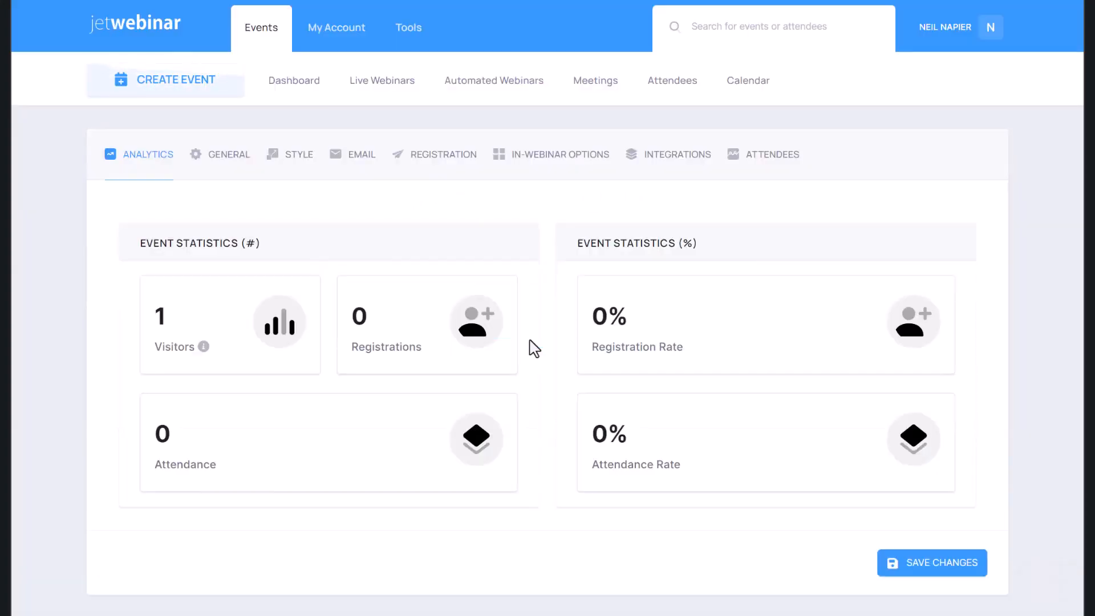
In General settings, try Paid Webinar as the event cost, then revert to Free Webinar
click(225, 154)
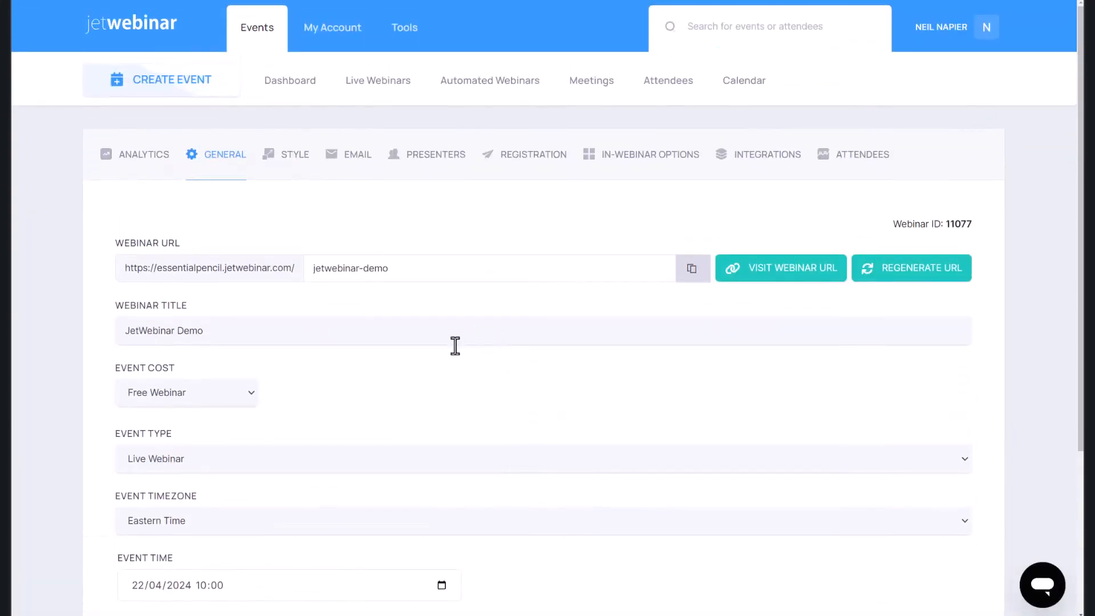
scroll(down, 3)
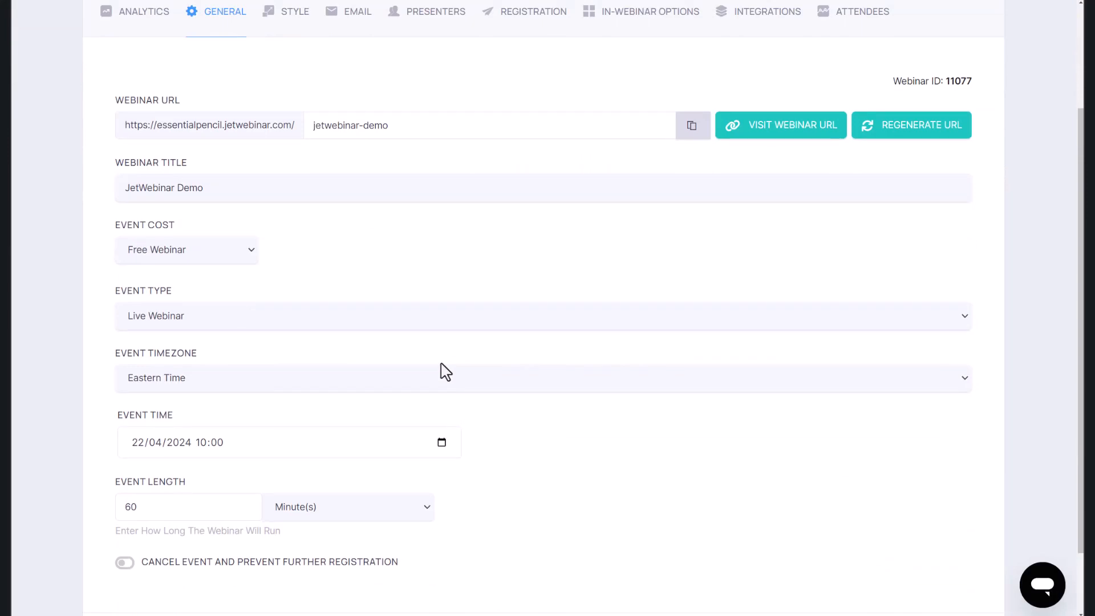
click(186, 250)
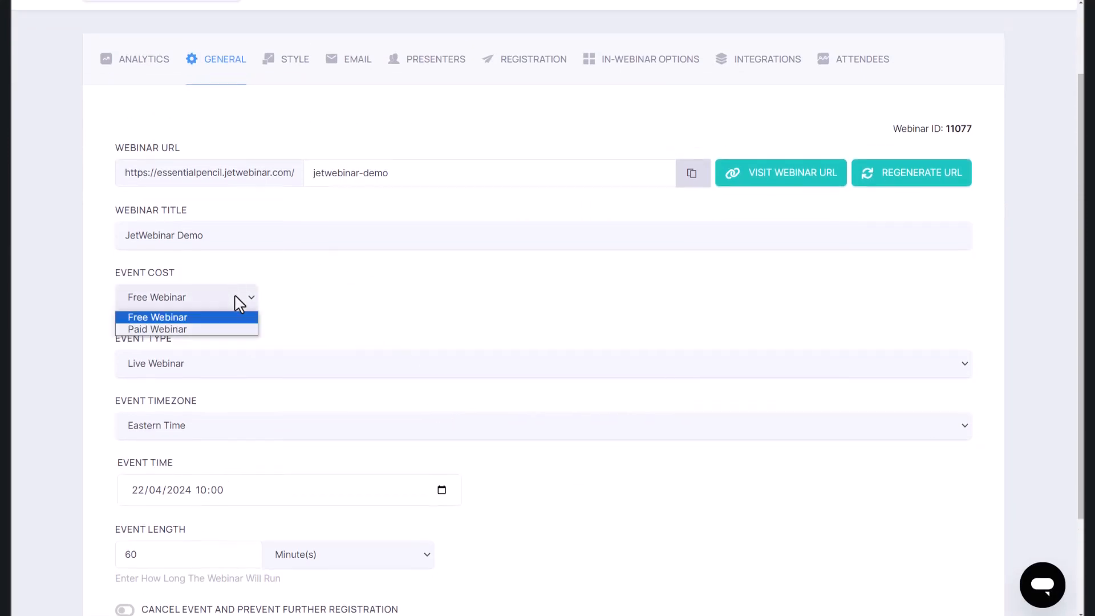
click(157, 329)
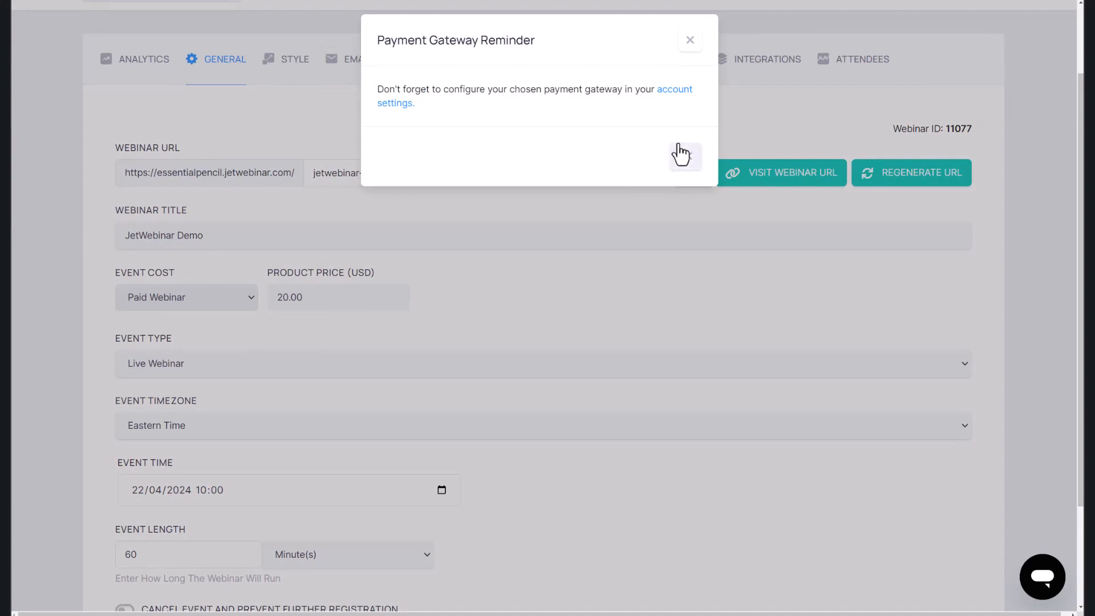
click(690, 40)
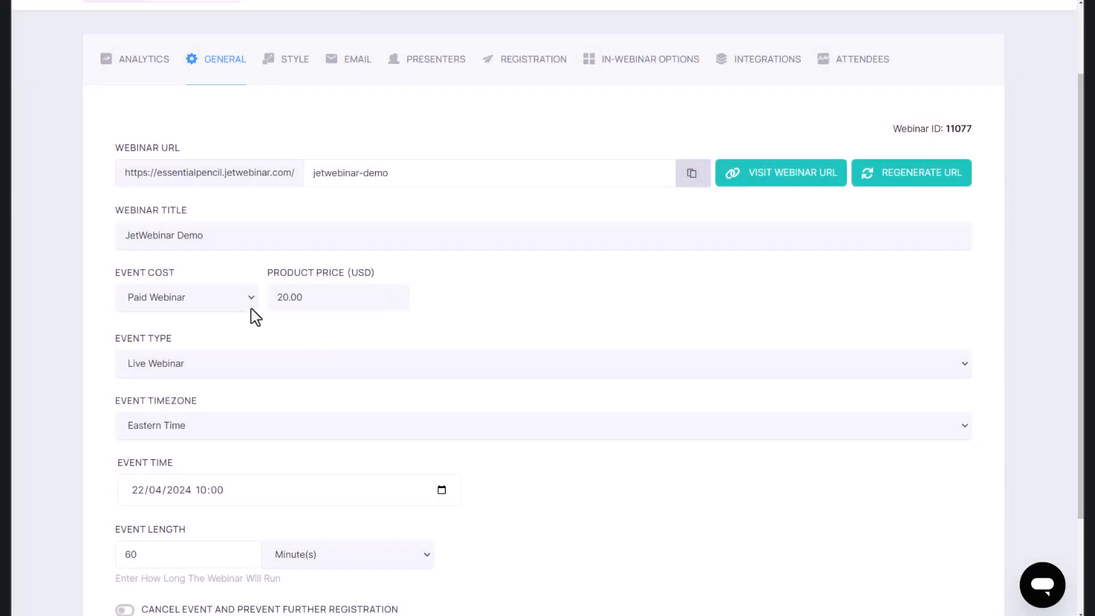
click(186, 297)
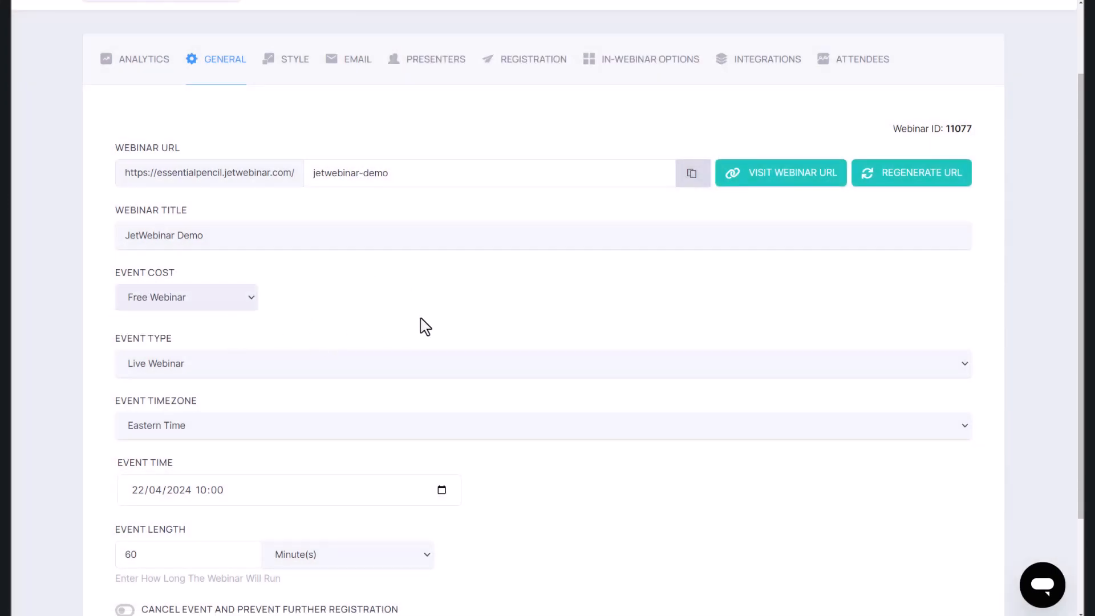
Set the event length to 120 minutes
scroll(down, 3)
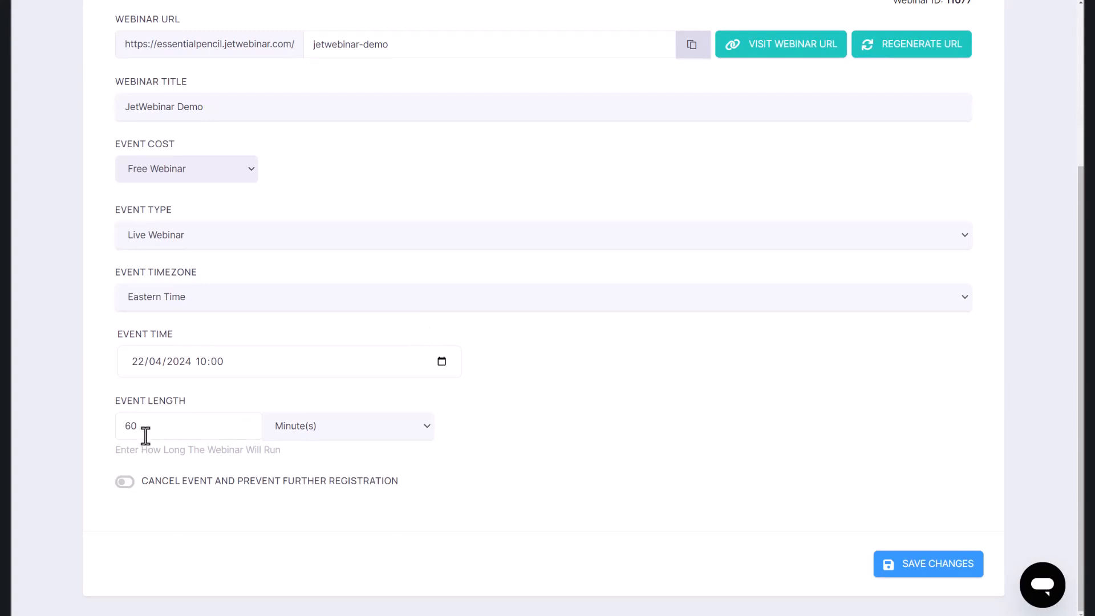
text(120)
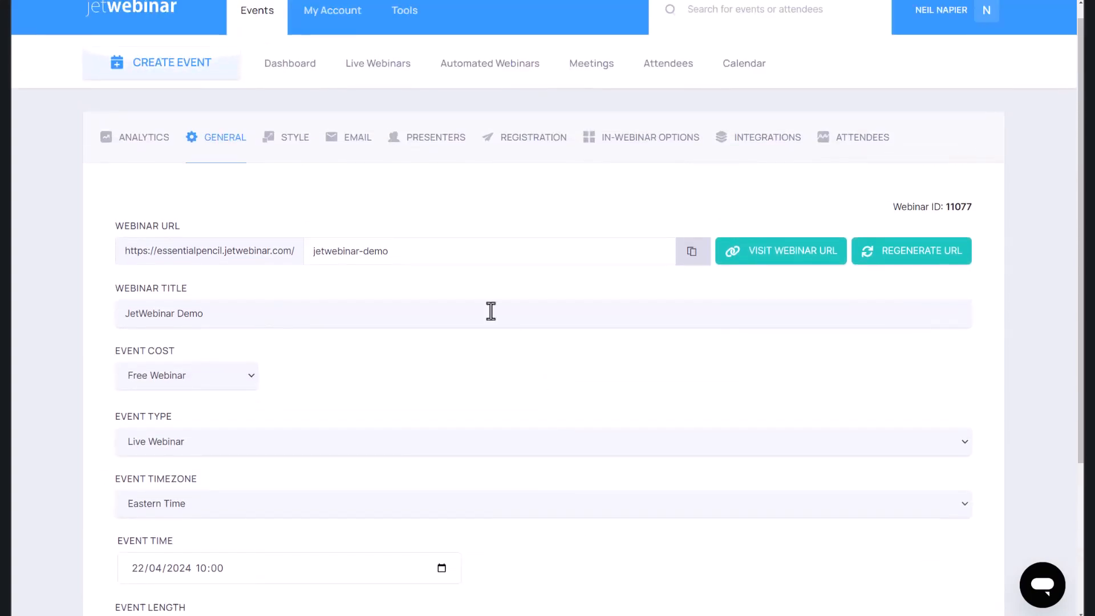
In the Registration Style Manager, set heading 'Want to see JetWebinar In Action?' and save
click(295, 137)
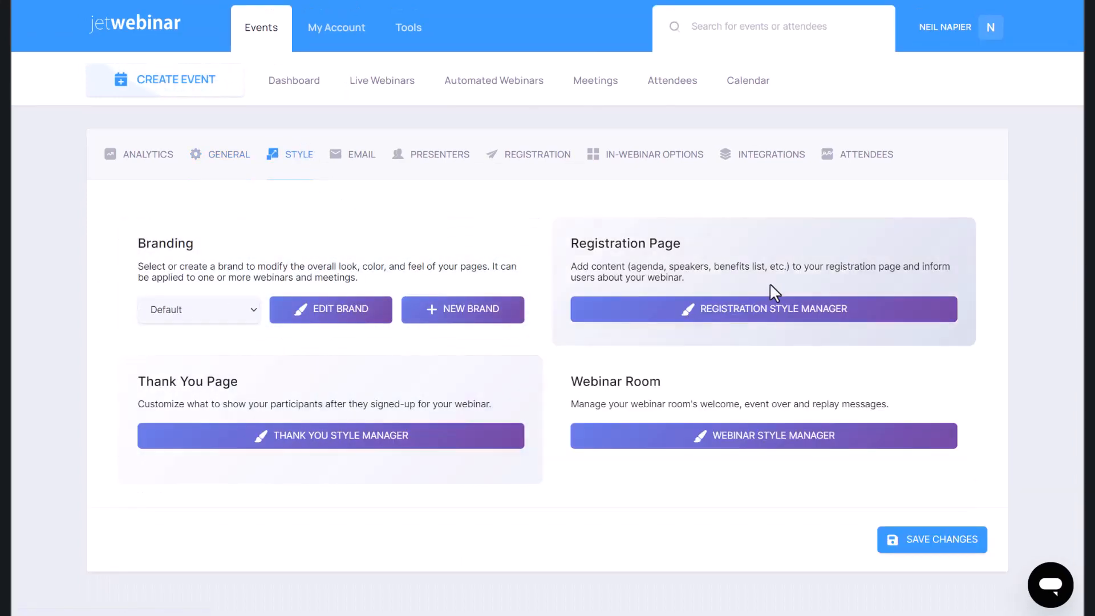
click(764, 309)
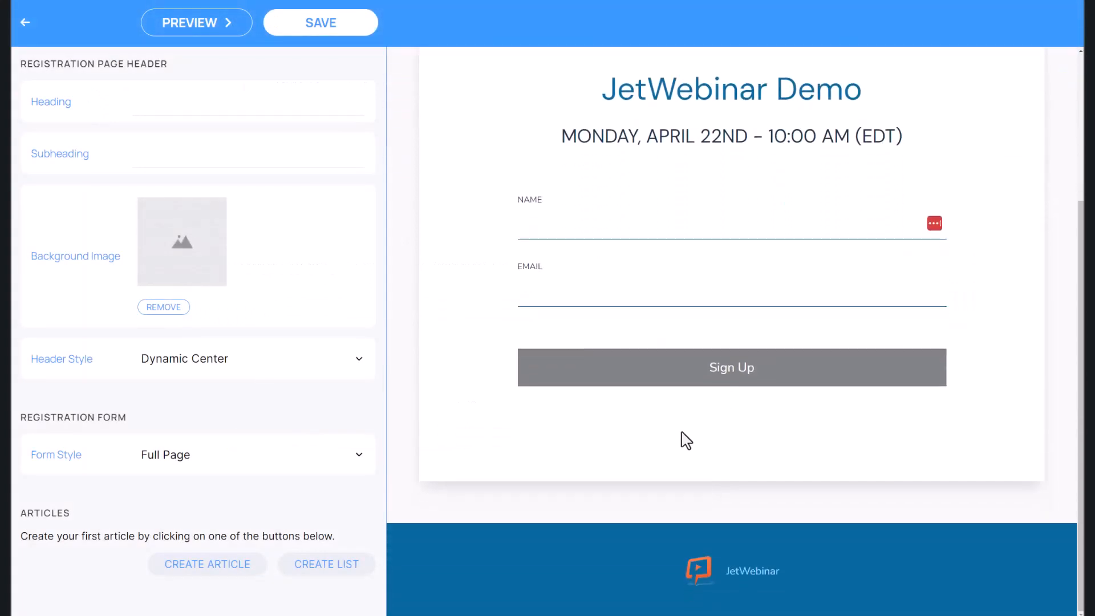
scroll(down, 3)
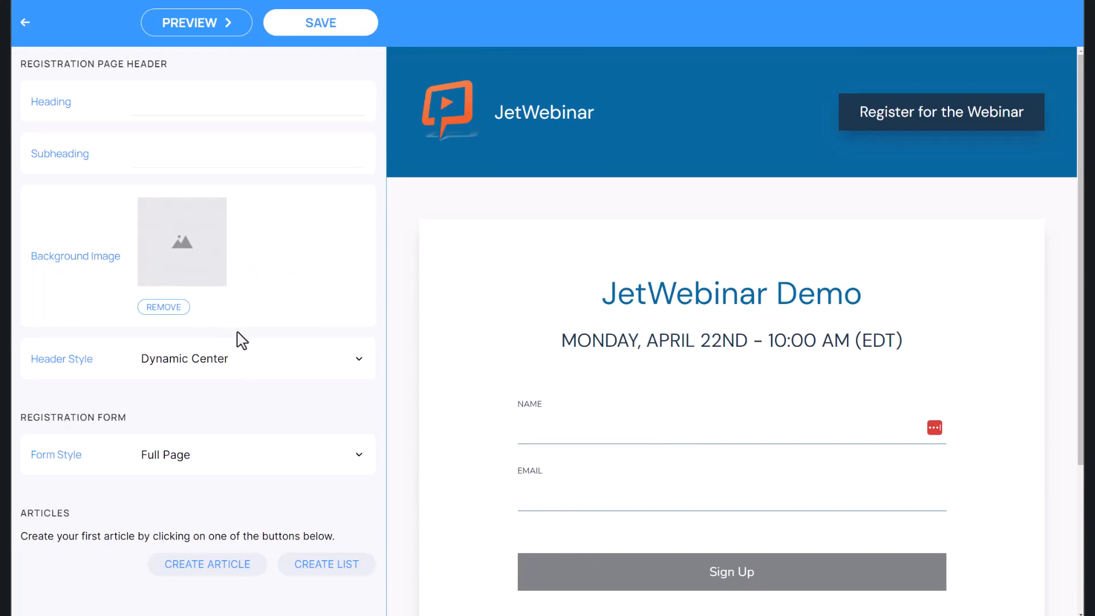
text(Want to see JetWebinar In Action?)
text(Don't Miss This)
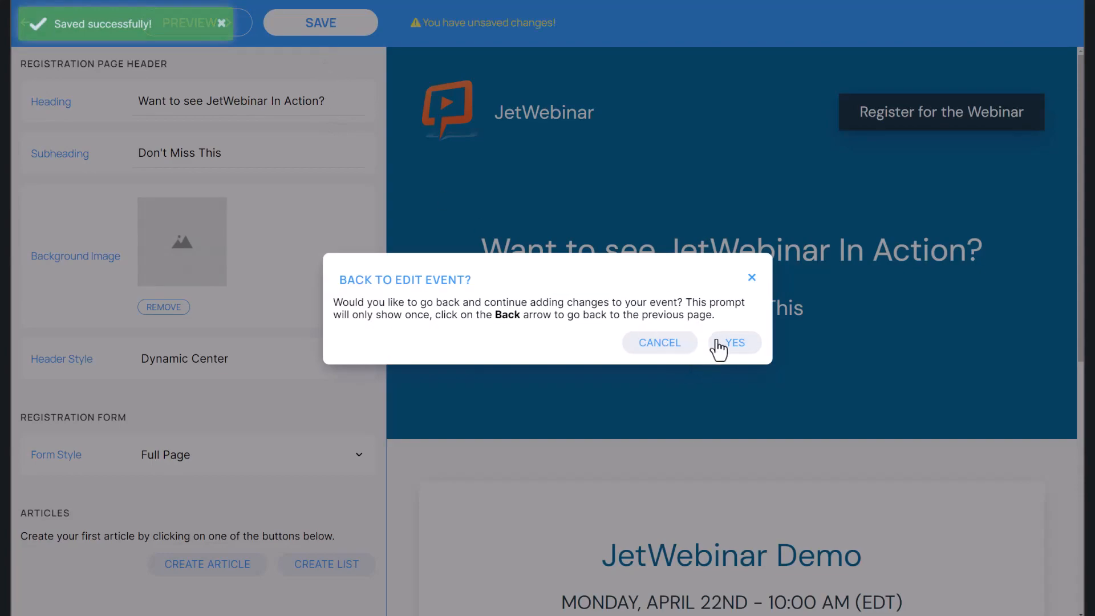
click(733, 344)
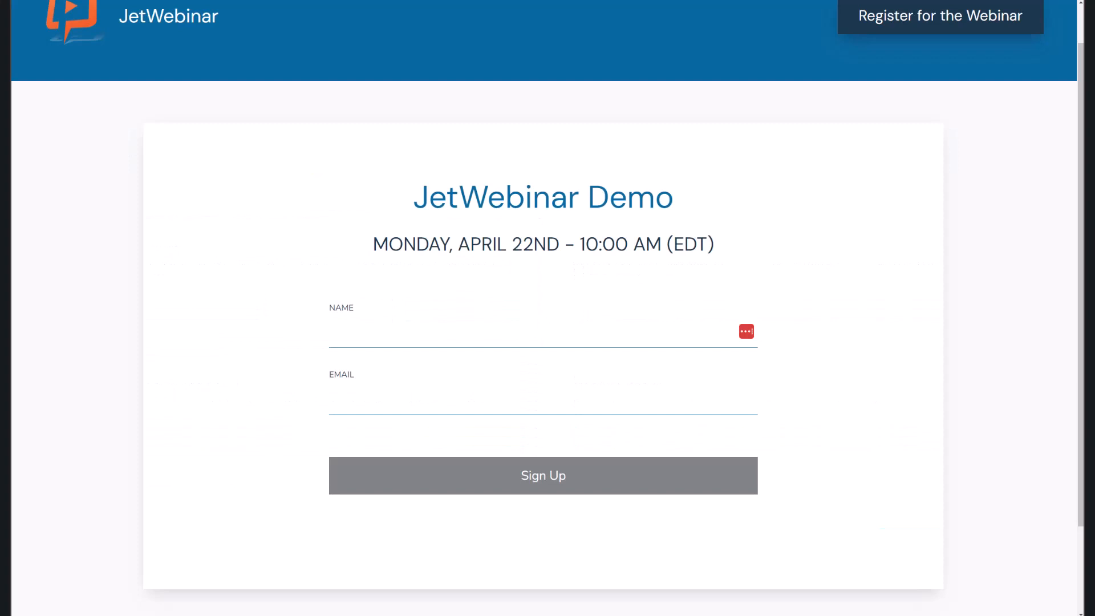
scroll(up, 3)
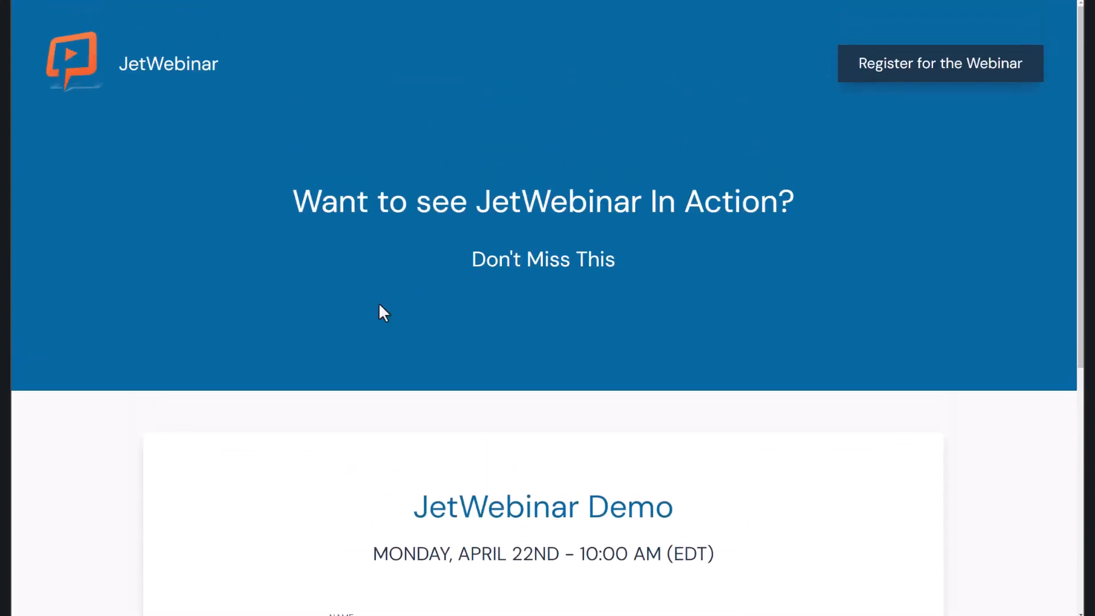
mouse_move(489, 279)
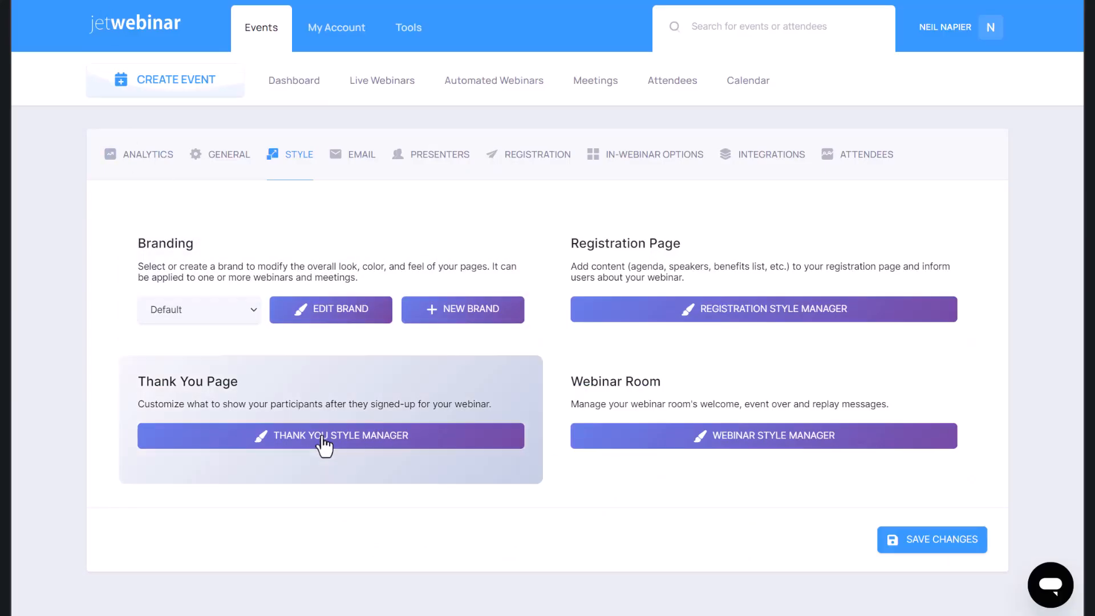
mouse_move(679, 451)
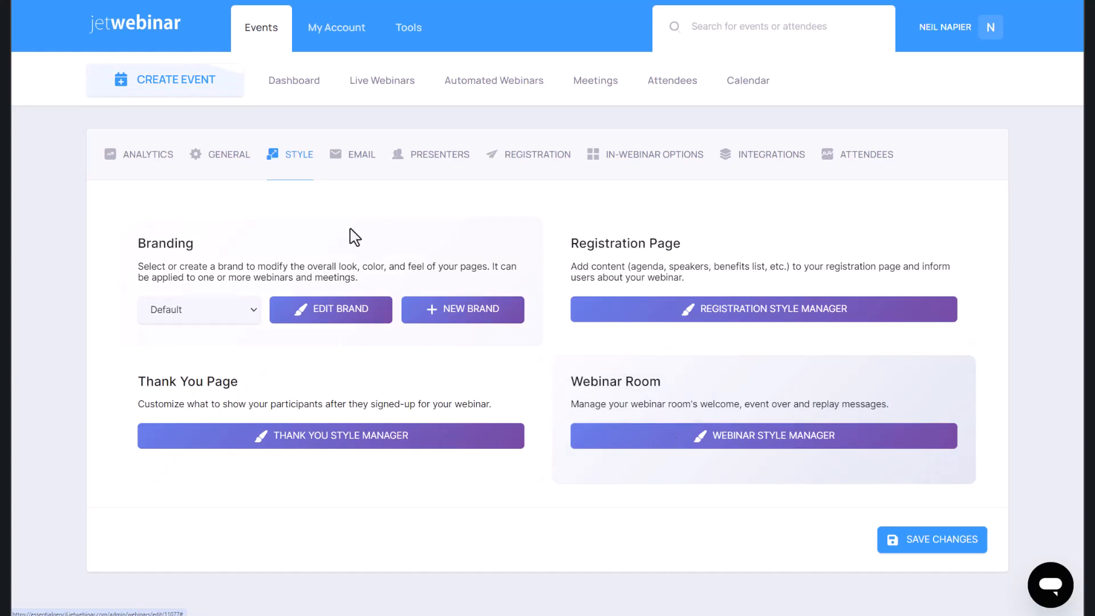
Review the confirmation, did-not-attend and all-attendees email templates, then view Presenters
click(362, 154)
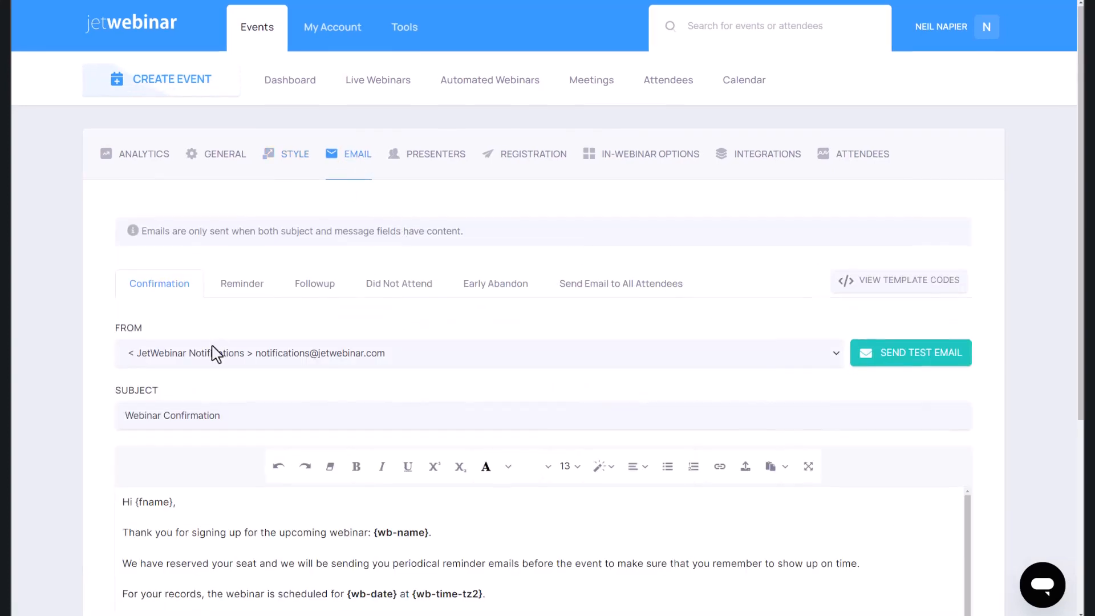
click(242, 283)
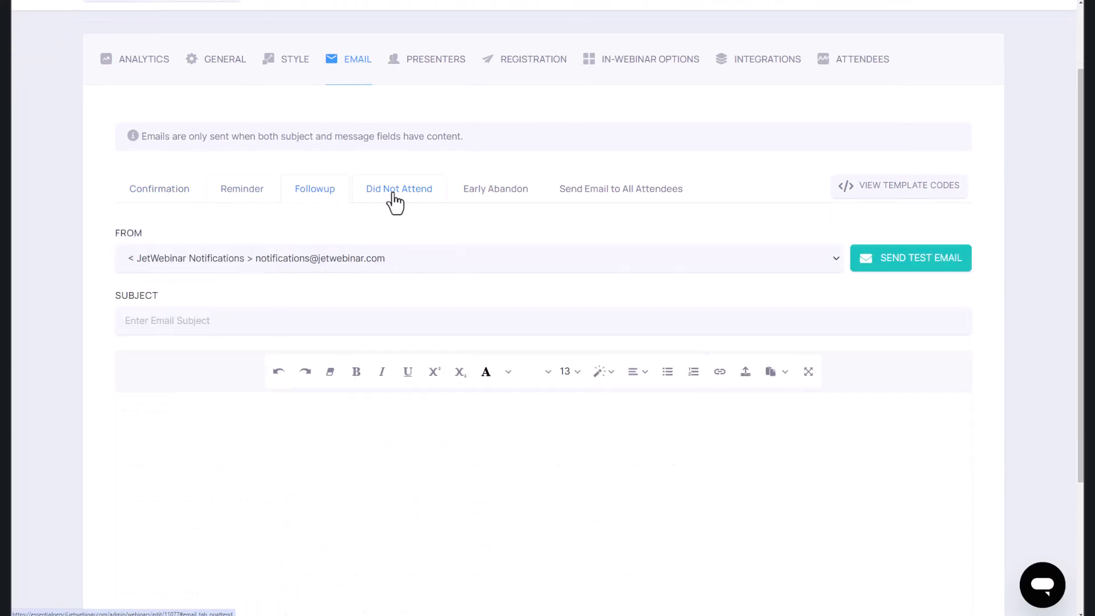
click(495, 188)
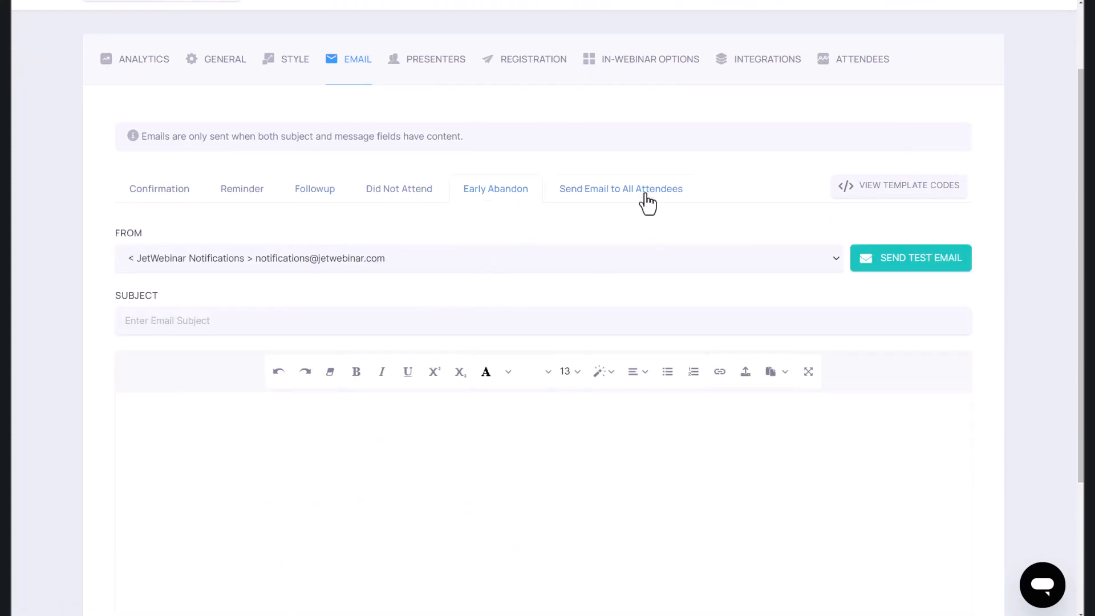
click(621, 188)
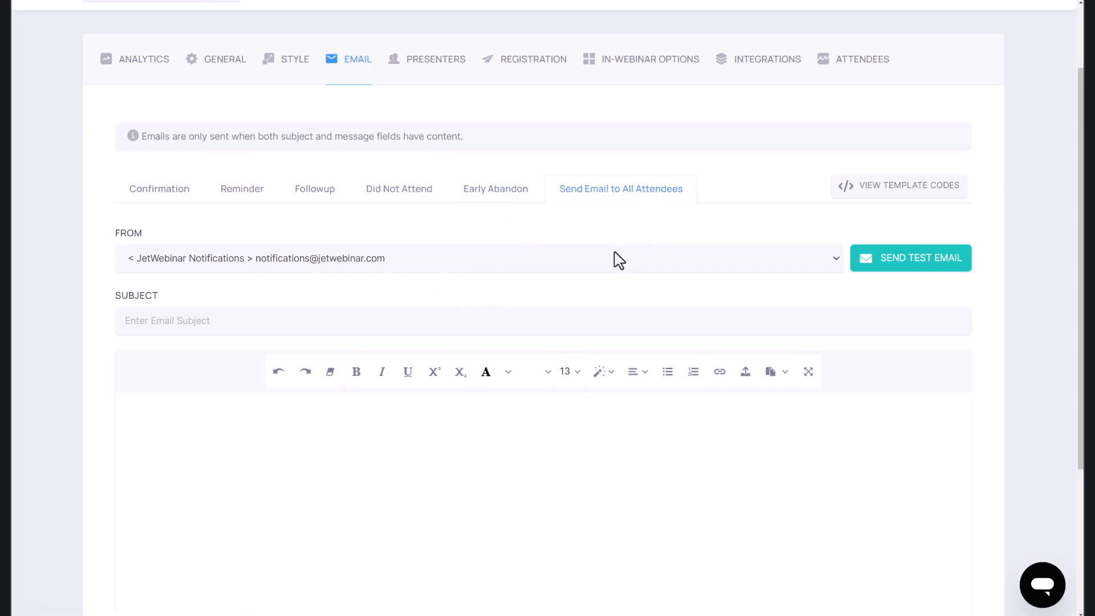
scroll(down, 3)
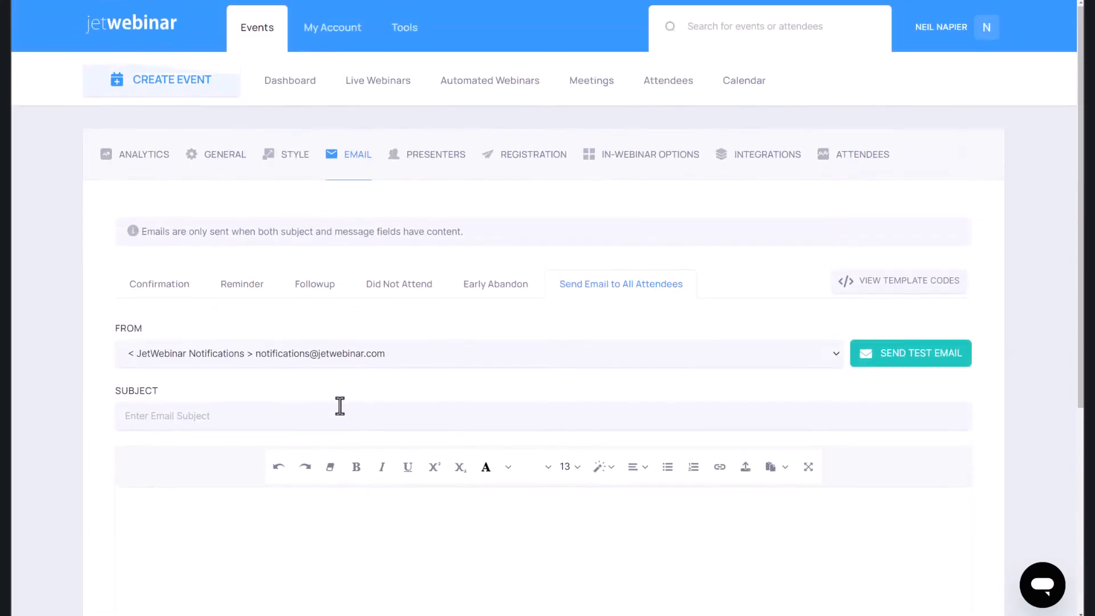
click(436, 154)
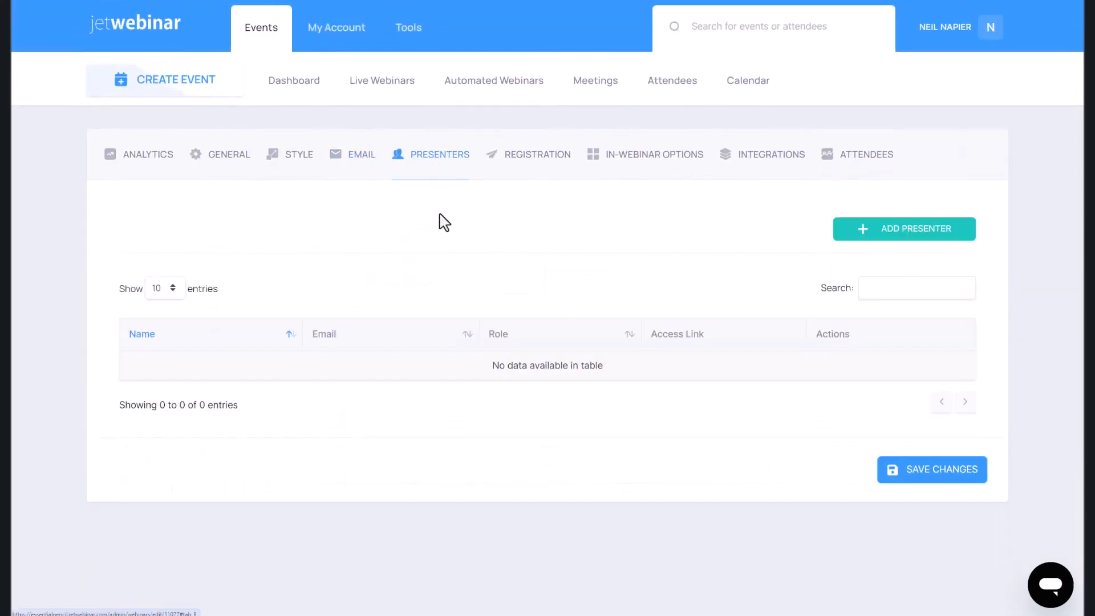
mouse_move(582, 157)
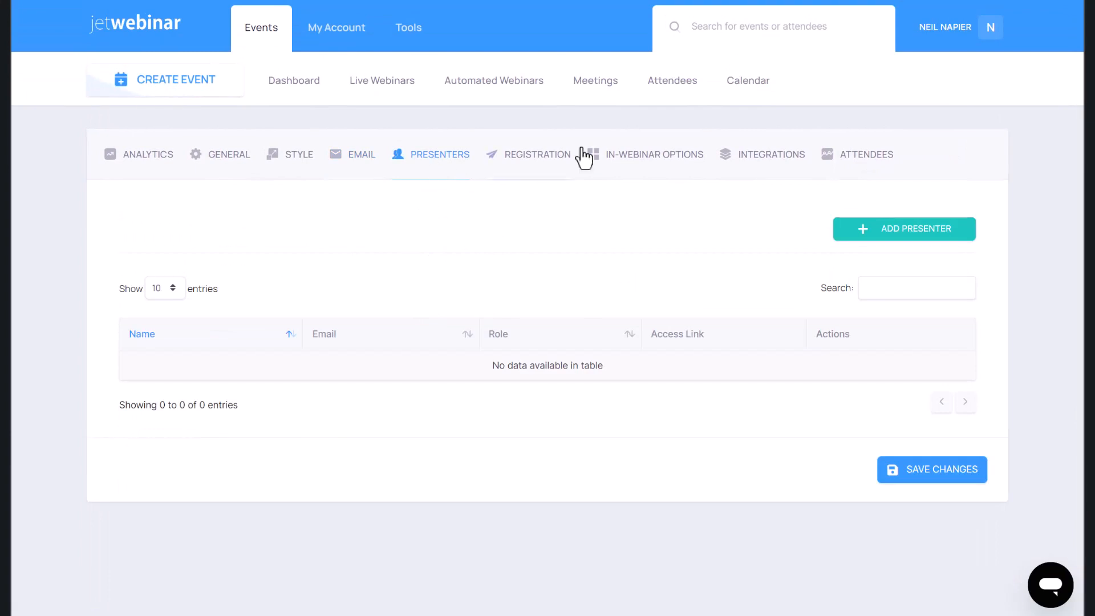
Review the Registration form's standard fields, custom fields and GDPR/opt-in options
click(536, 154)
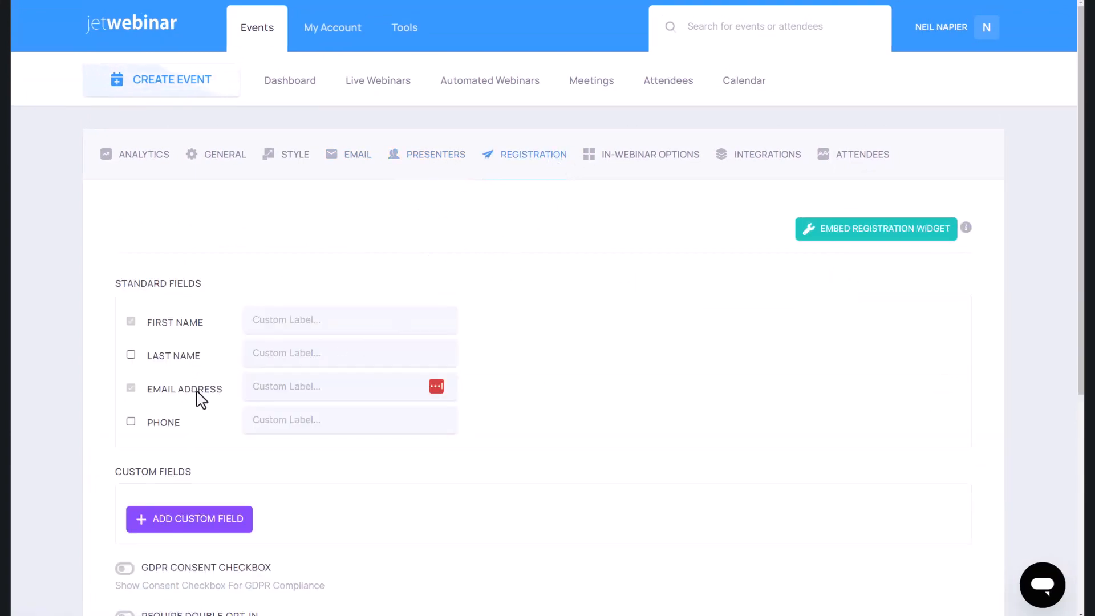
scroll(down, 3)
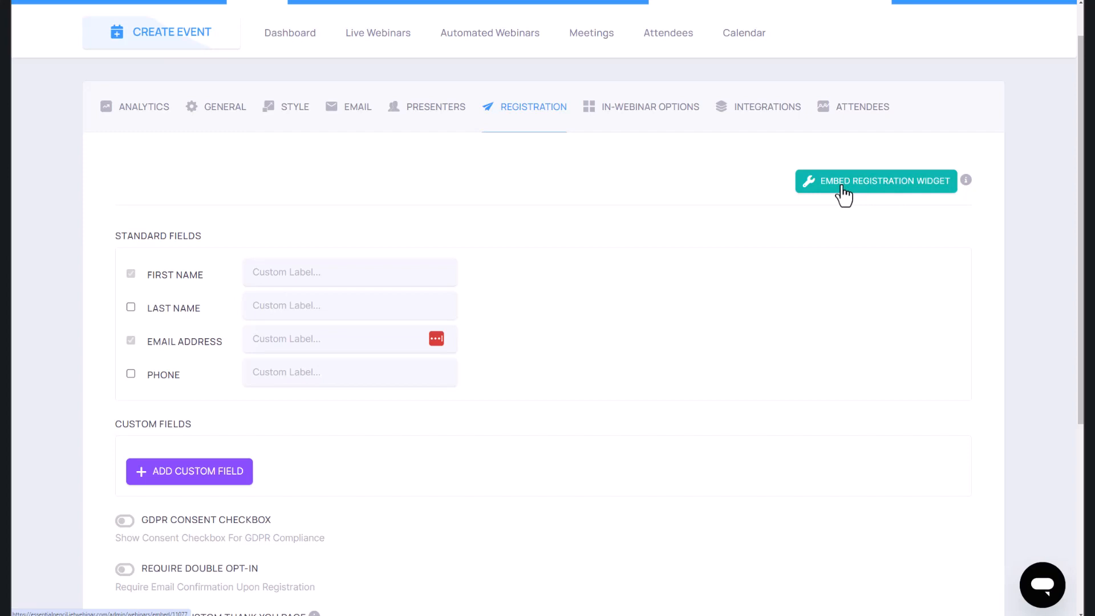
scroll(down, 3)
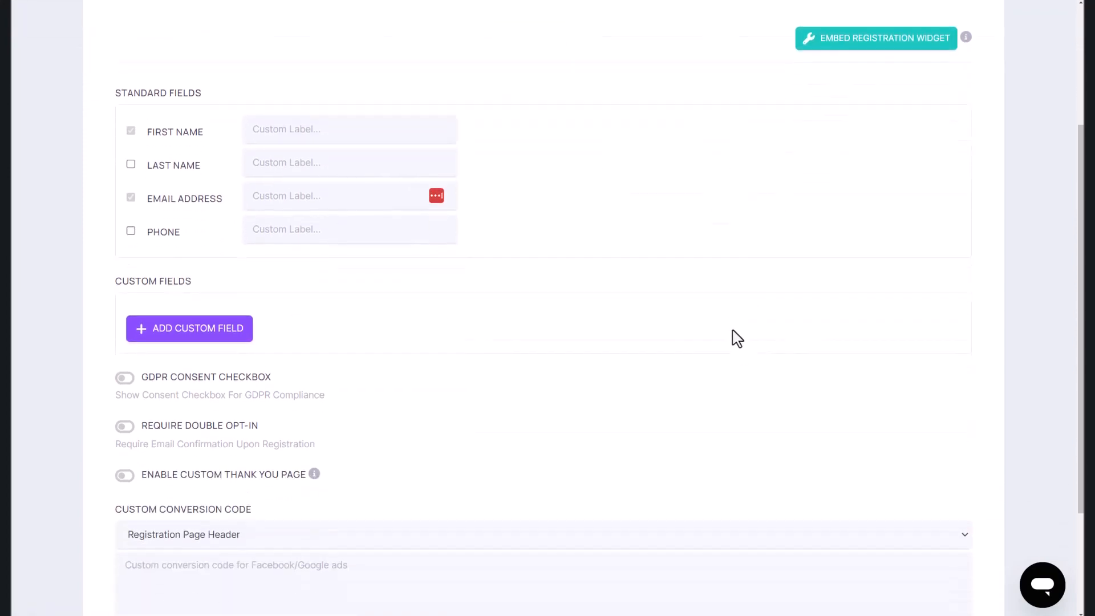
scroll(down, 3)
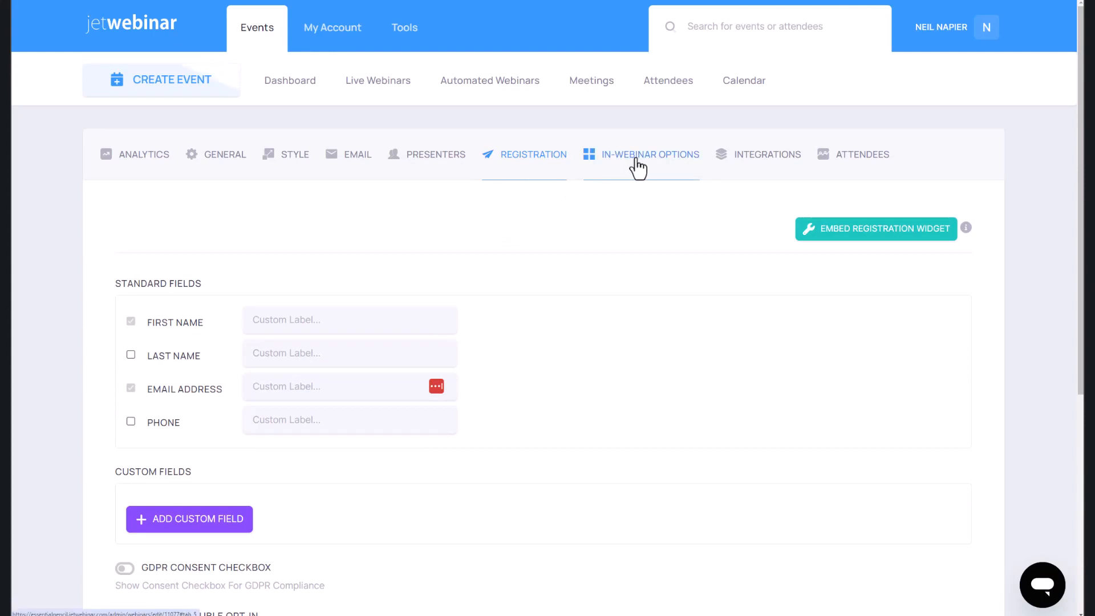
View the In-Webinar Options and the chat moderation choices, keeping Open Chat
click(649, 154)
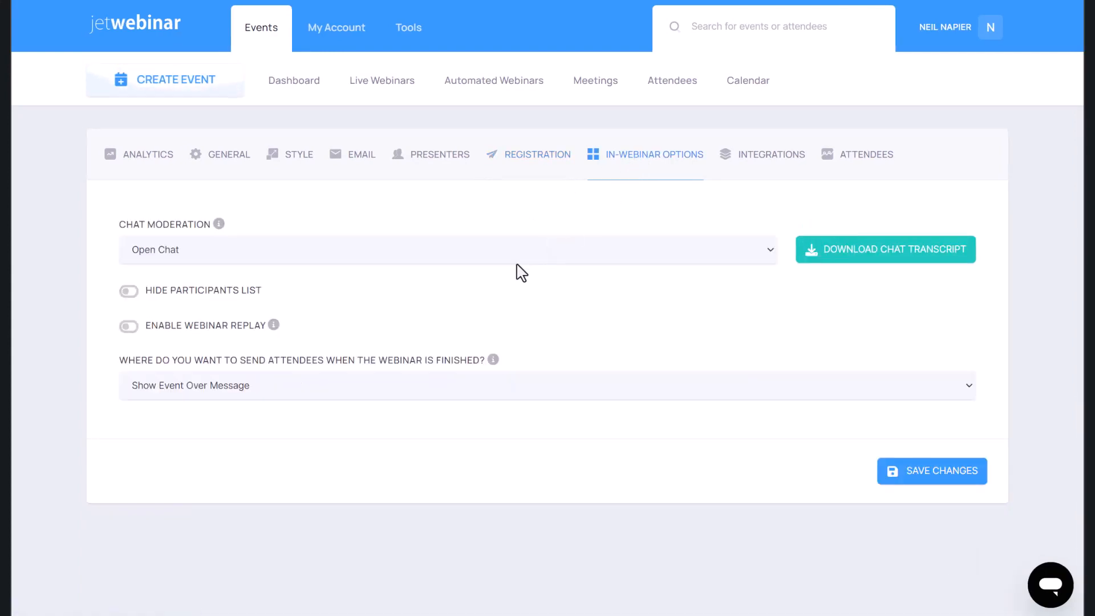
click(447, 250)
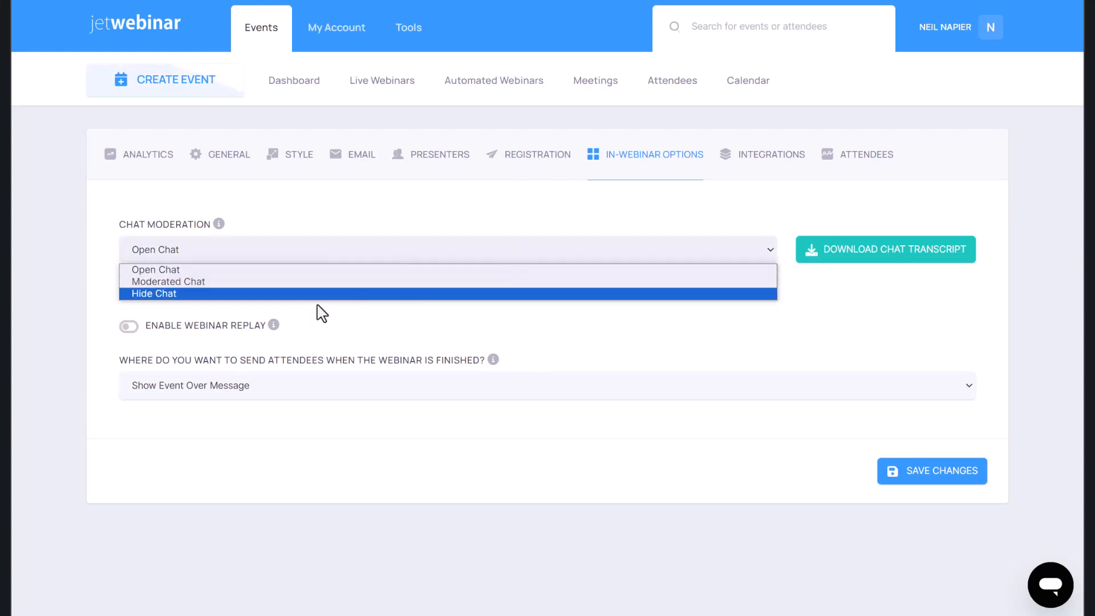
mouse_move(575, 356)
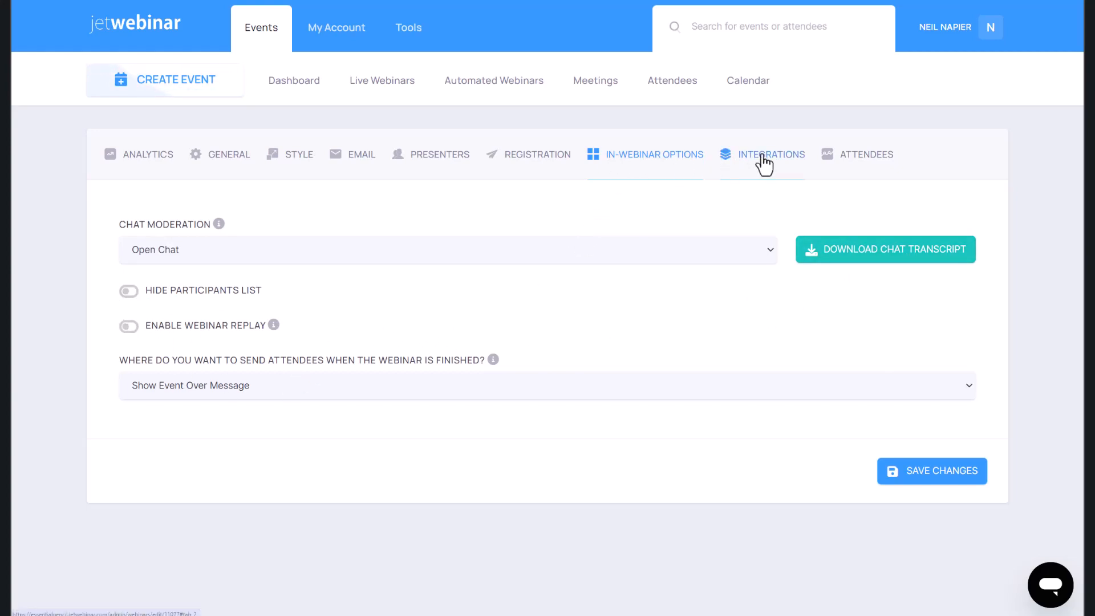
View the Integrations settings and focus the custom event header code field
click(766, 154)
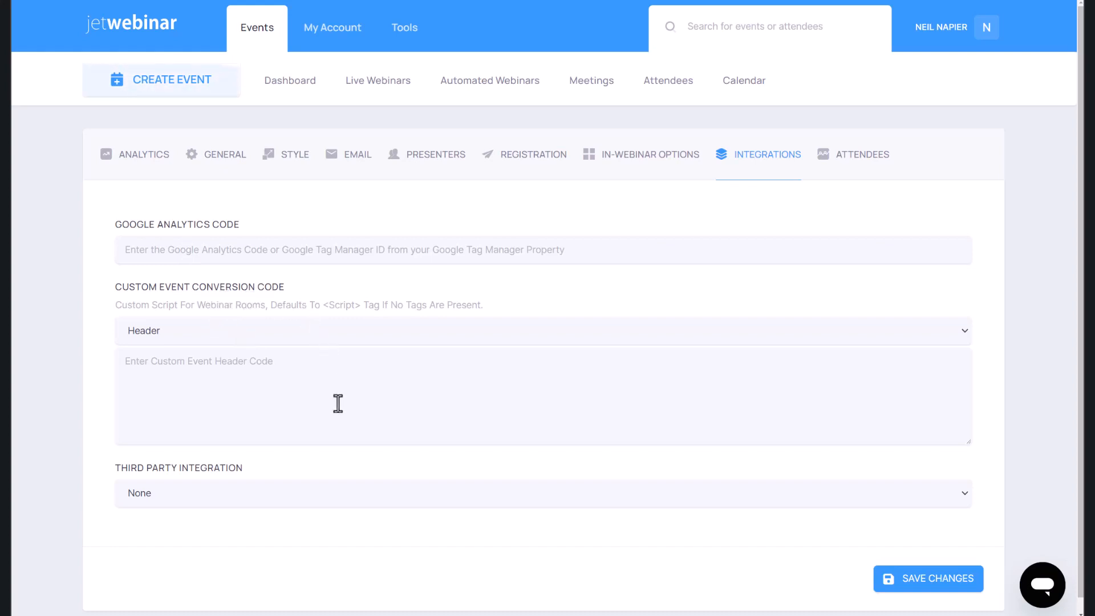
click(543, 493)
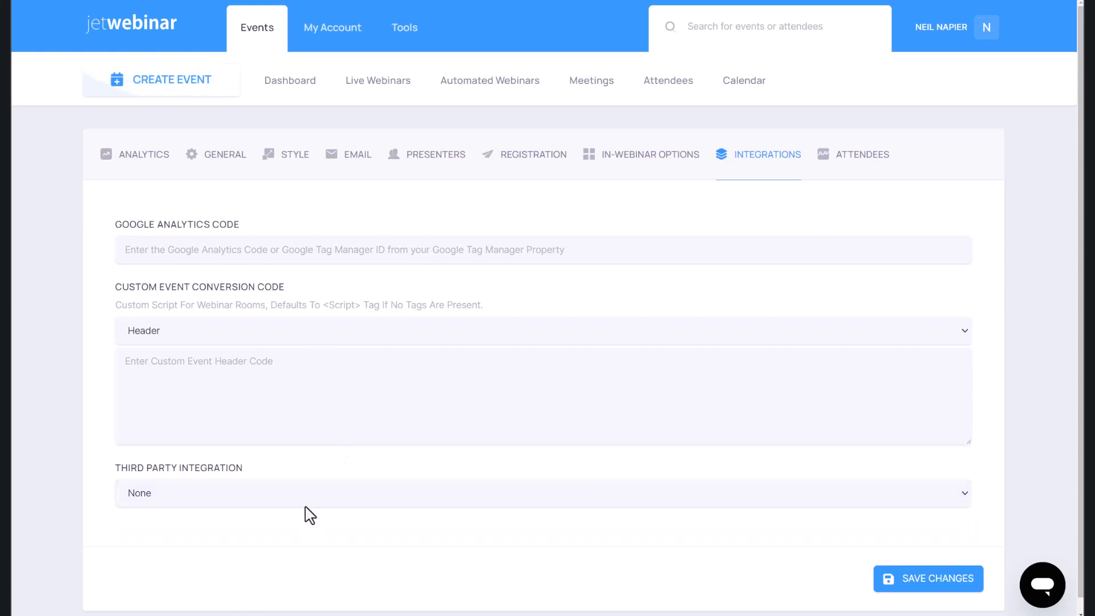
Review JetWebinar Demo's attendee list, then return to its analytics overview
click(667, 80)
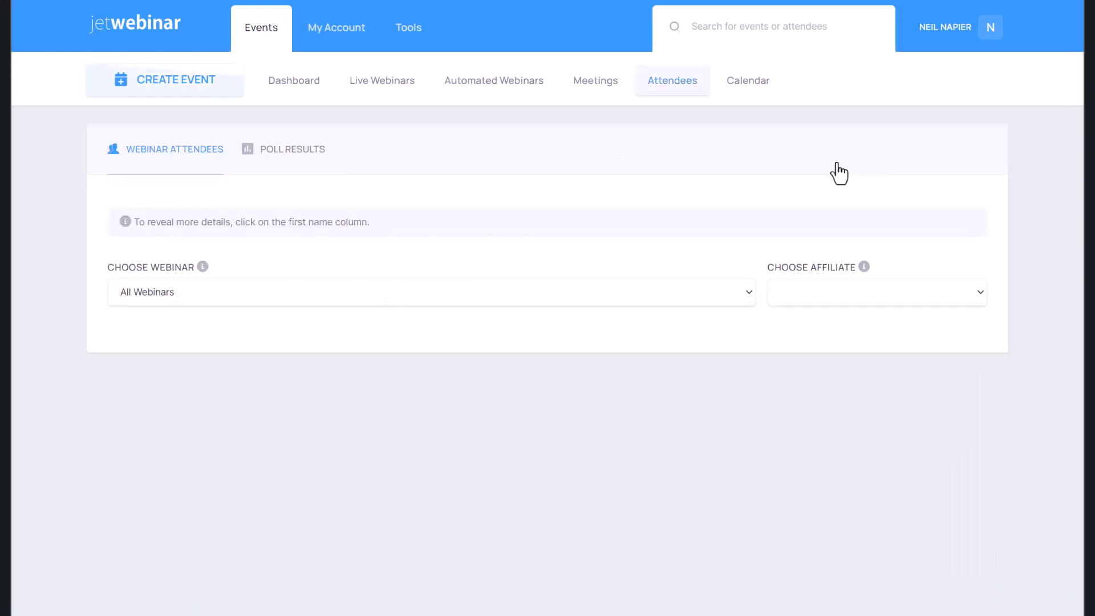
click(431, 292)
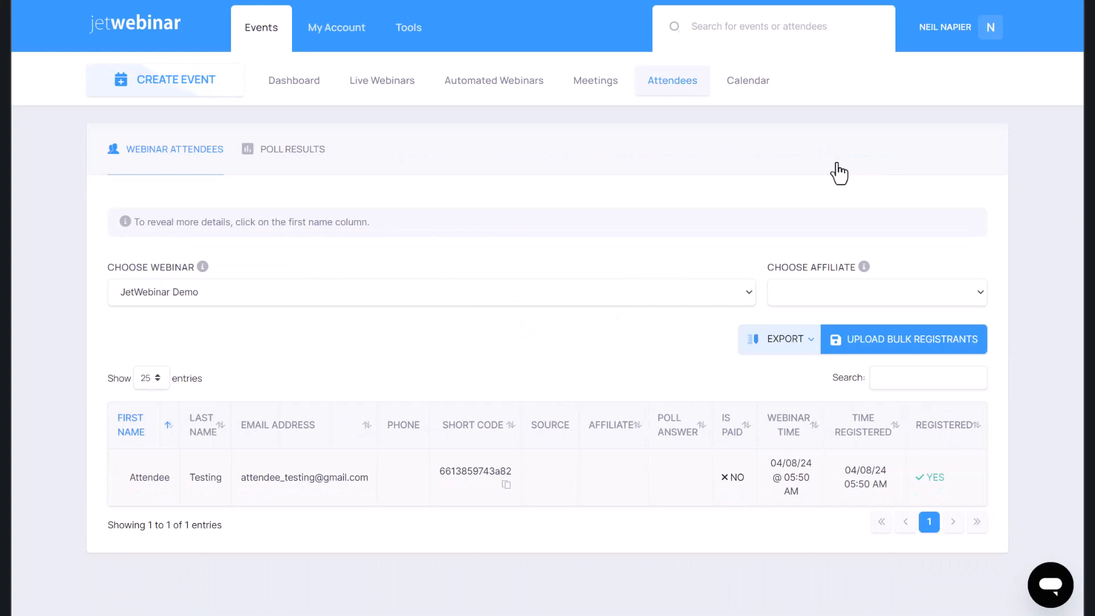
mouse_move(315, 446)
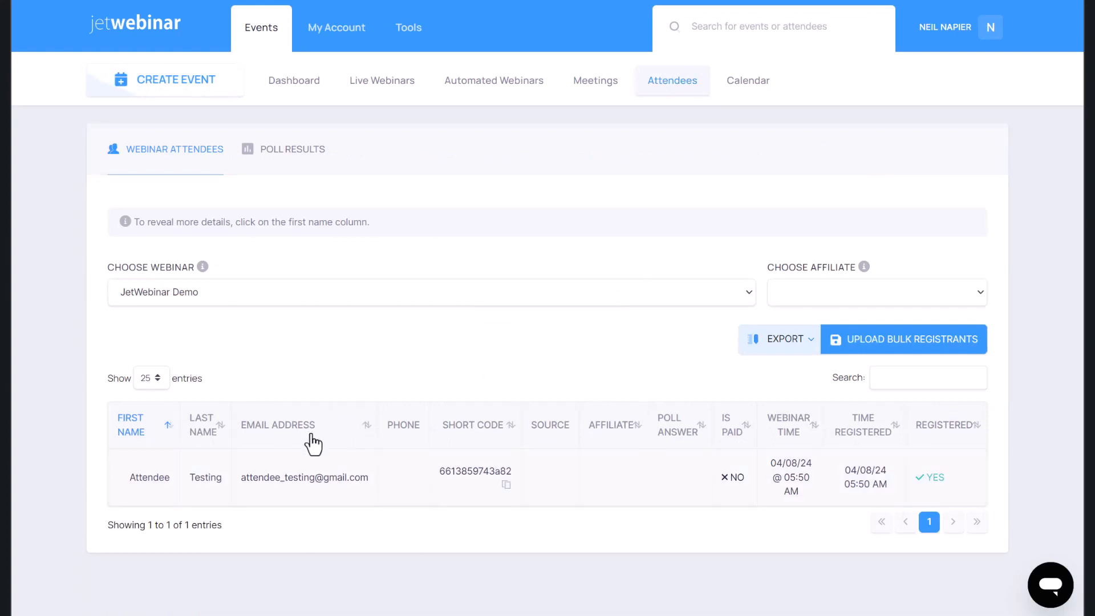
mouse_move(433, 315)
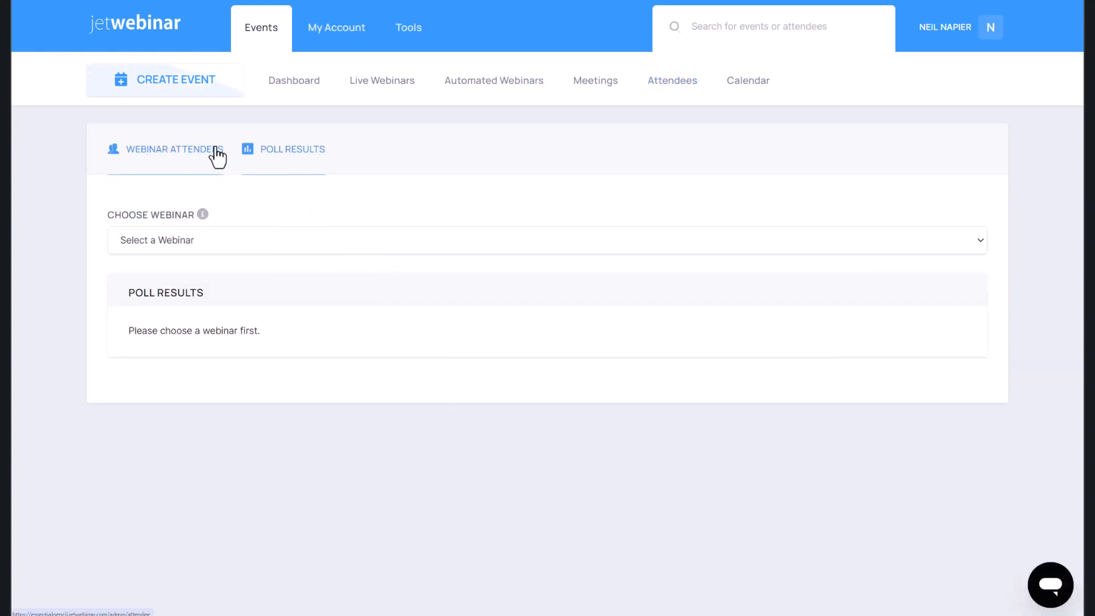
click(292, 148)
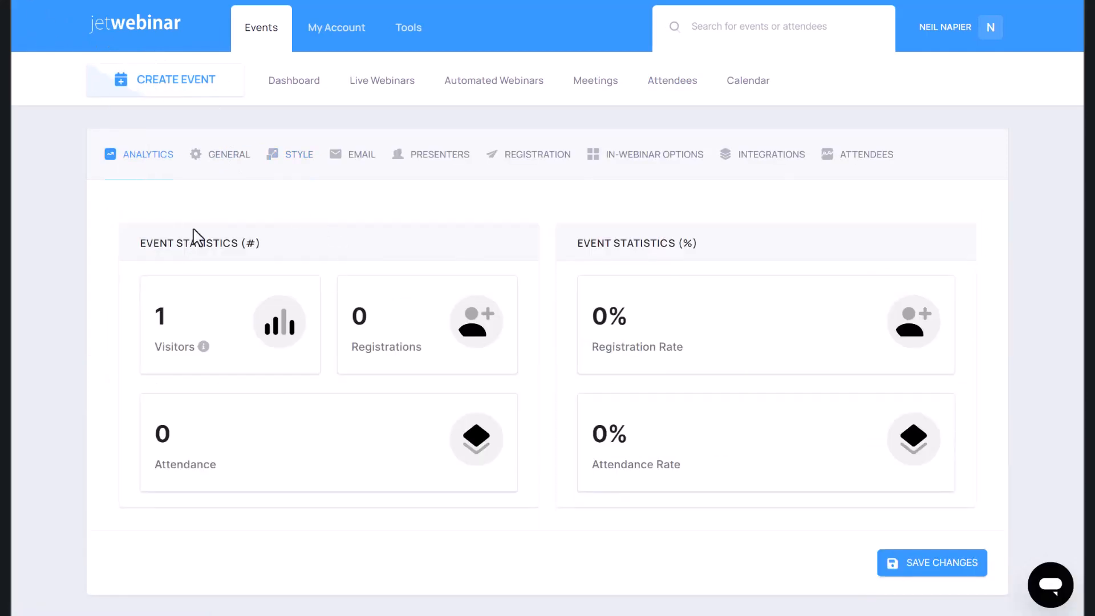
mouse_move(389, 366)
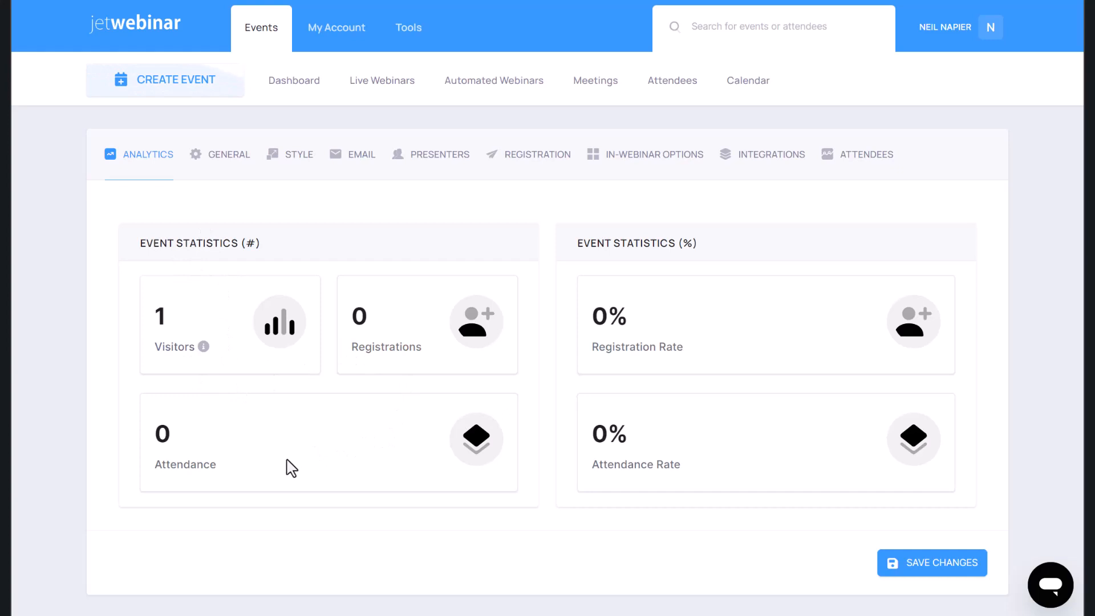
mouse_move(673, 496)
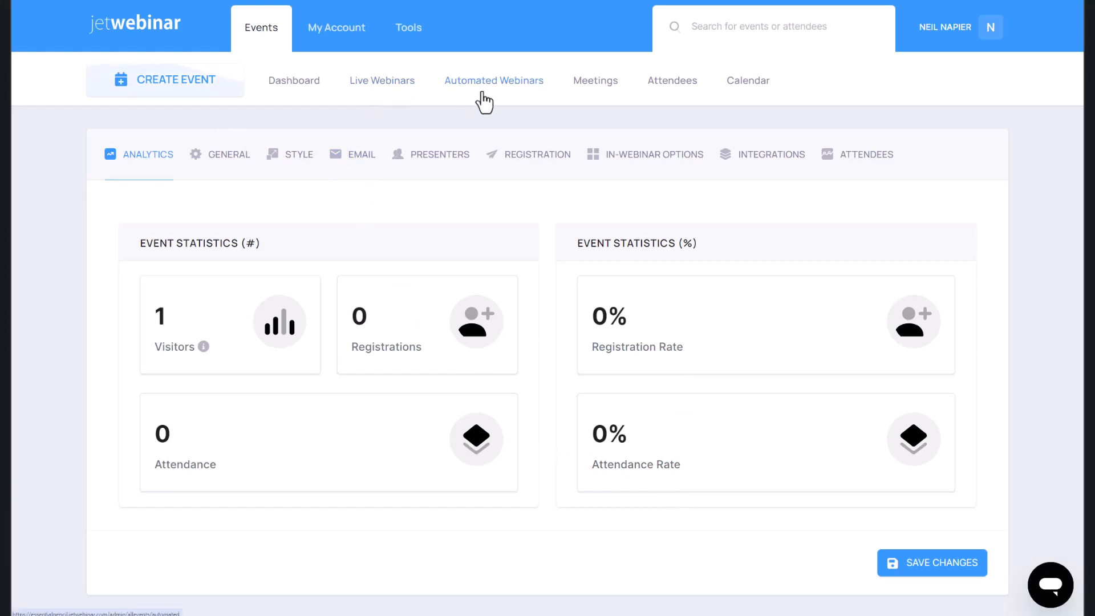
Create an automated webinar set to Run Instantly and continue to the invite-attendees step
click(175, 80)
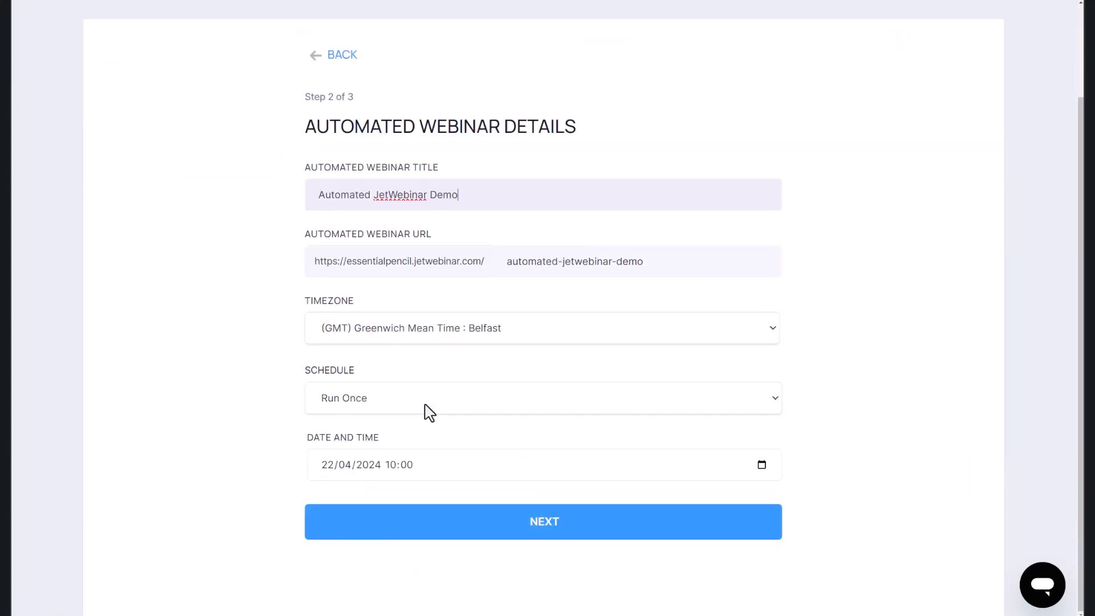
click(543, 397)
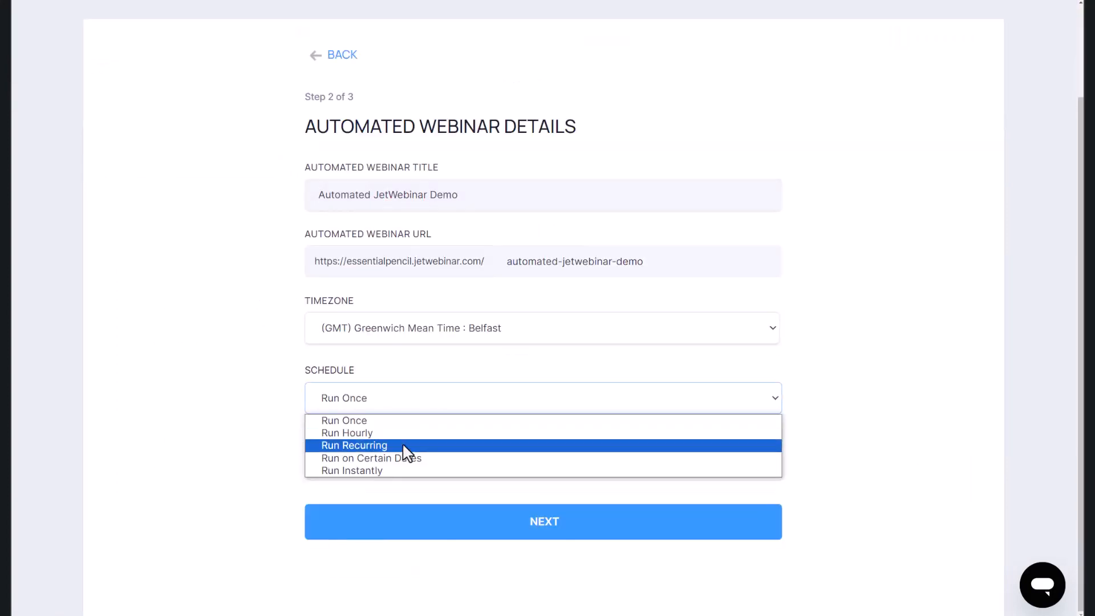
mouse_move(412, 470)
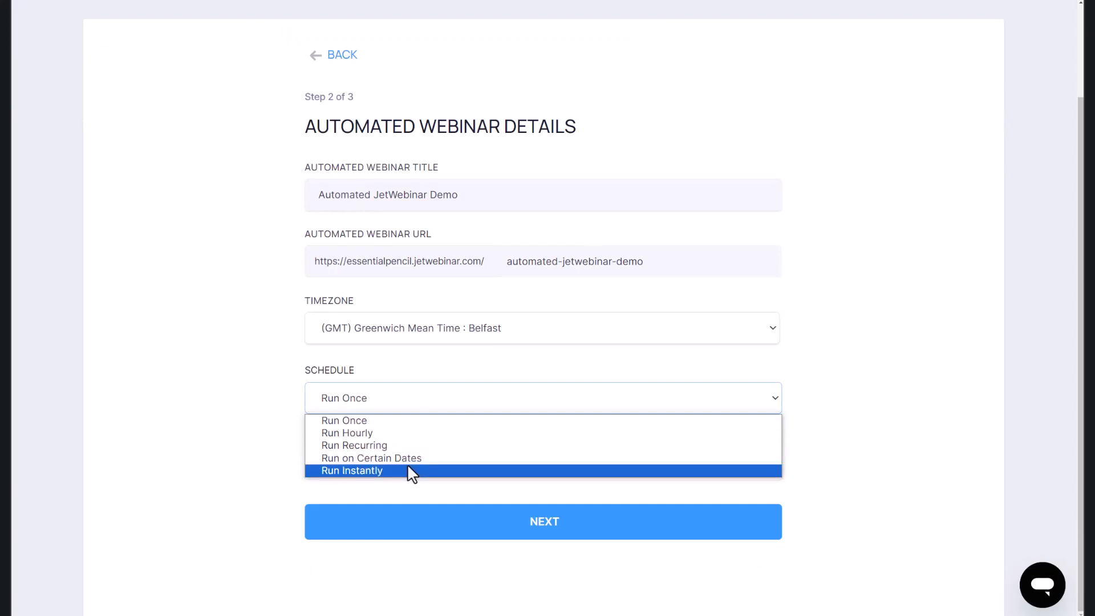
mouse_move(401, 457)
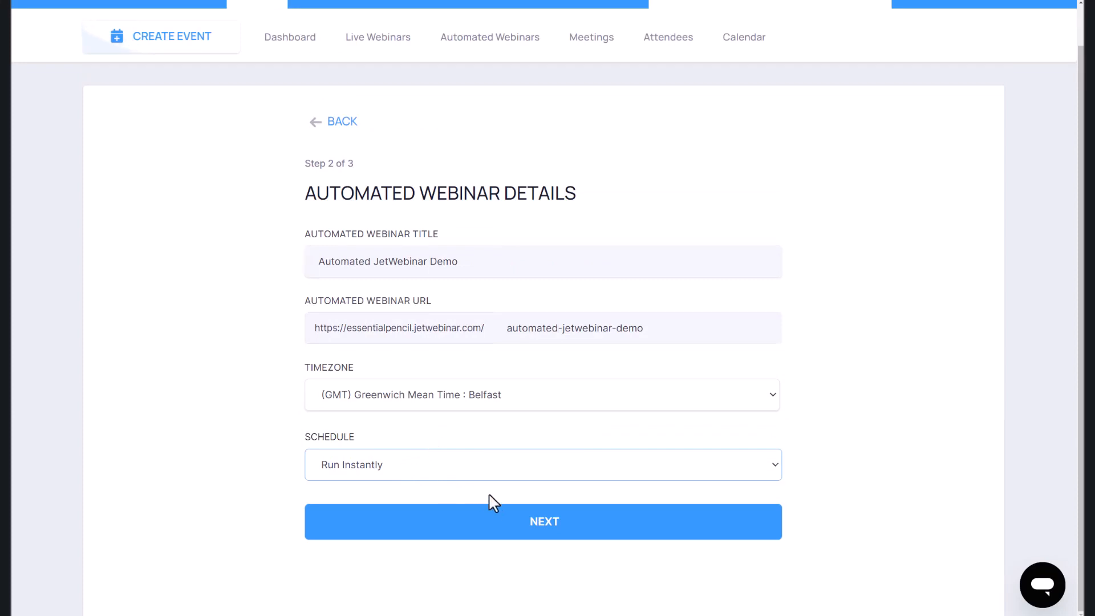
click(543, 521)
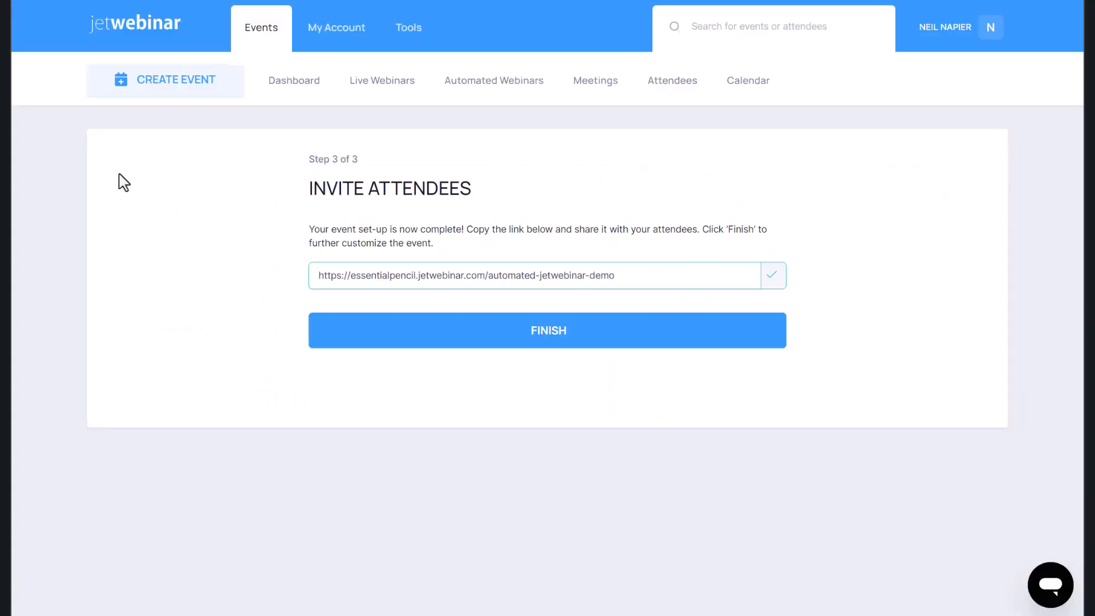
Finish the setup and view the event's Style settings, then its Registration form settings
click(548, 330)
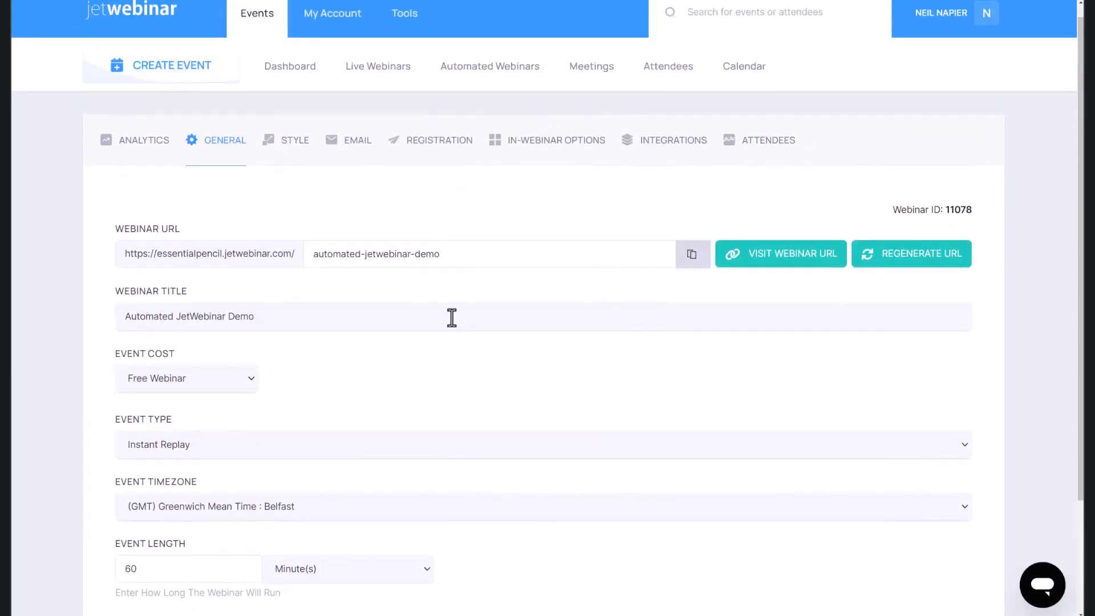
click(298, 139)
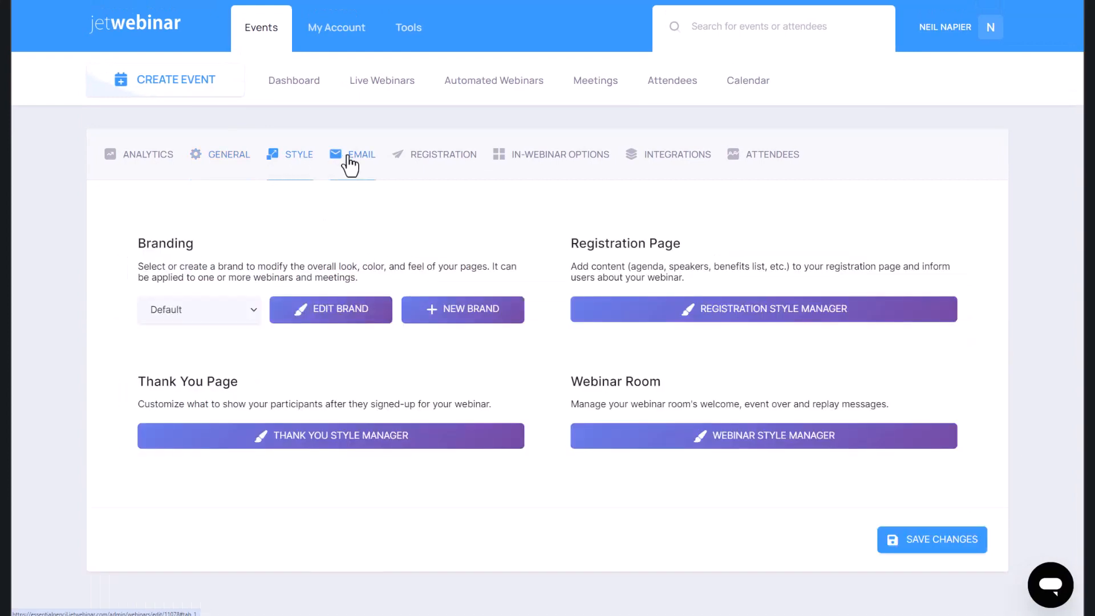
click(443, 154)
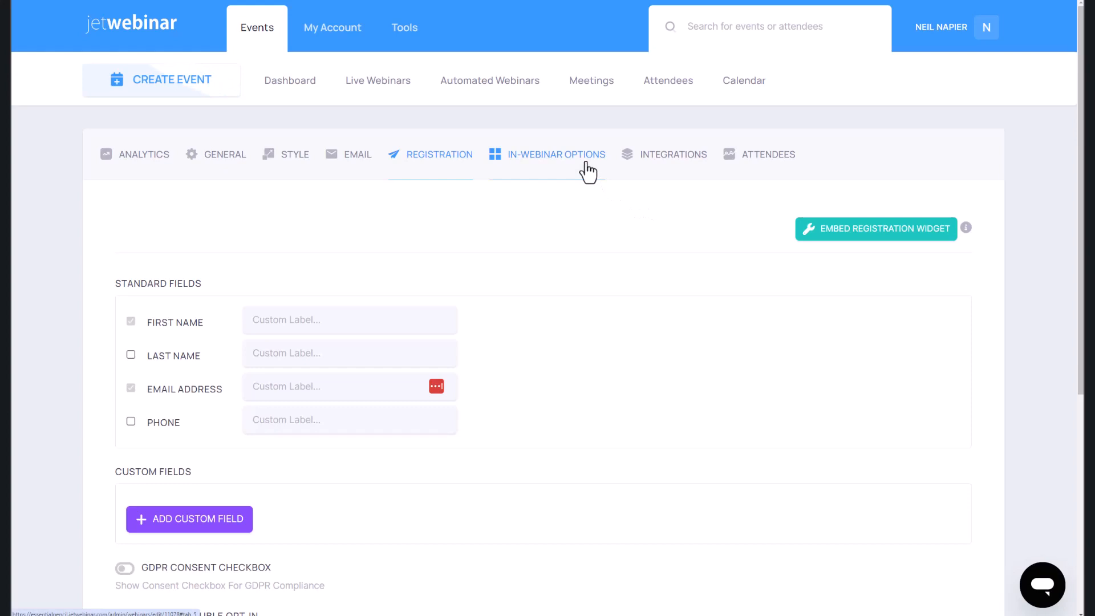
mouse_move(556, 217)
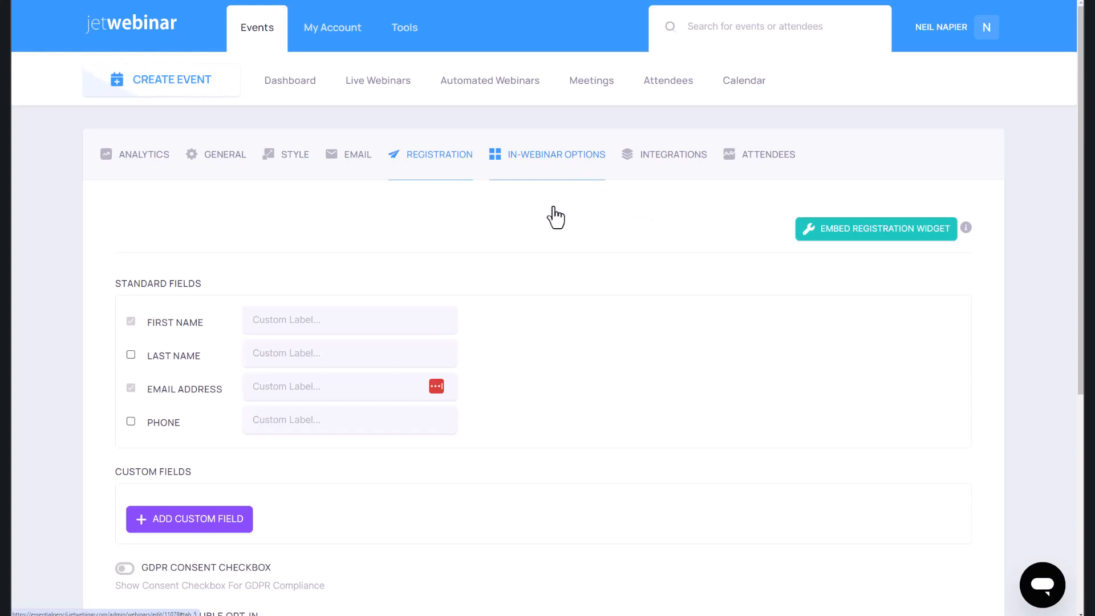
In In-Webinar Options, use the EssentialPencil-Webinar video with attendees starting at the drop-in point
click(556, 154)
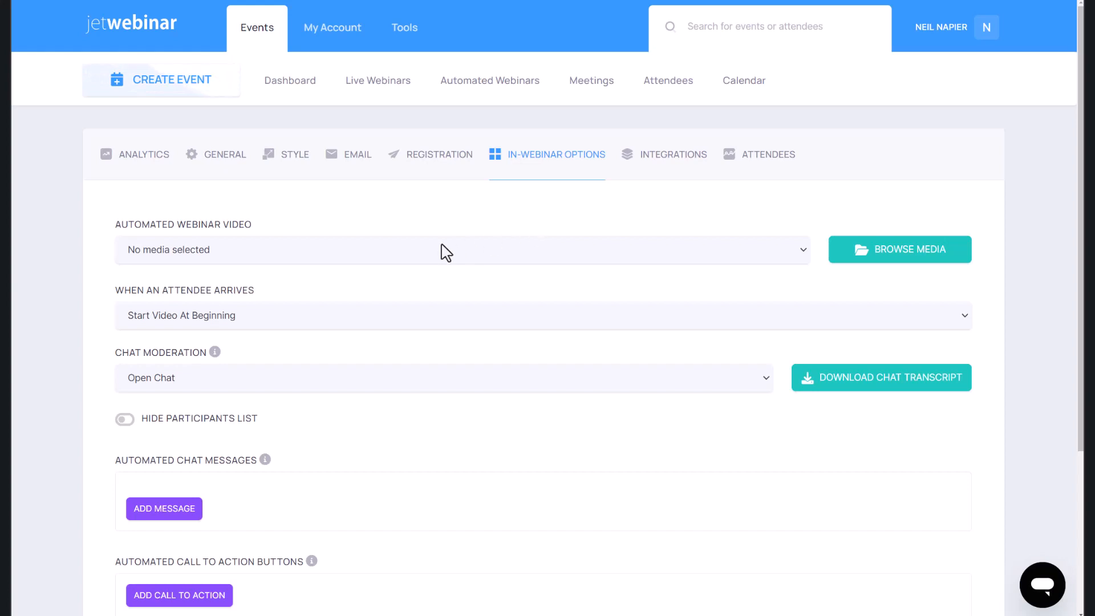
click(461, 249)
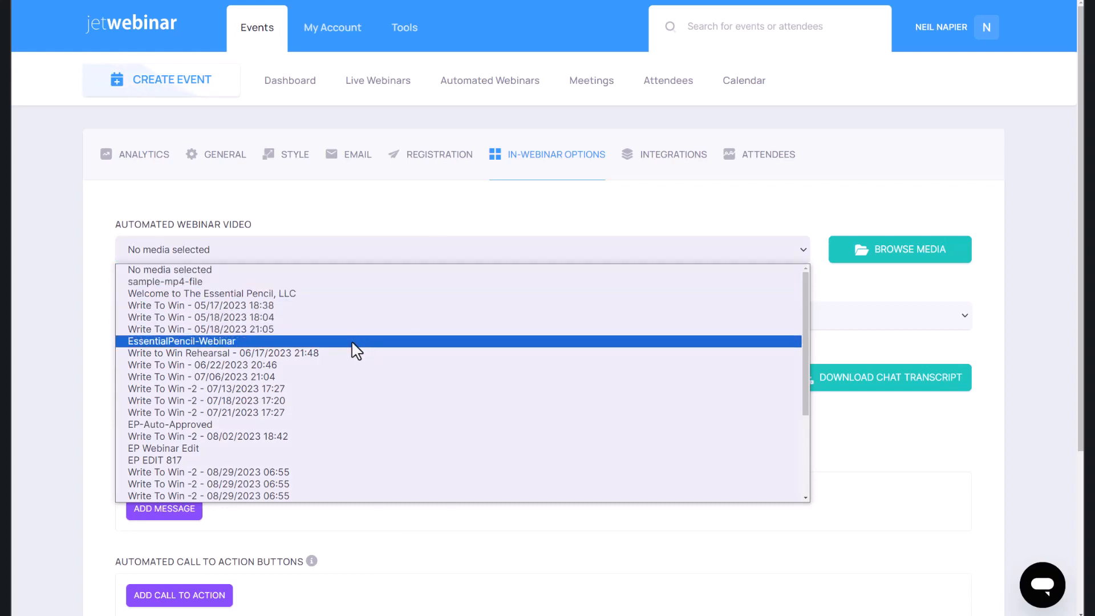
click(181, 341)
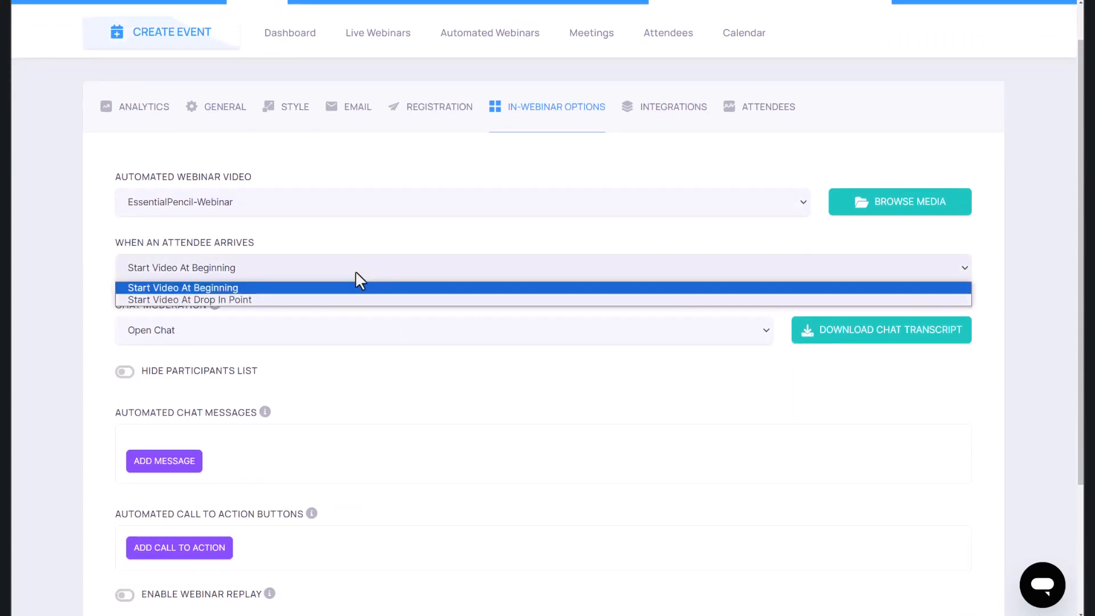
click(189, 299)
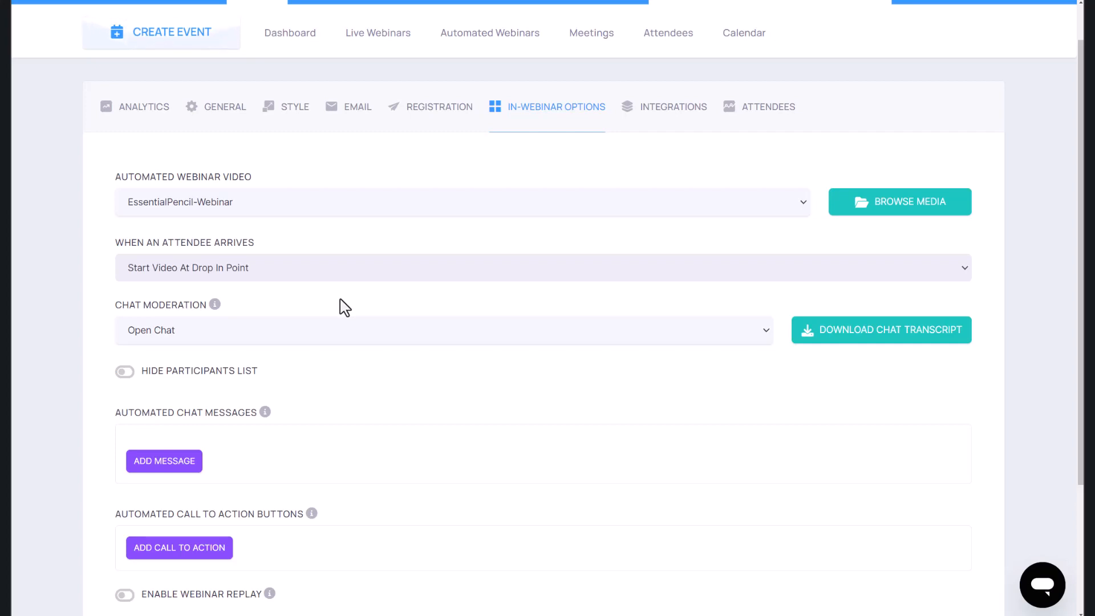
Turn on Hide Participants List and add a blank chat message and a blank call-to-action entry
scroll(down, 3)
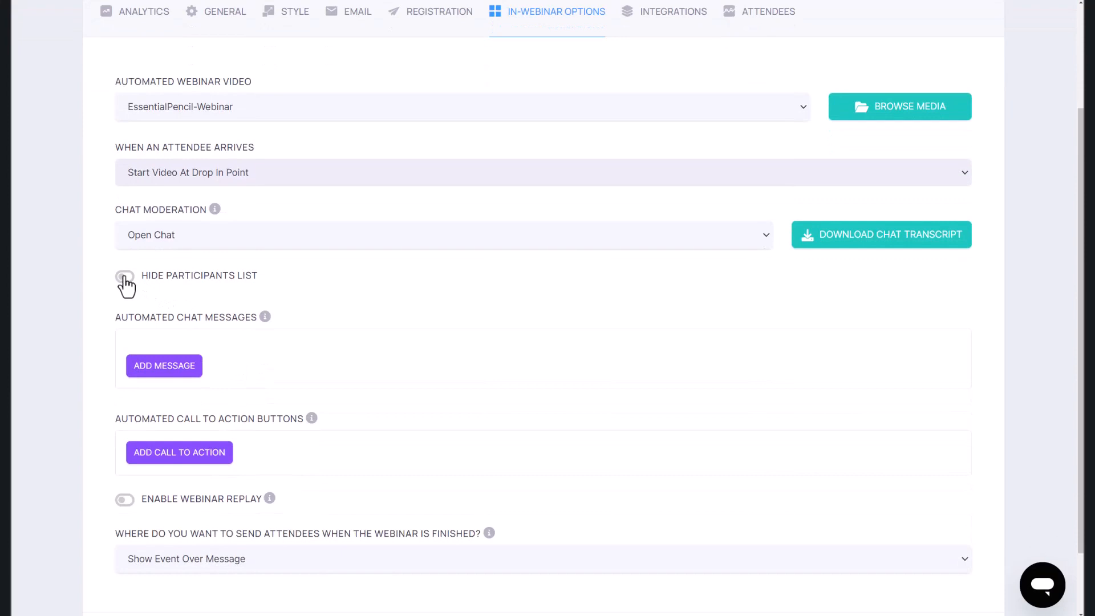
click(124, 275)
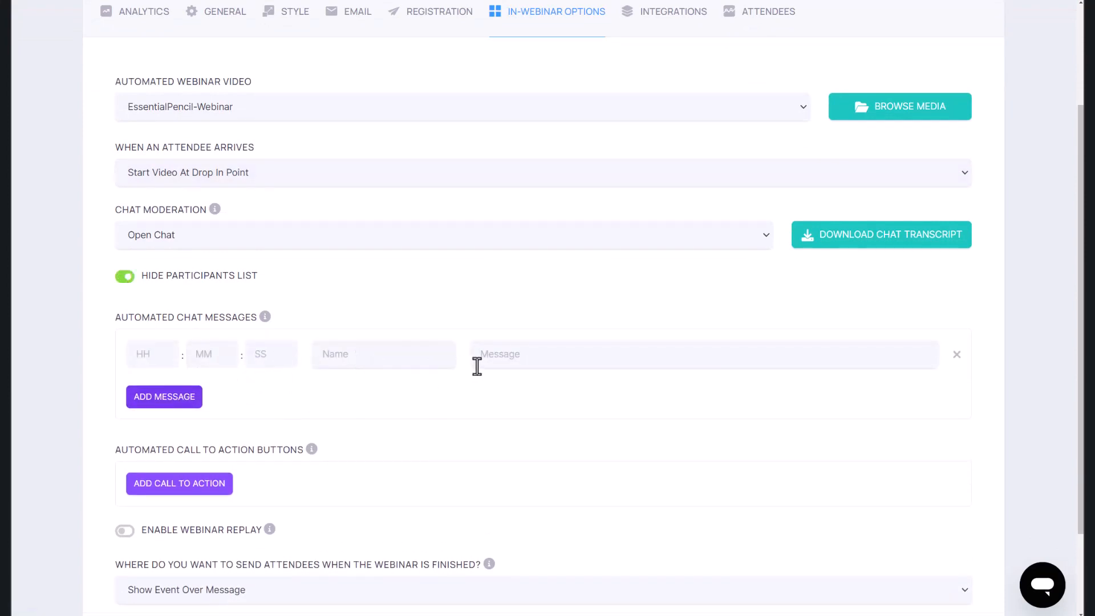
mouse_move(523, 382)
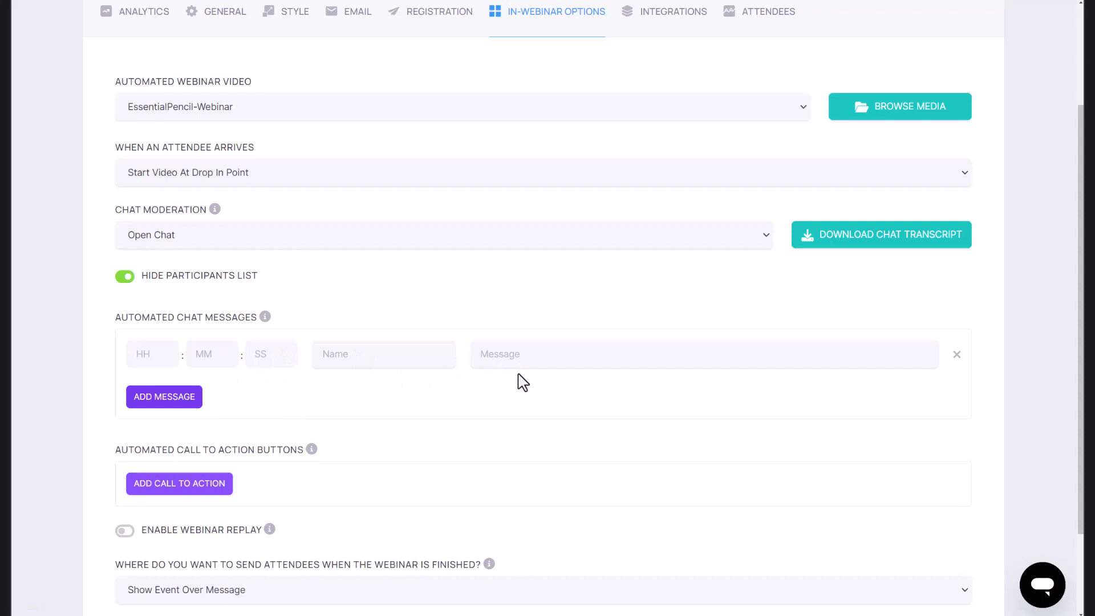
mouse_move(534, 381)
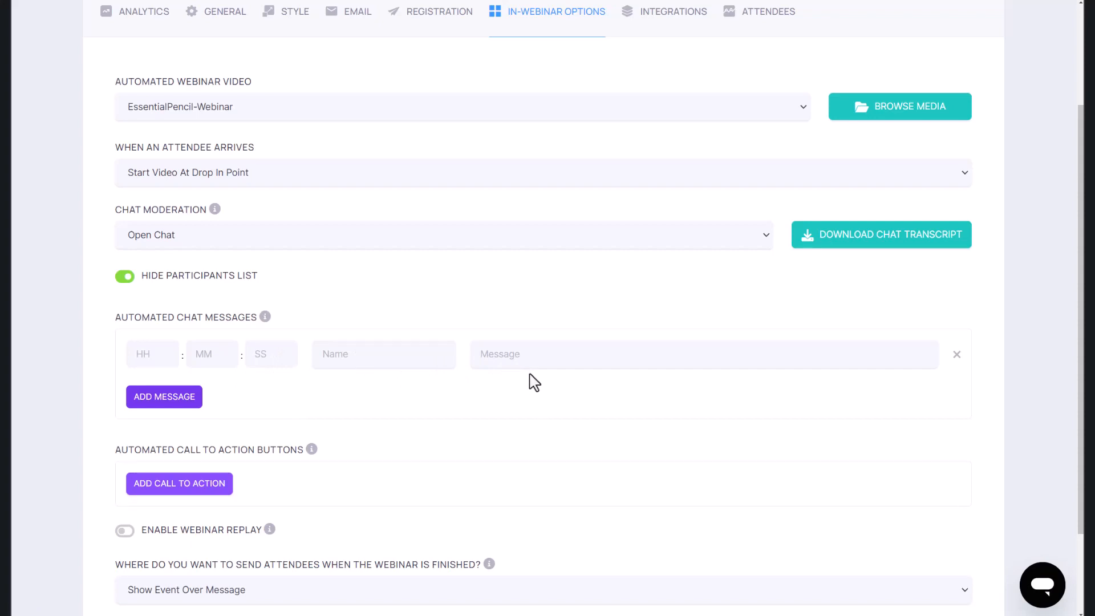
scroll(down, 3)
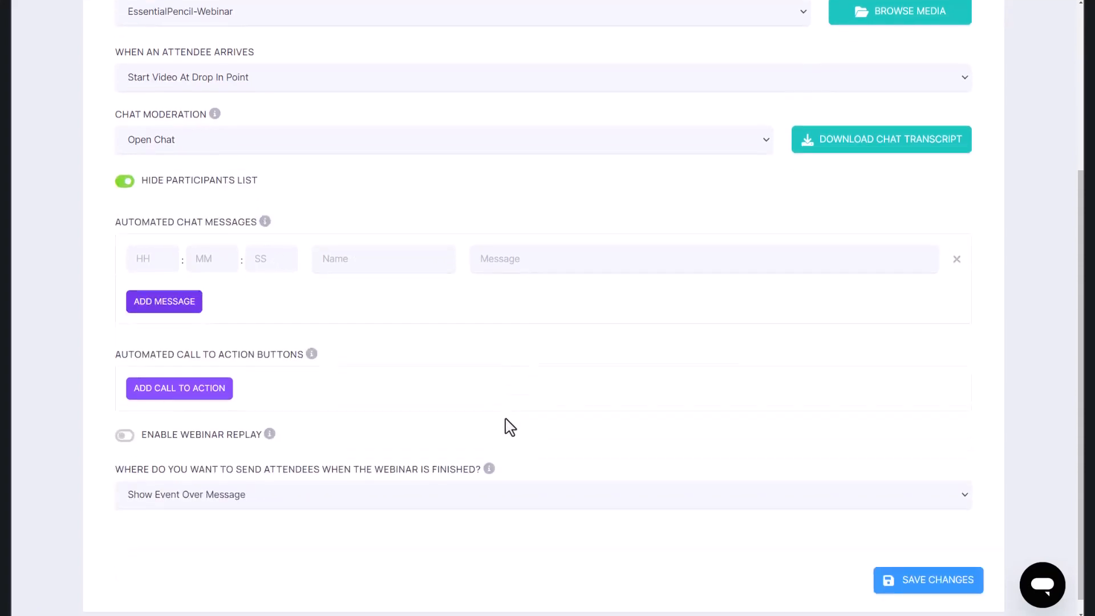
click(179, 387)
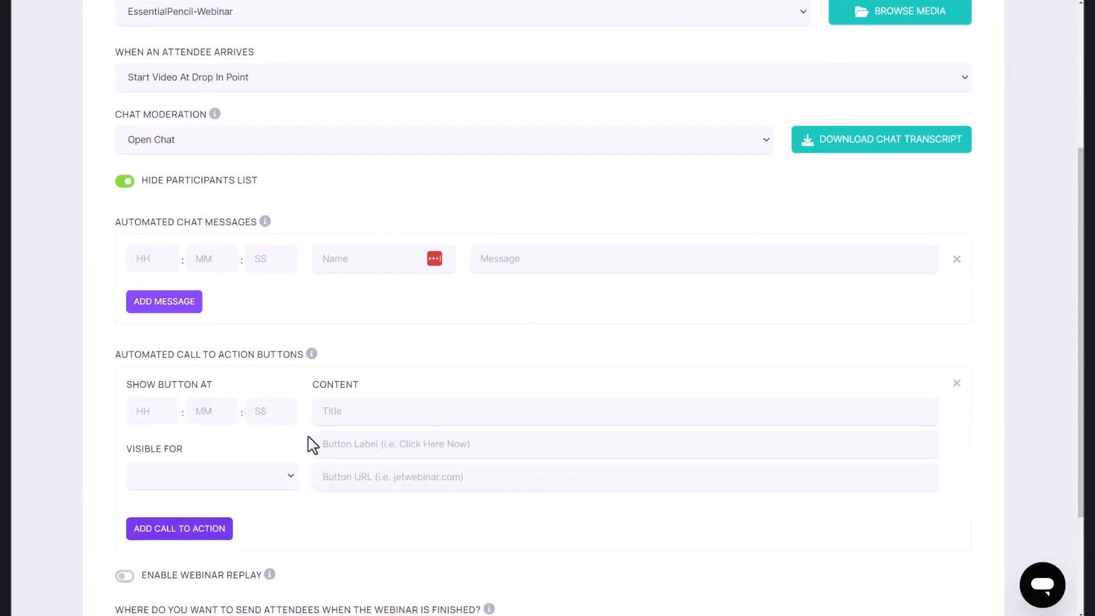
click(211, 477)
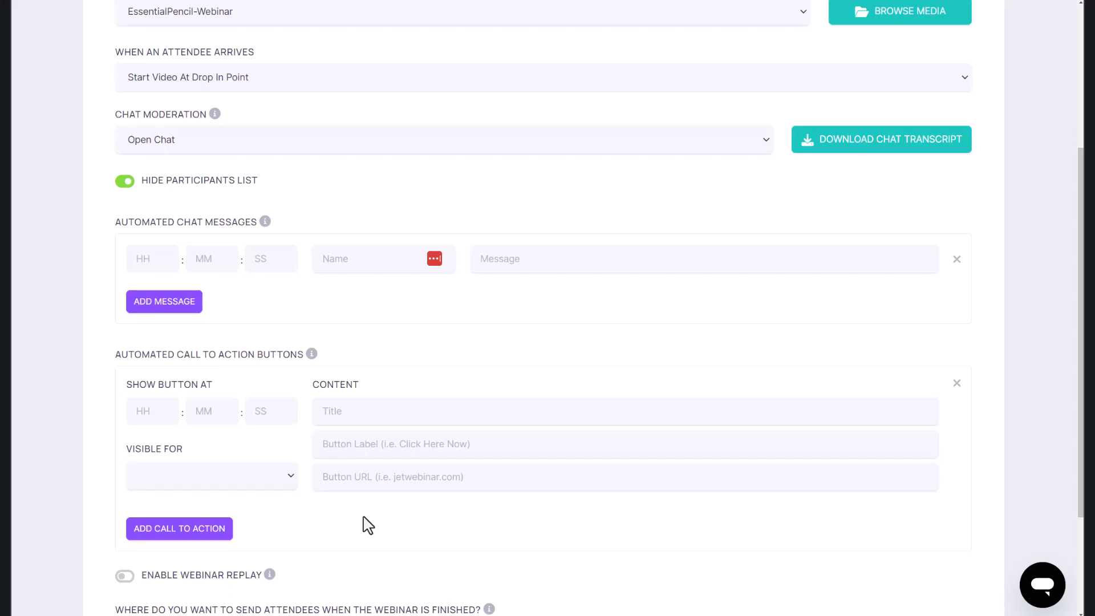
mouse_move(363, 517)
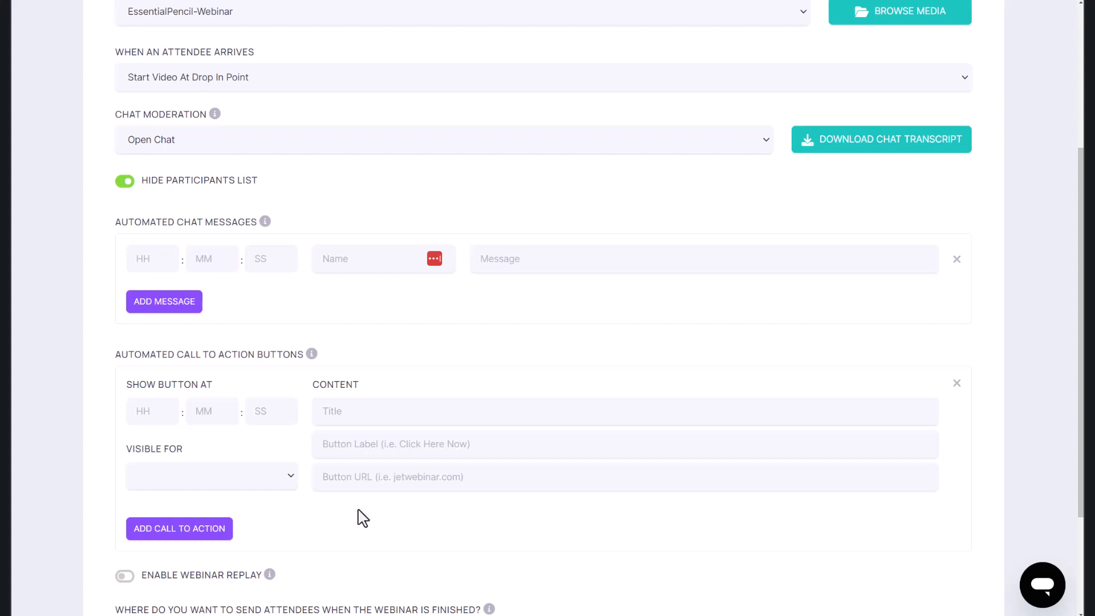
Set the post-webinar destination to Redirect To URL, leaving the URL field empty
scroll(down, 3)
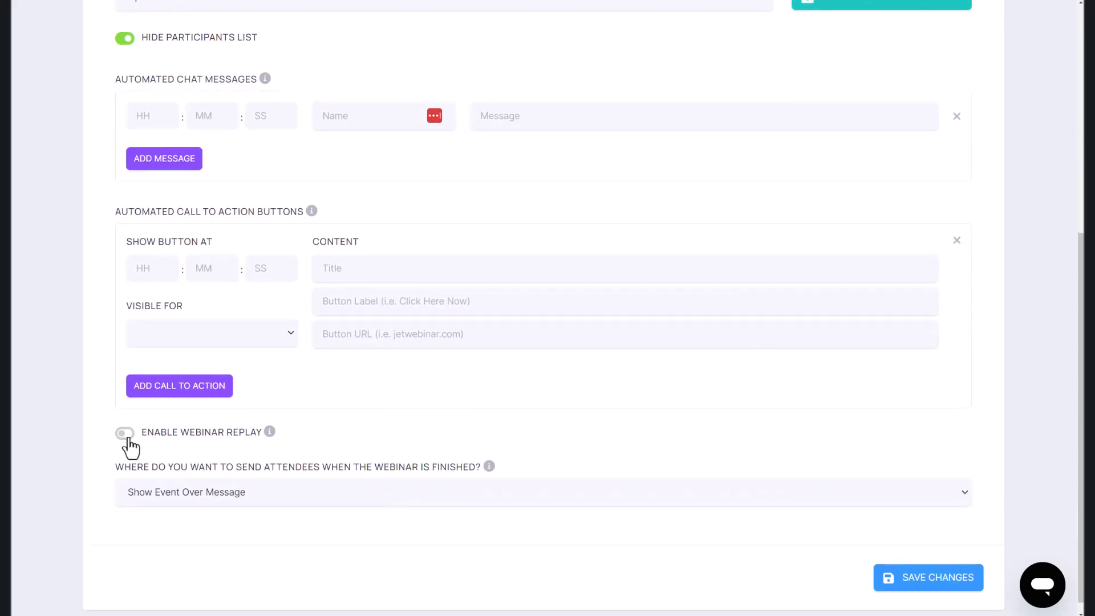
mouse_move(214, 459)
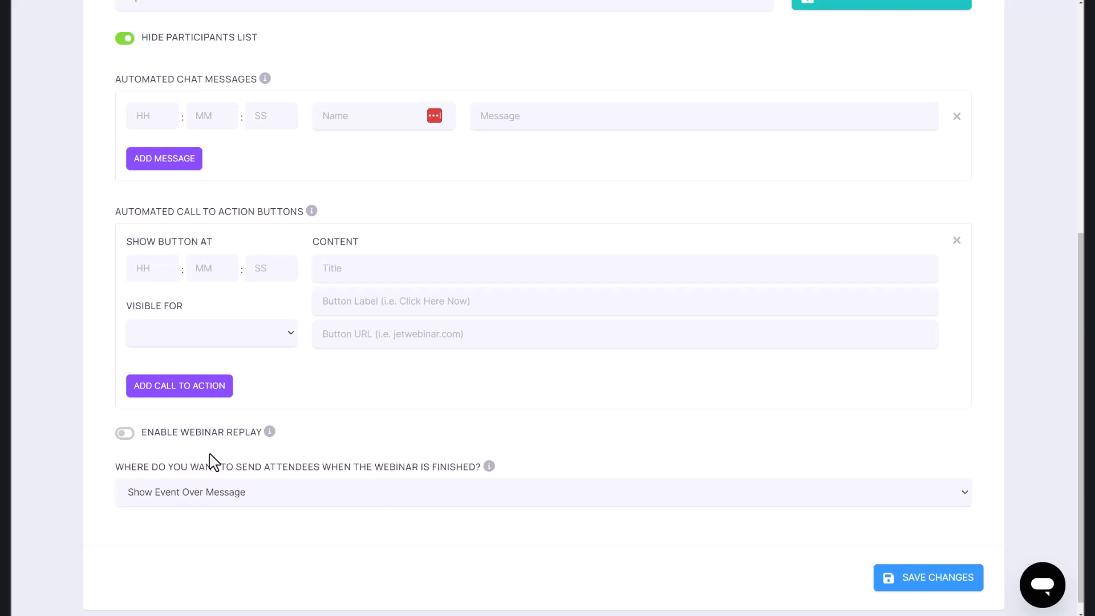
click(541, 491)
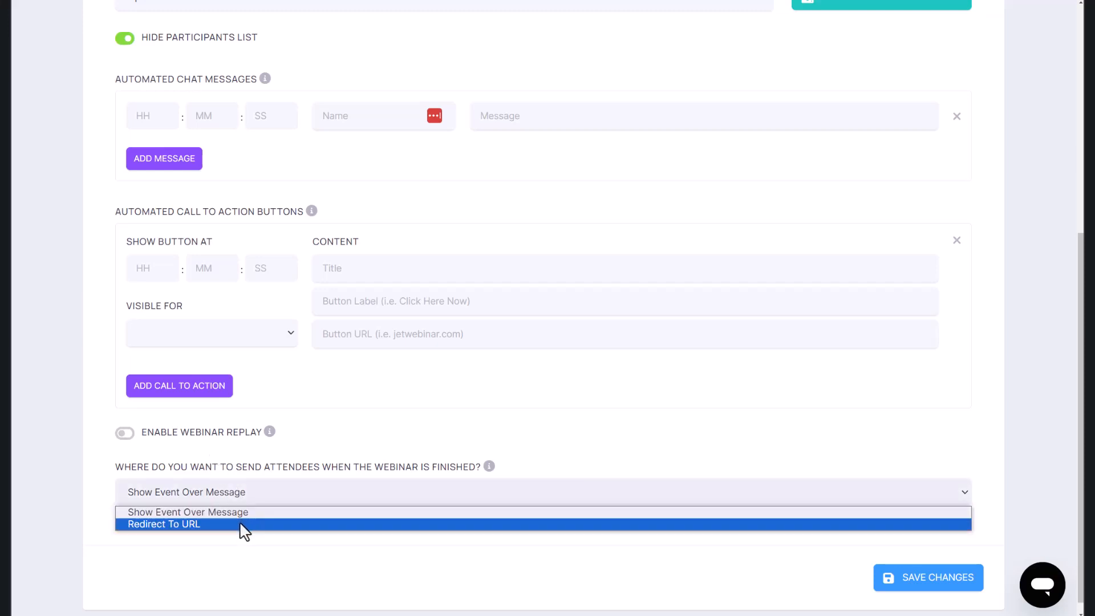
click(164, 524)
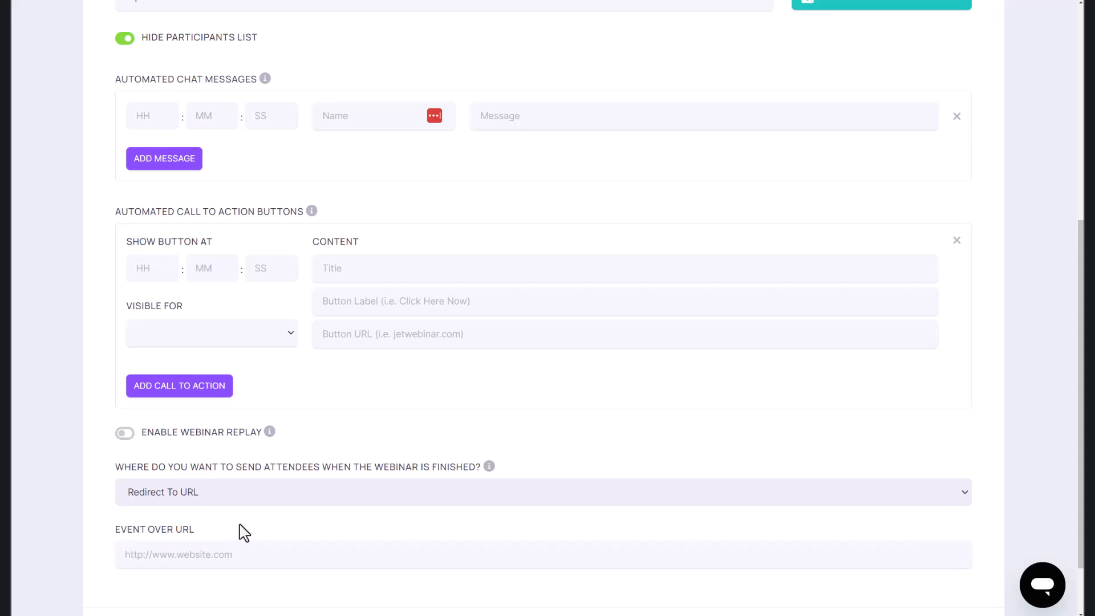
mouse_move(253, 524)
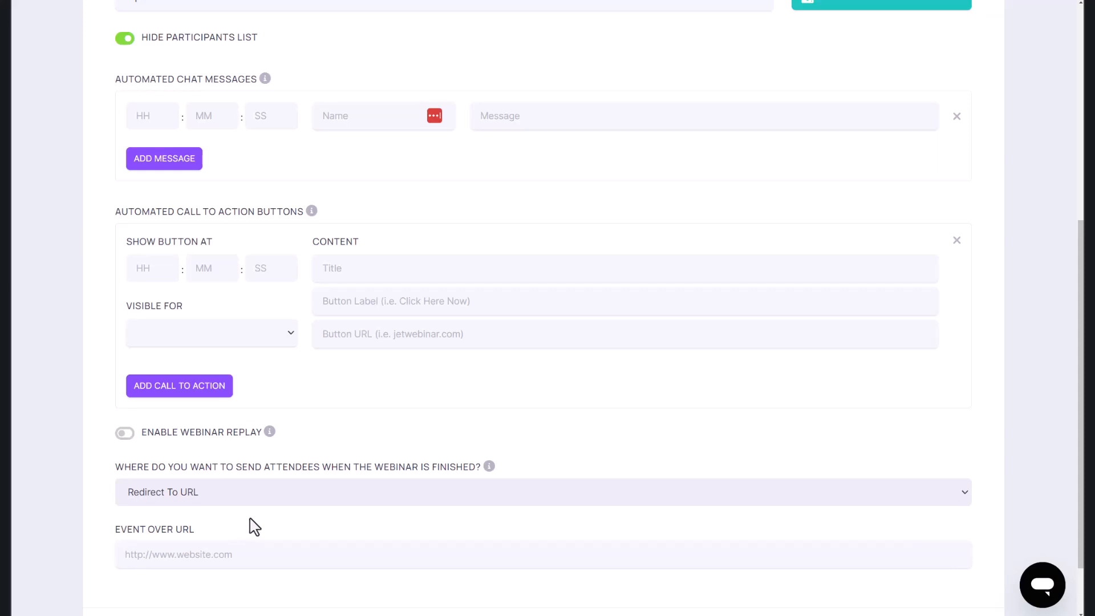
scroll(down, 3)
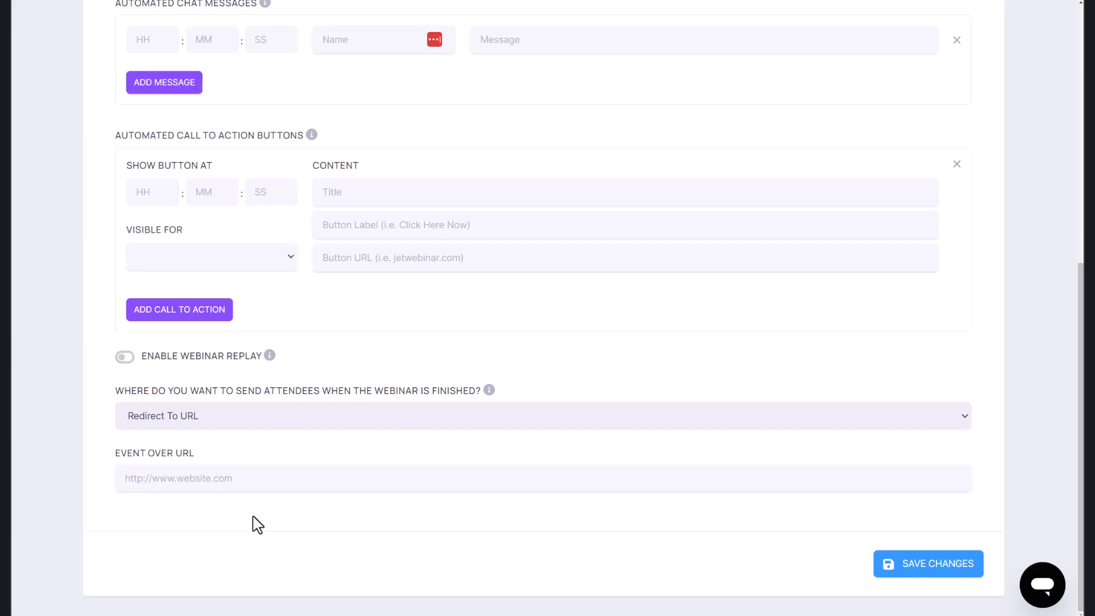
mouse_move(338, 520)
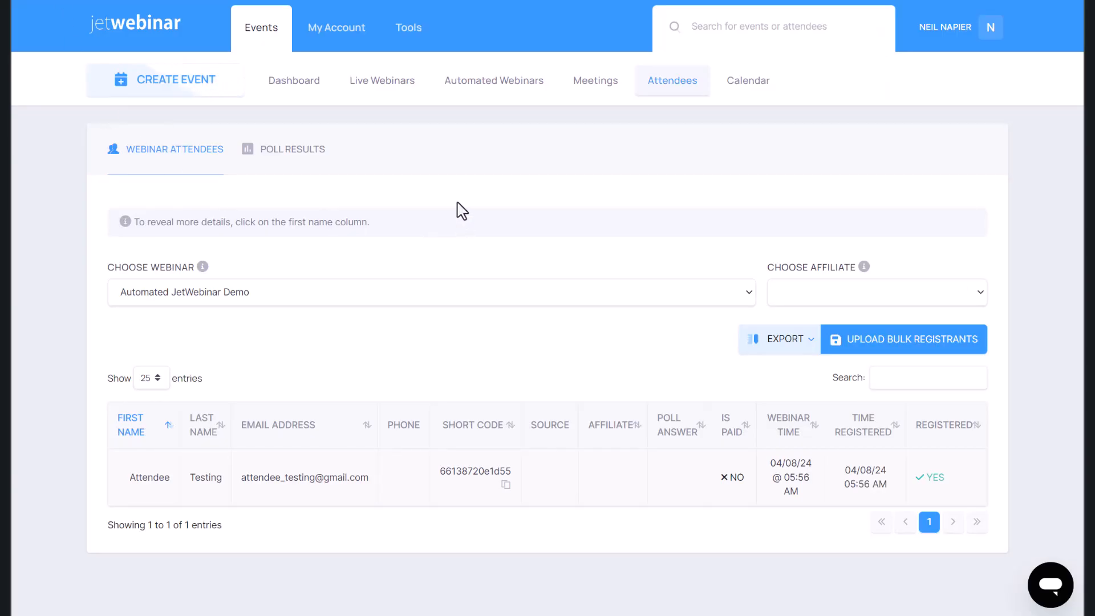
mouse_move(709, 139)
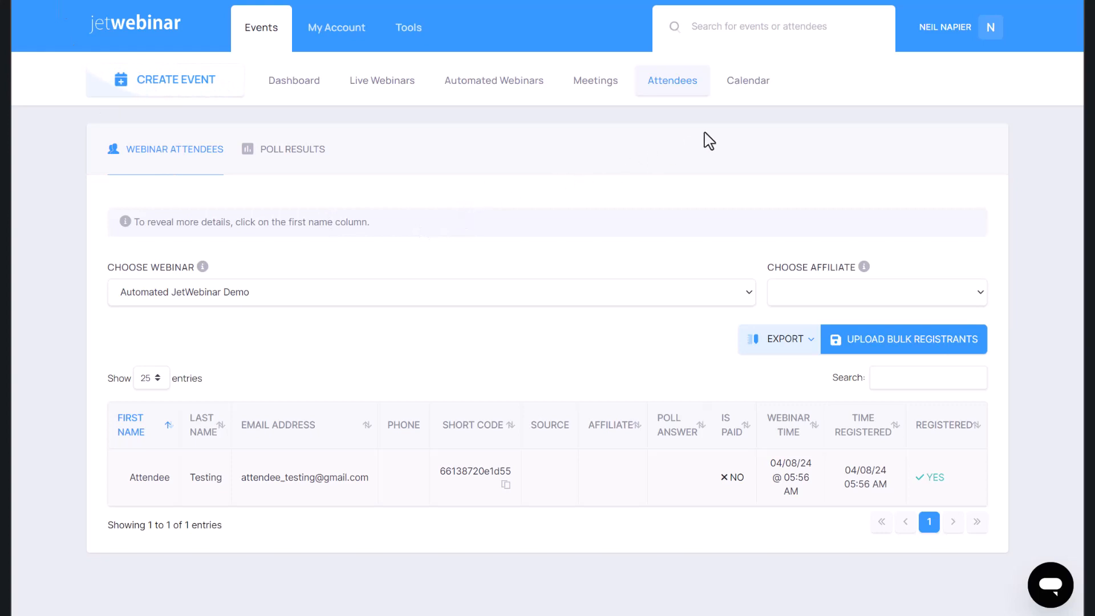
Leave the attendee list and go to the events calendar
click(747, 80)
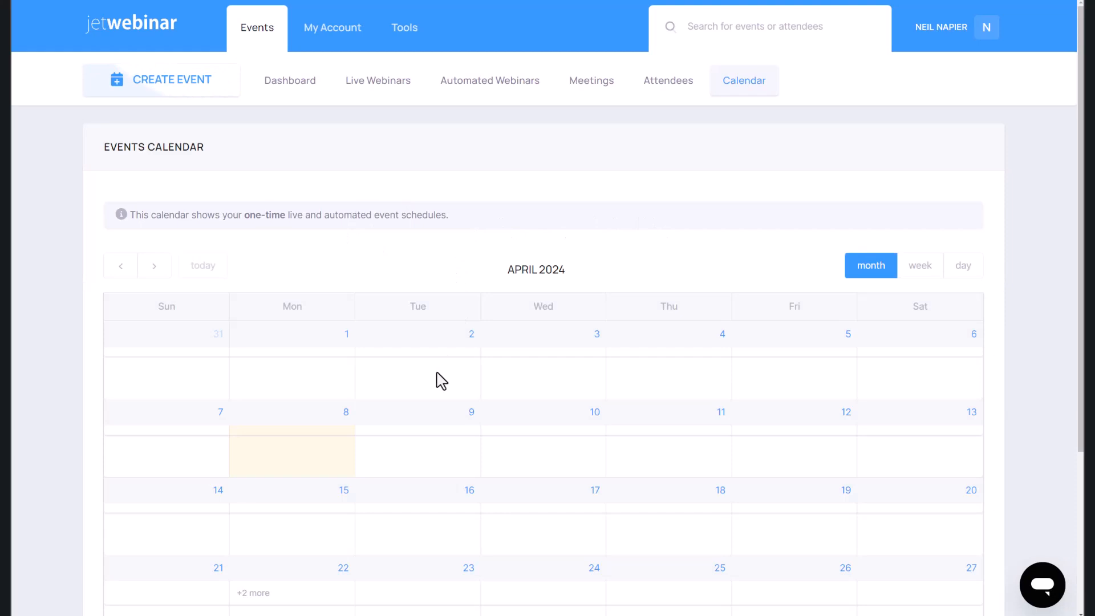
Expand the April 22 events showing both demo webinars, close it, and go to Meetings
click(254, 592)
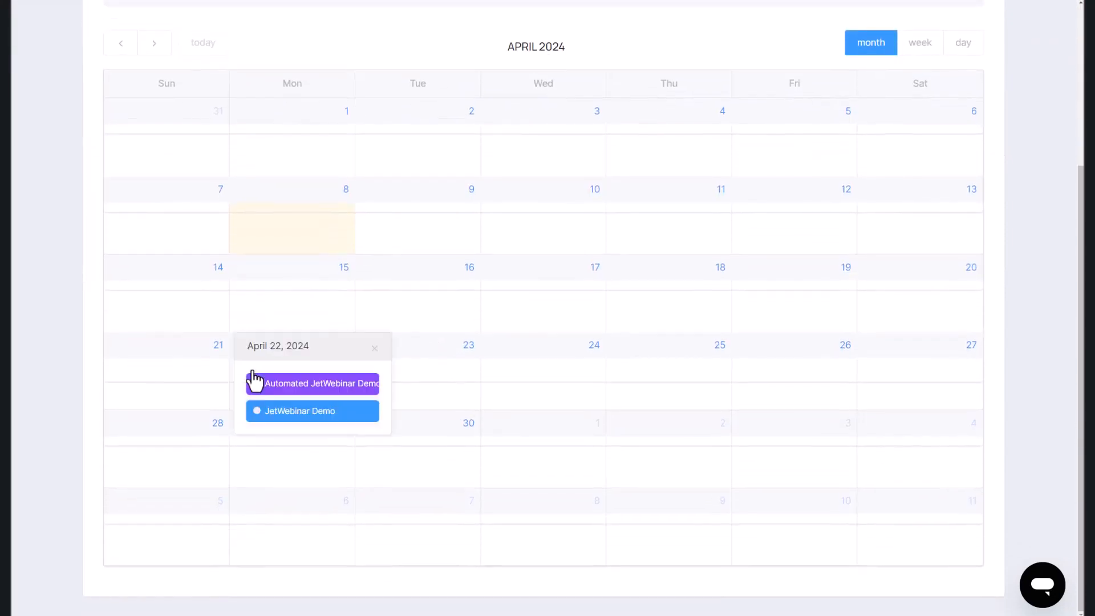
click(374, 348)
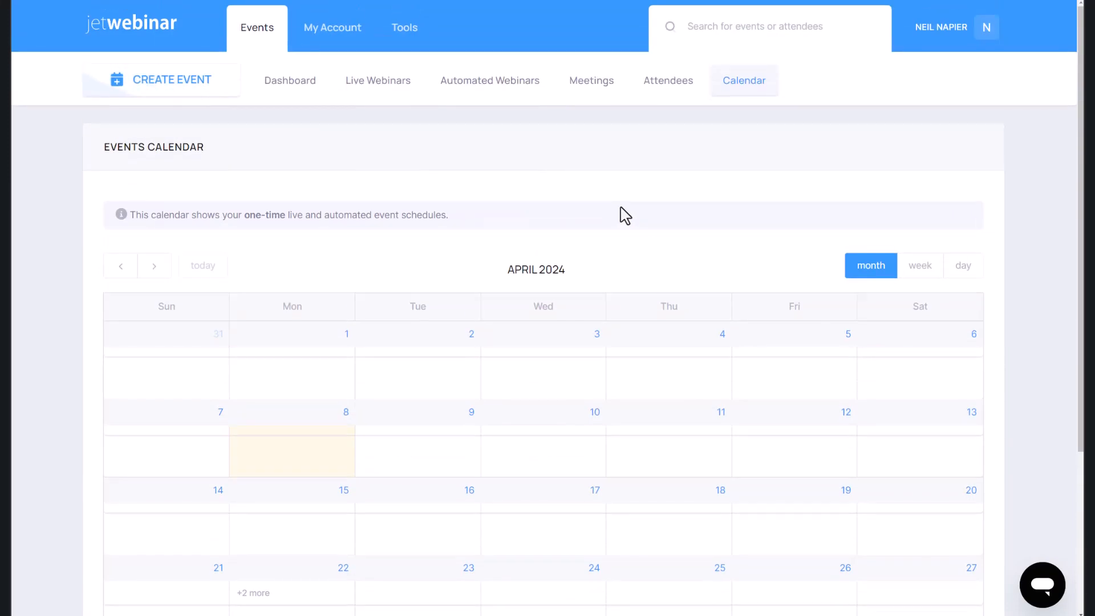
mouse_move(592, 80)
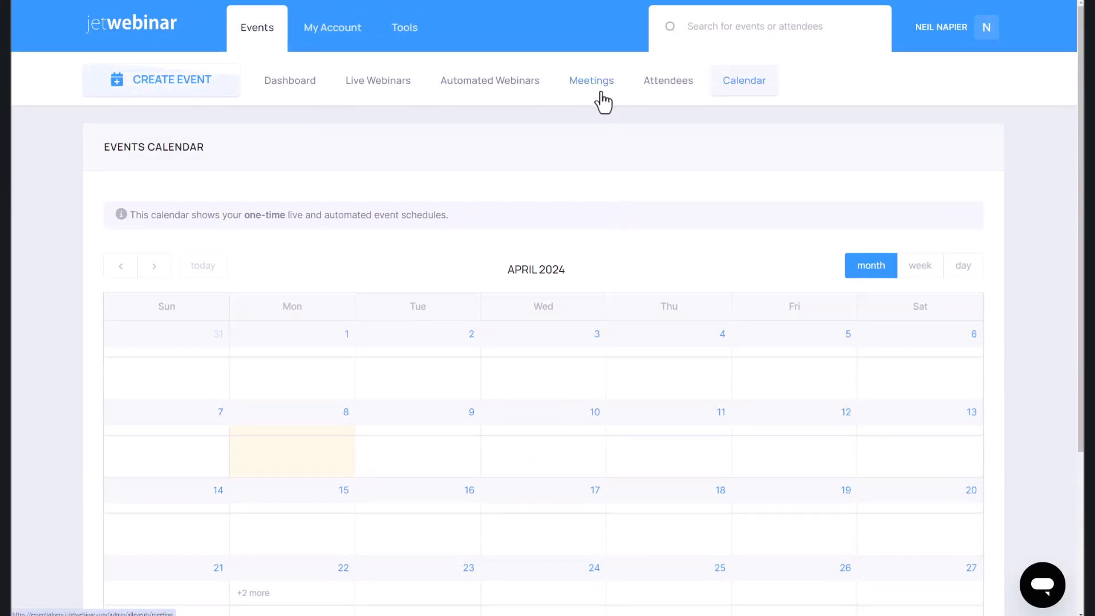
click(592, 80)
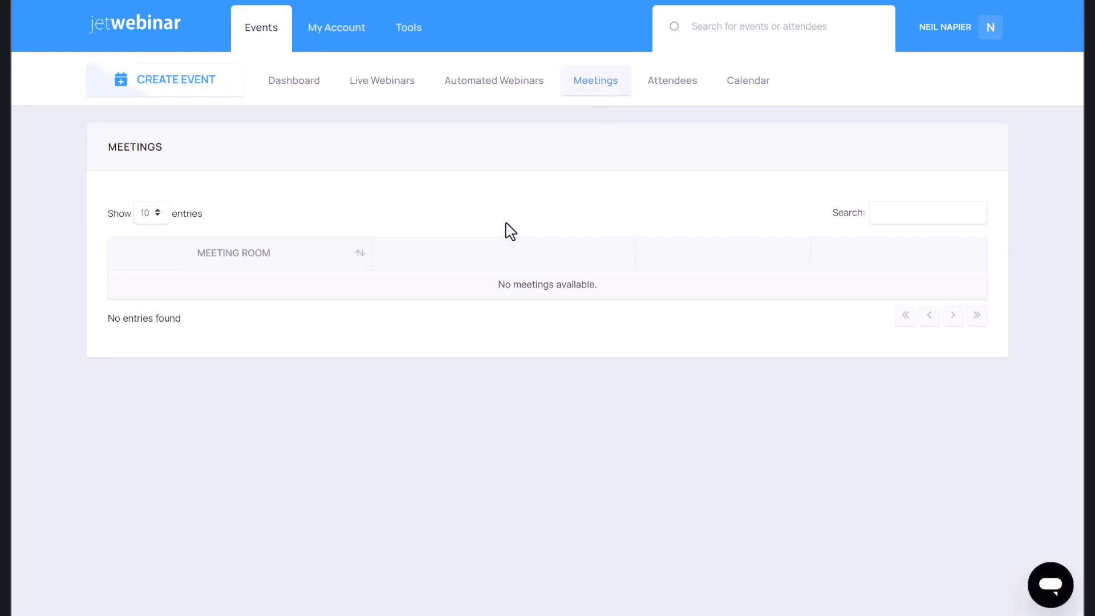
Create a new meeting titled 'Neil Live Meeting' and finish its setup
click(176, 79)
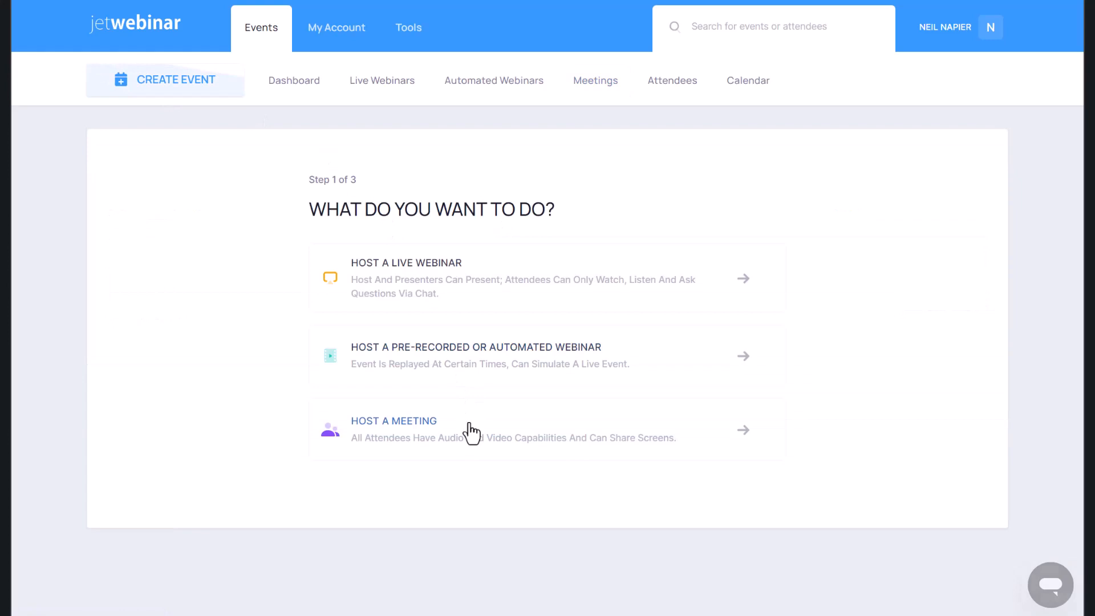
click(393, 421)
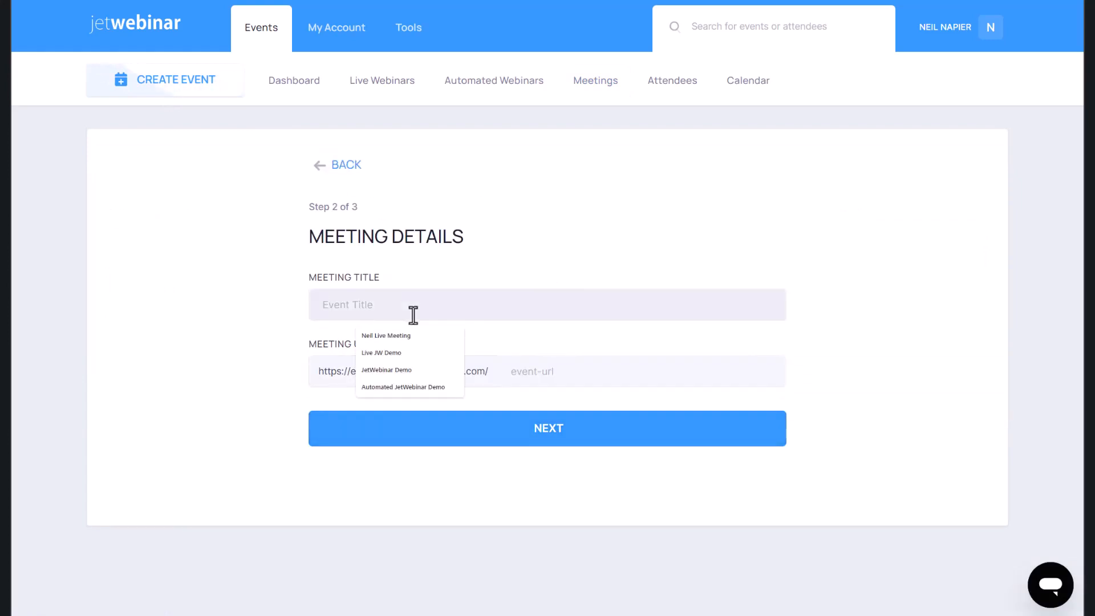
click(385, 336)
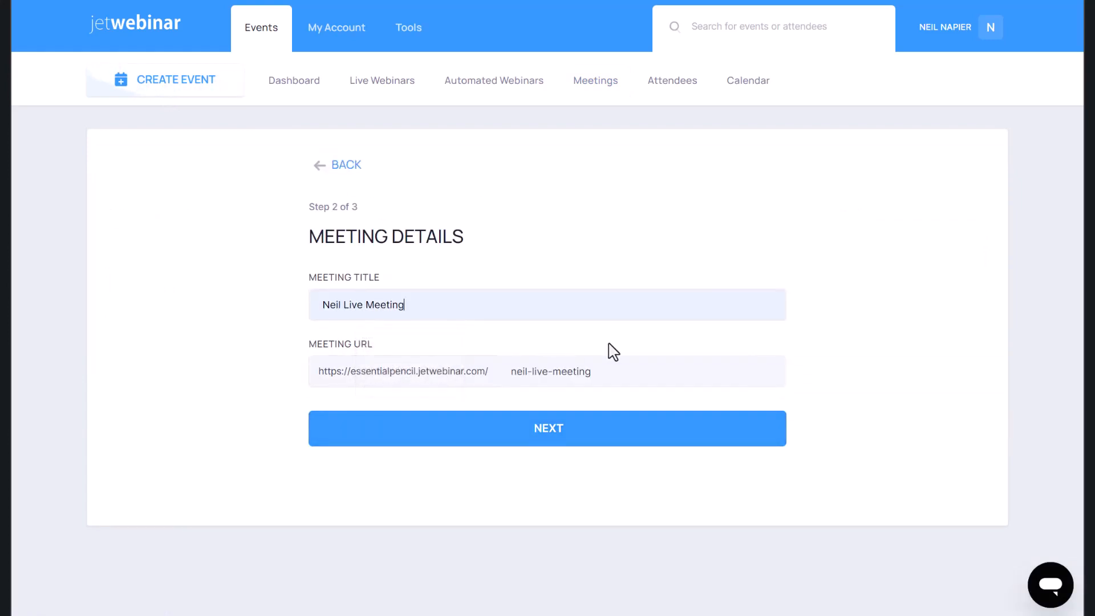
click(547, 428)
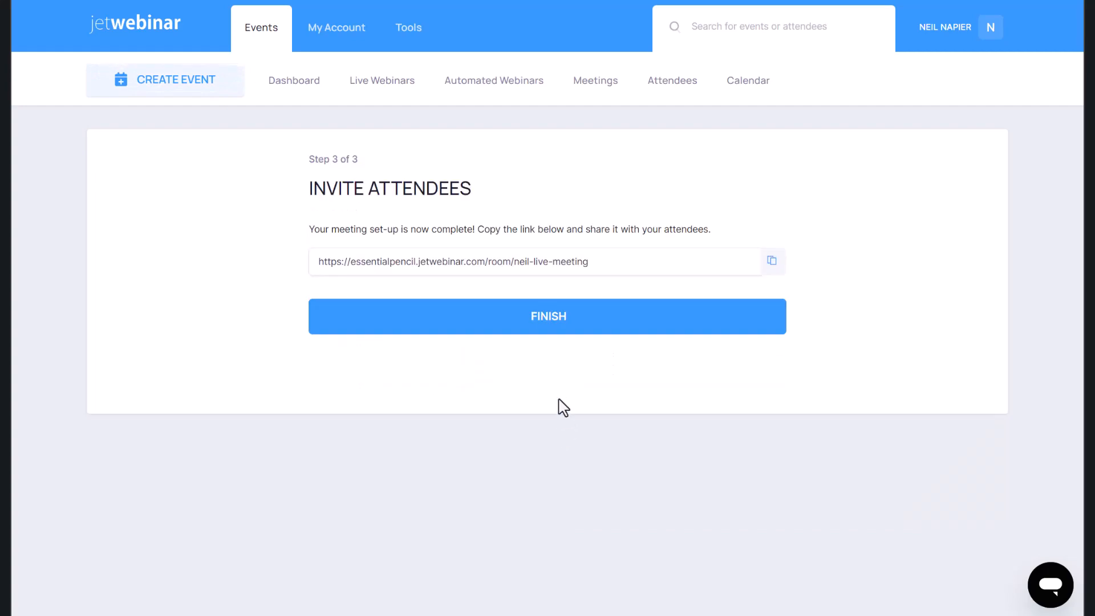
click(549, 316)
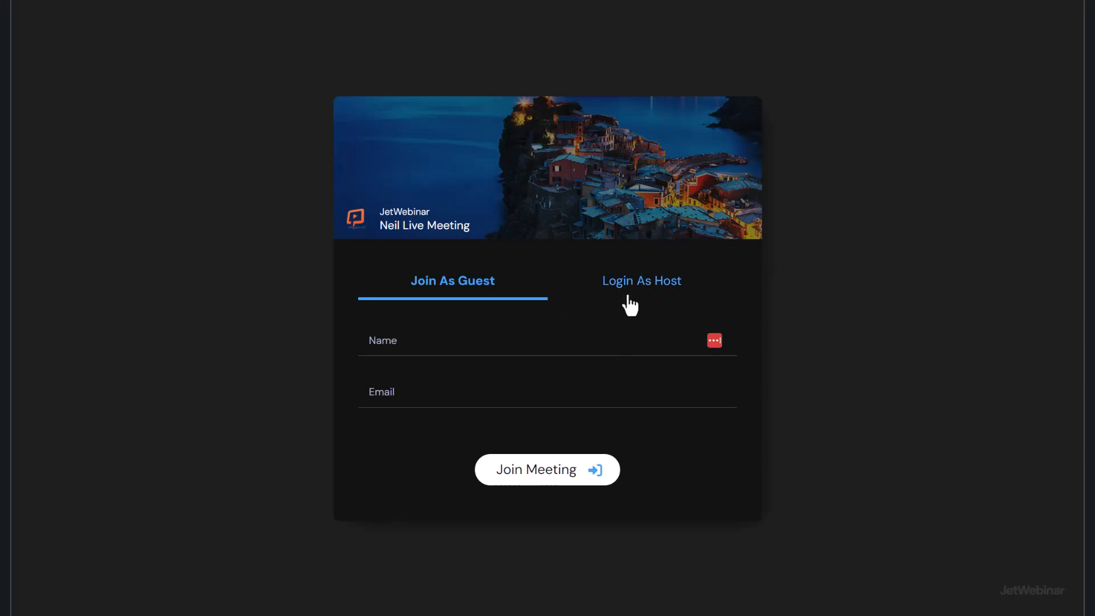
Preview the meeting room join page on the Login As Host tab
click(639, 281)
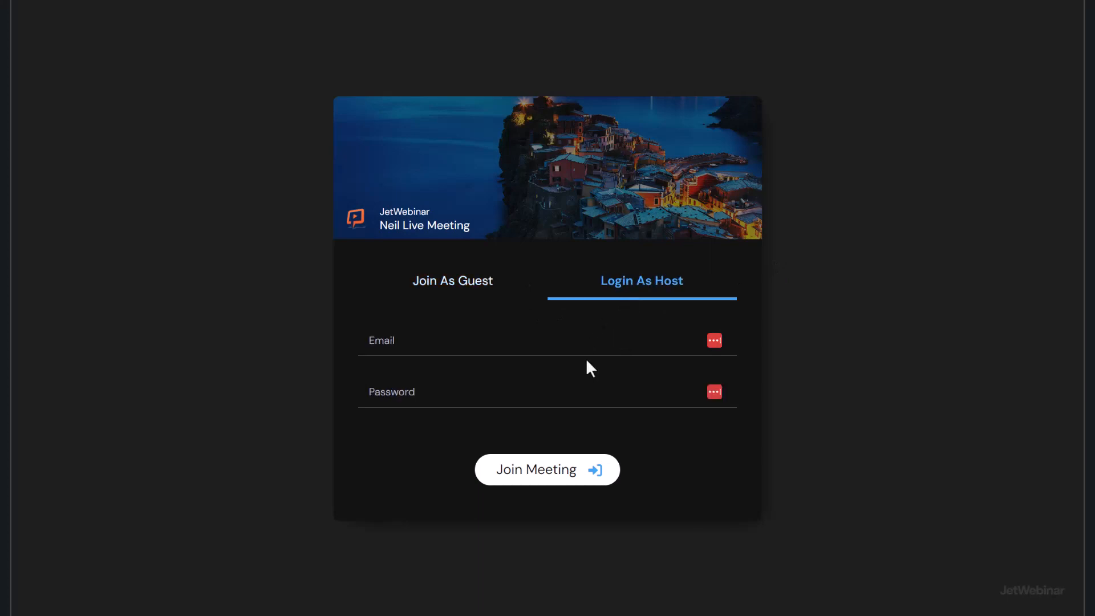
click(547, 469)
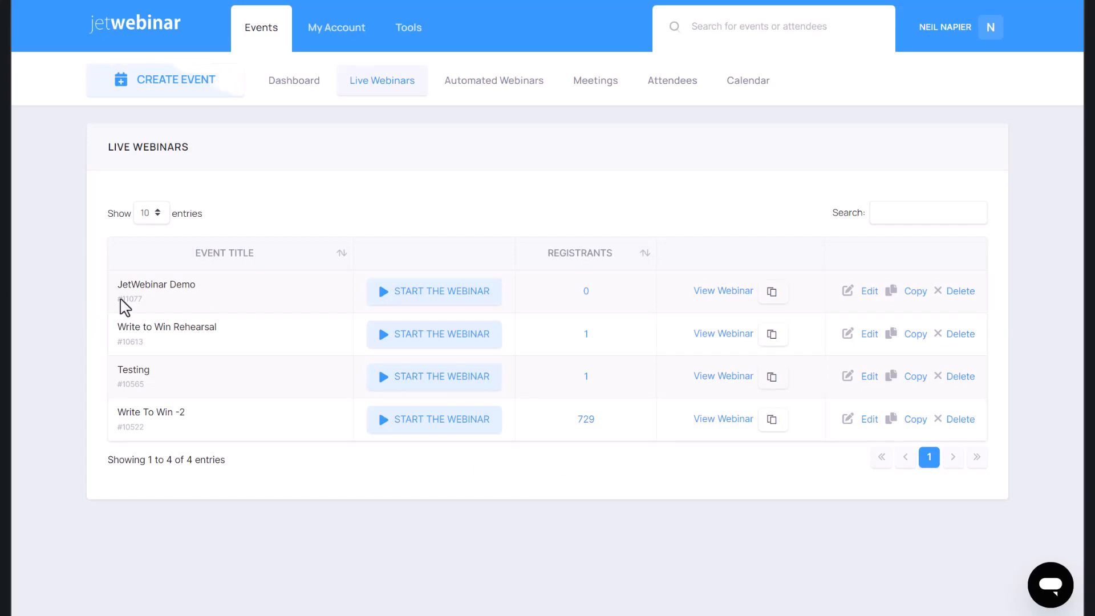
Start the JetWebinar Demo webinar and reload after allowing camera and microphone access
click(434, 291)
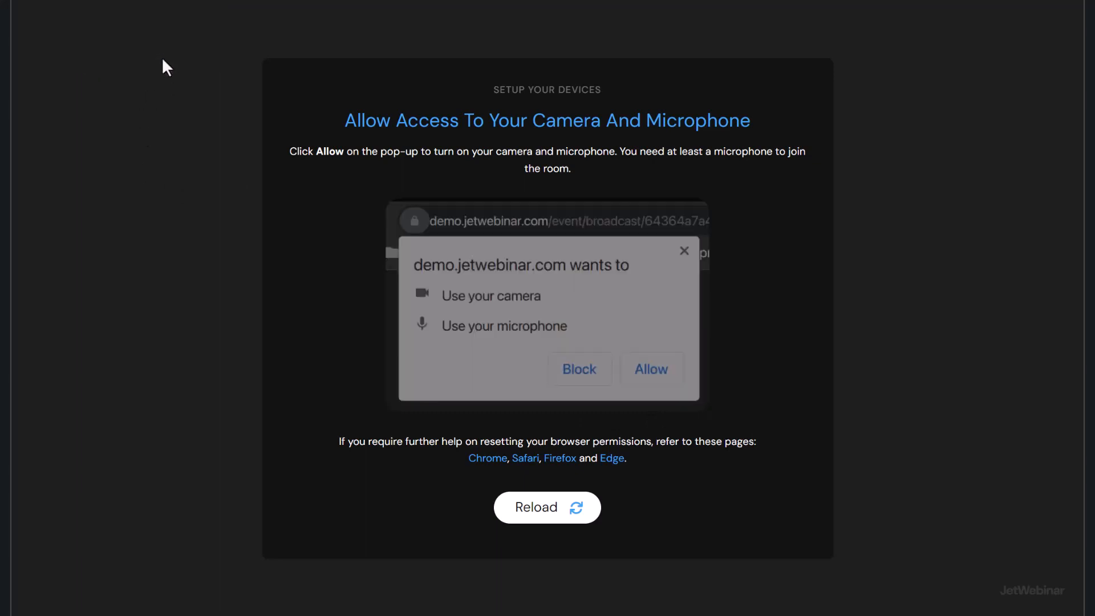
click(649, 368)
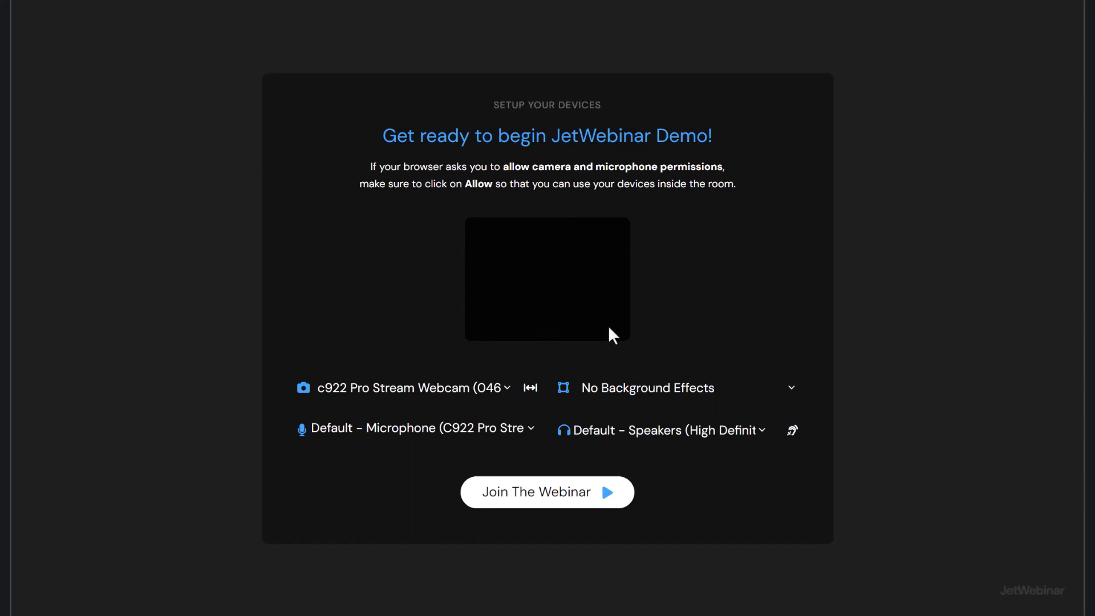
mouse_move(523, 437)
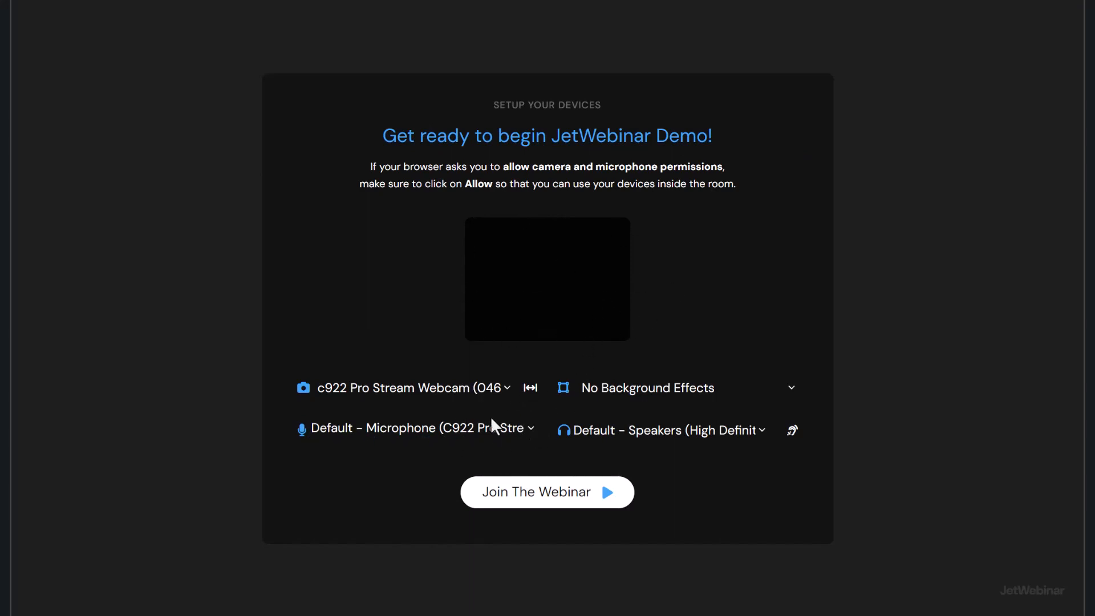
Select the RØDE desktop microphone, keep the c922 webcam, and join the room as host
click(415, 428)
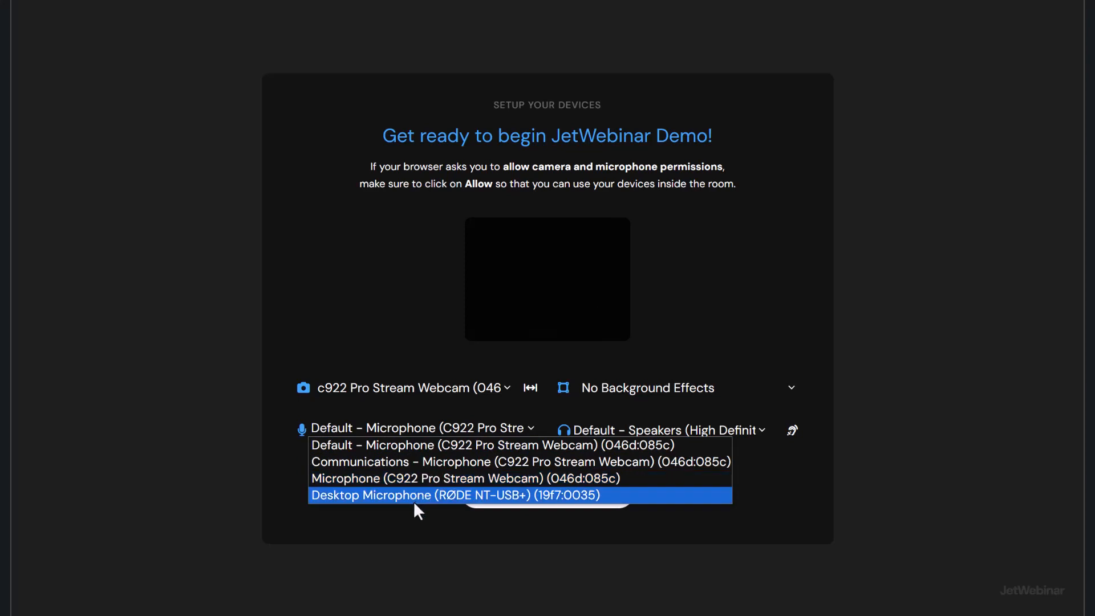
click(412, 387)
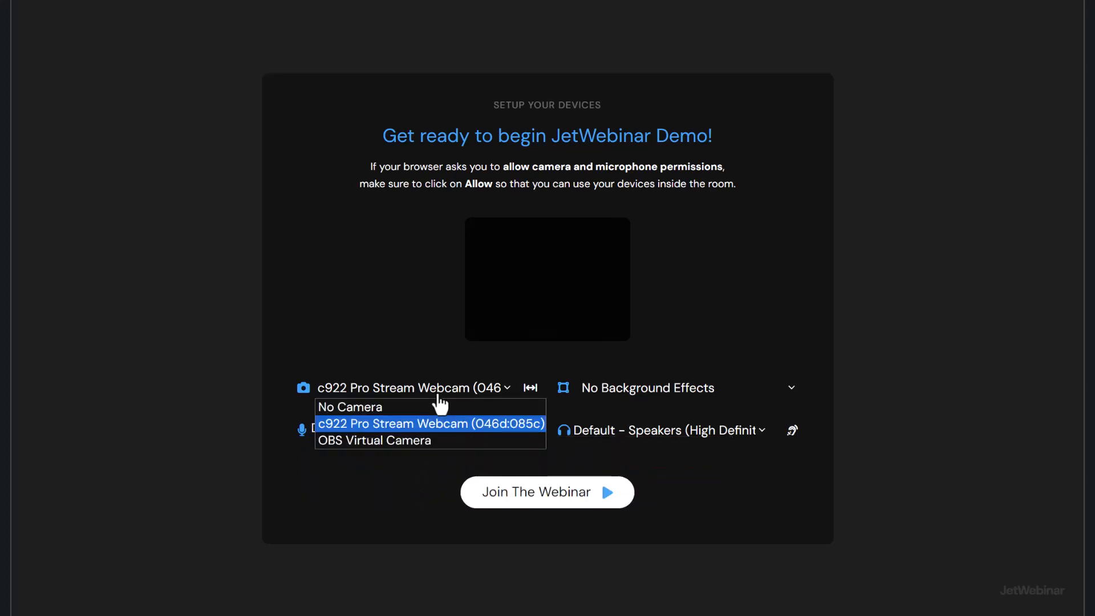
click(429, 423)
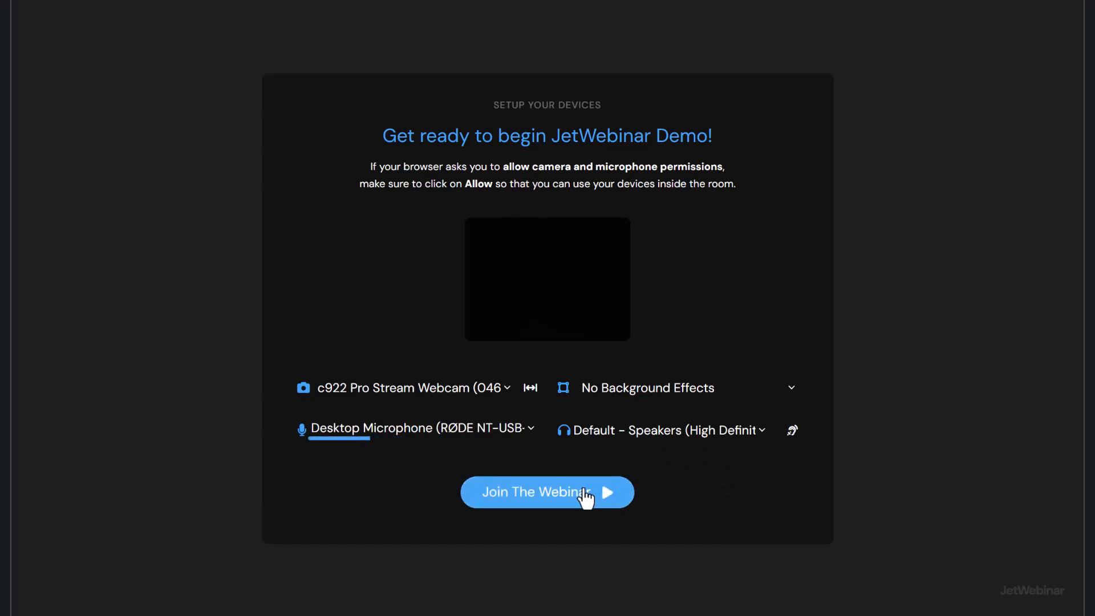
click(546, 492)
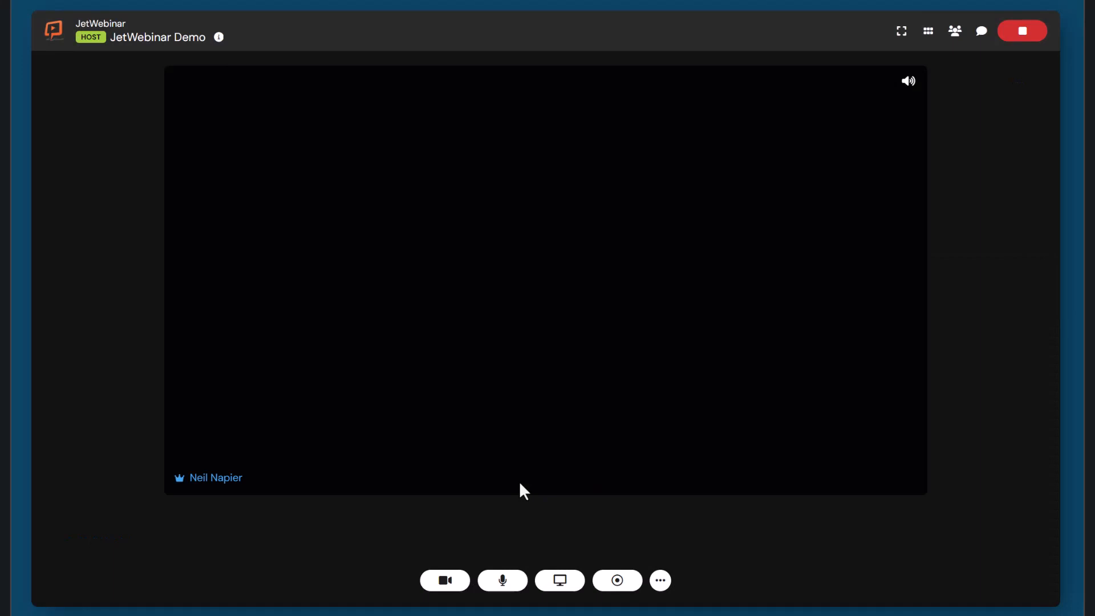
Turn off the camera and cancel out of the screen-share chooser
click(444, 581)
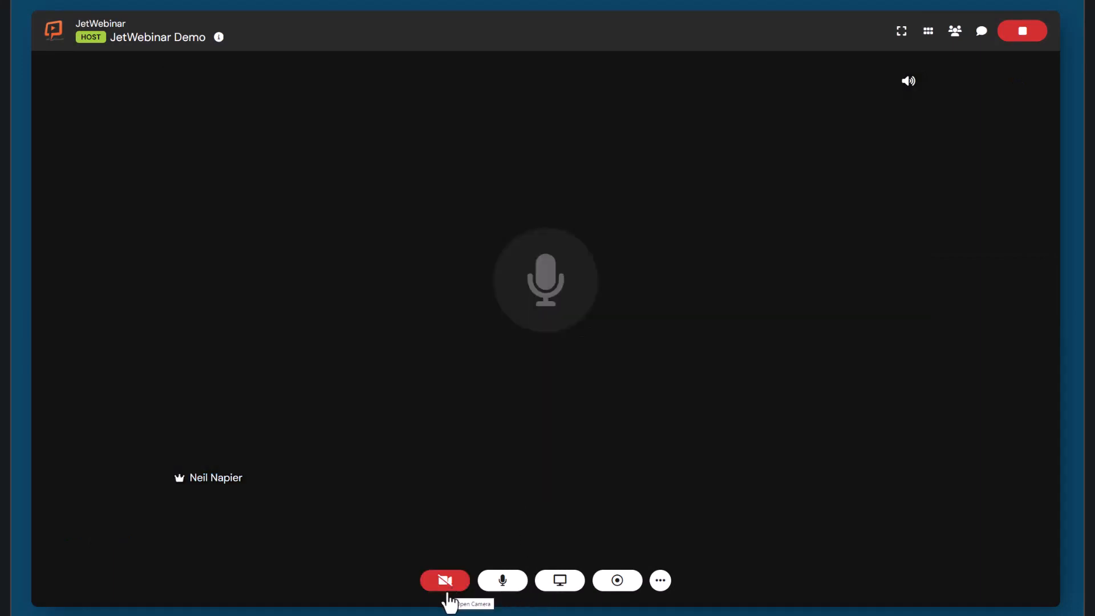
click(558, 579)
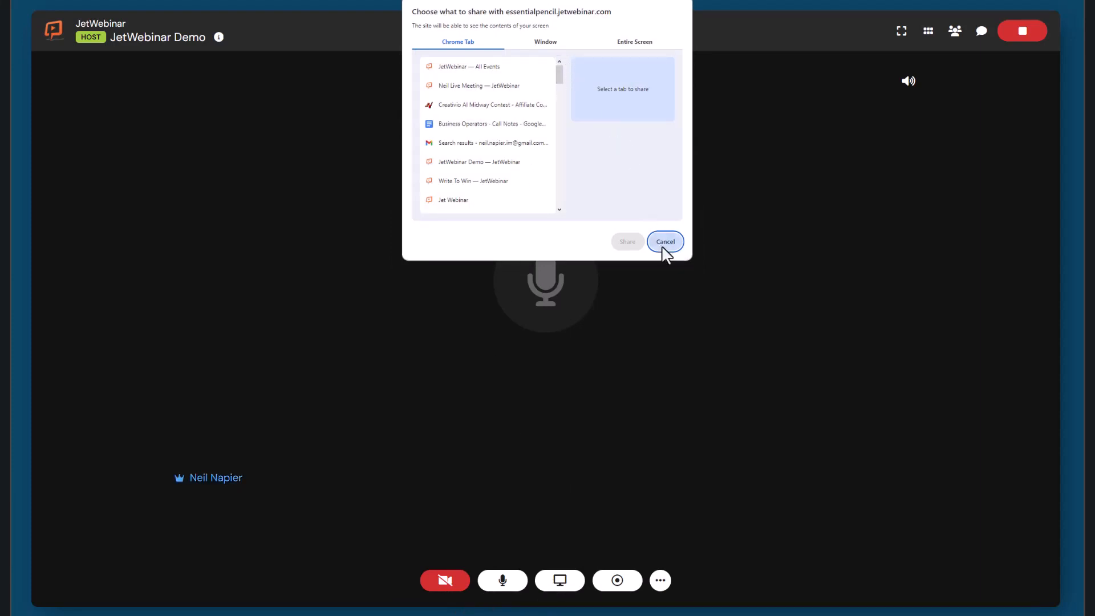
click(664, 241)
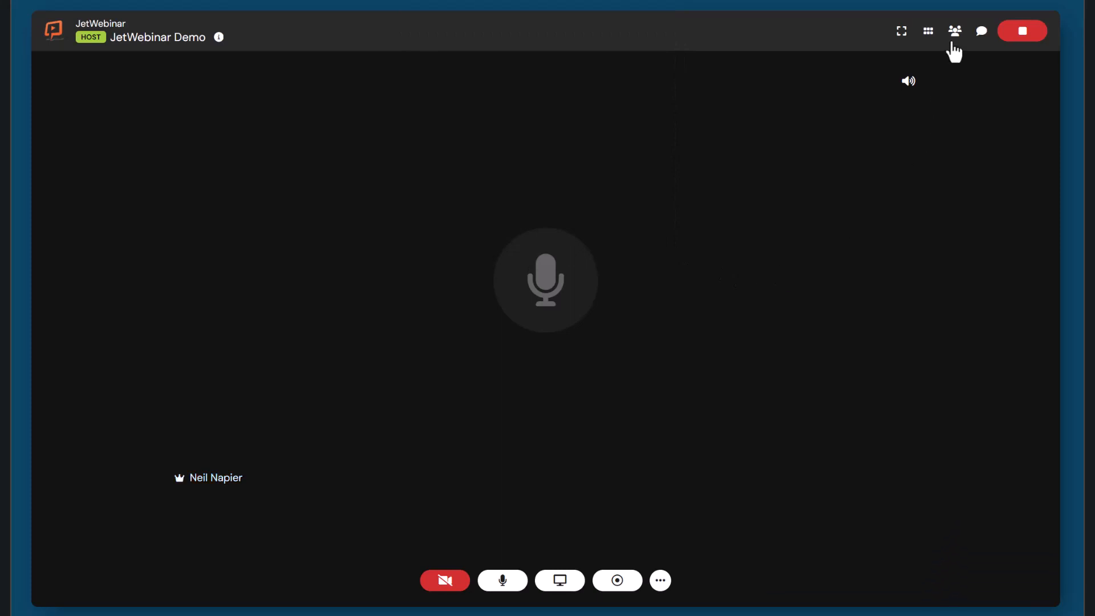
Show the Participants list and the Chat panel alongside it
click(955, 31)
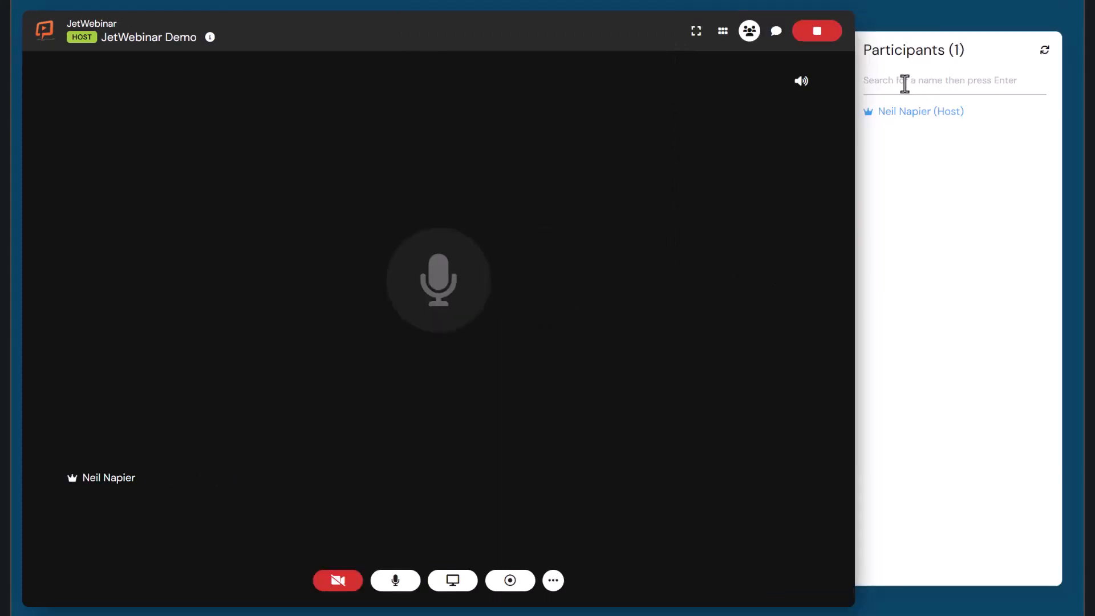
click(776, 31)
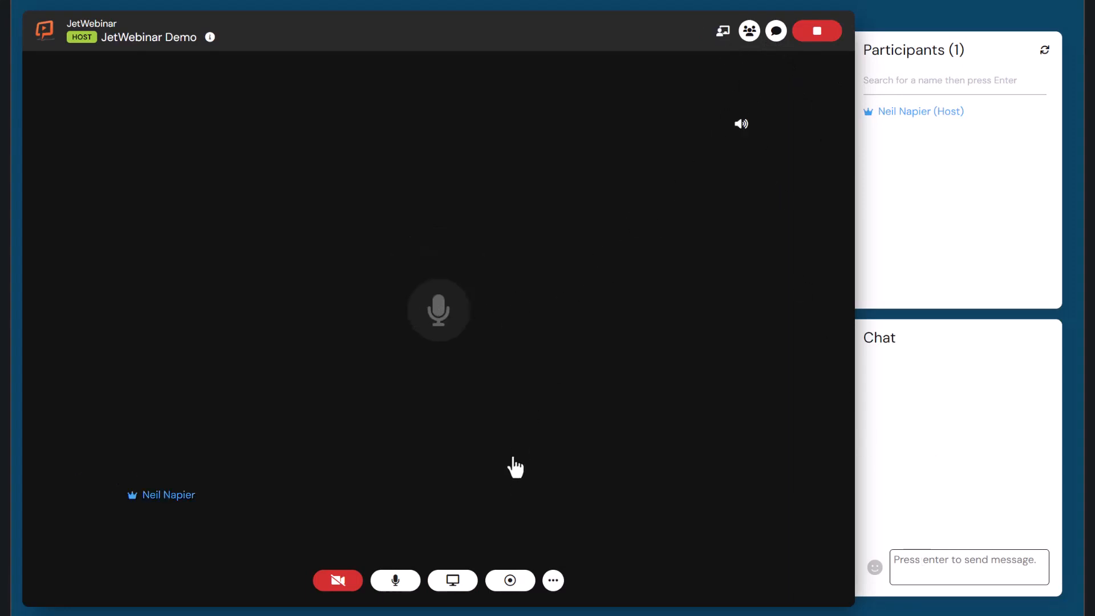
mouse_move(509, 581)
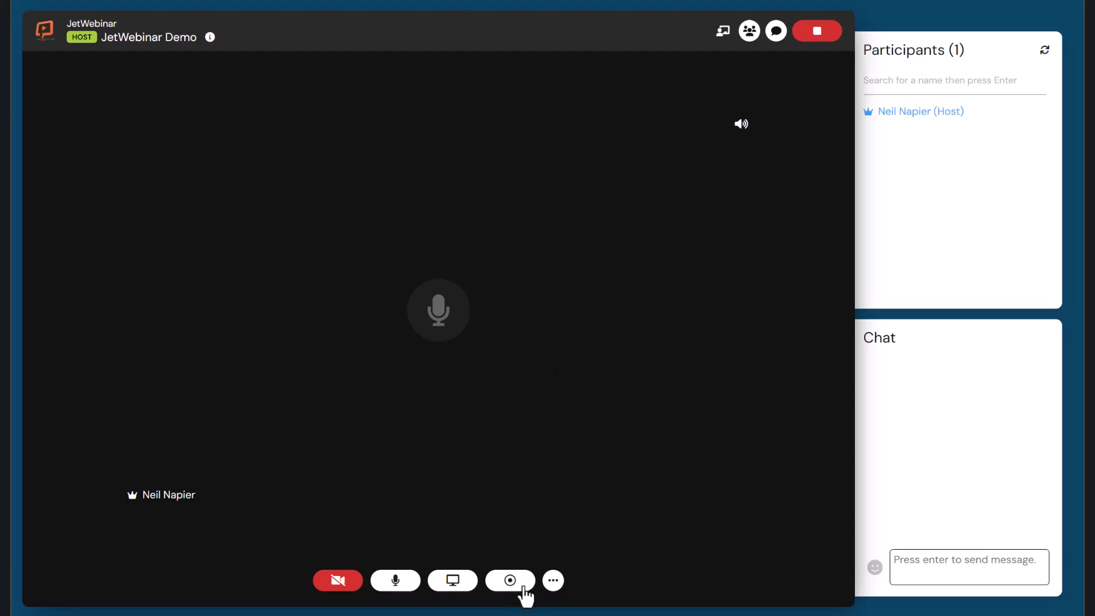
Start recording the JetWebinar Demo room and confirm it
click(510, 581)
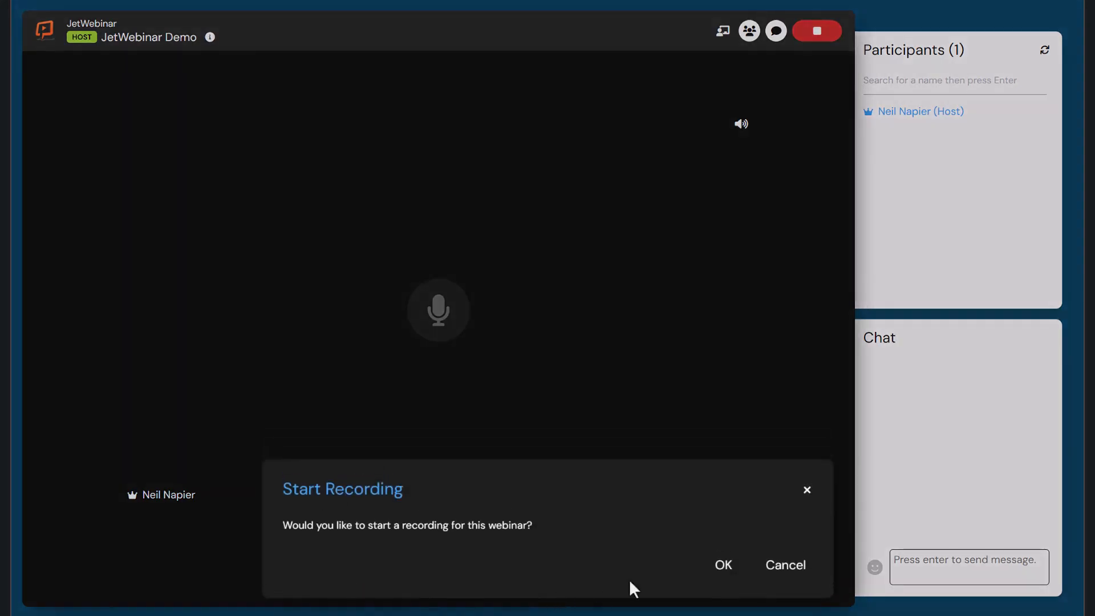
click(723, 565)
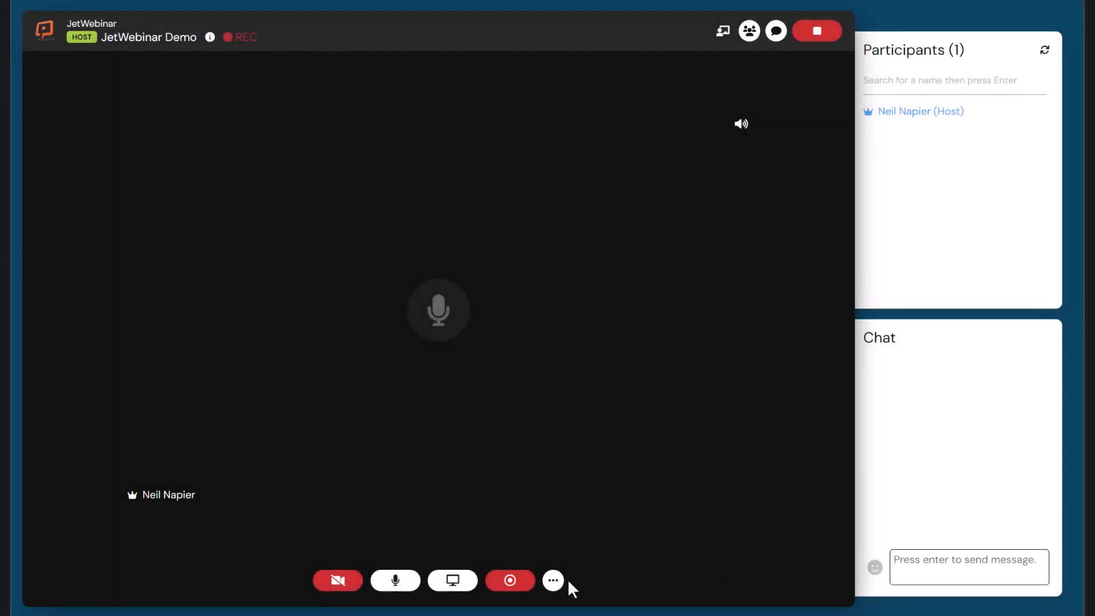
click(552, 581)
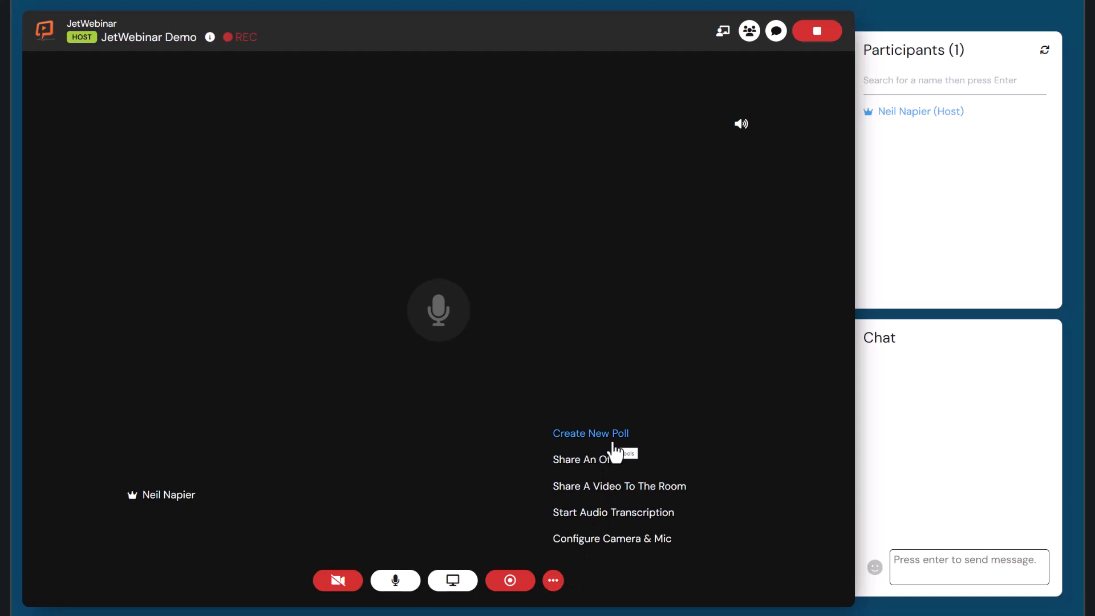
mouse_move(614, 512)
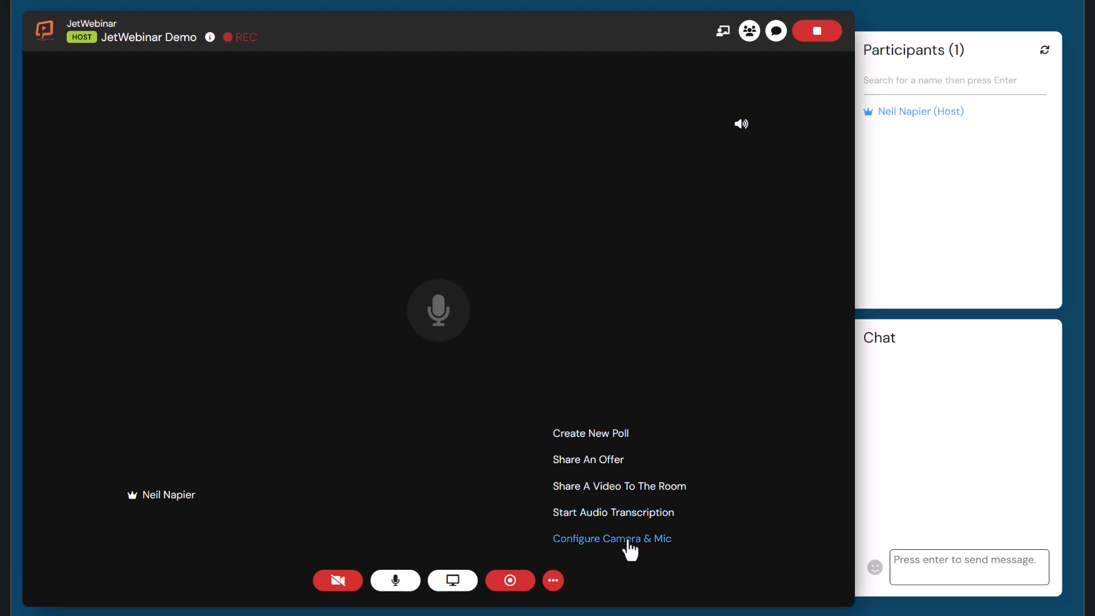
Share the video EP EDIT 817 to the room from the extra options menu
click(618, 486)
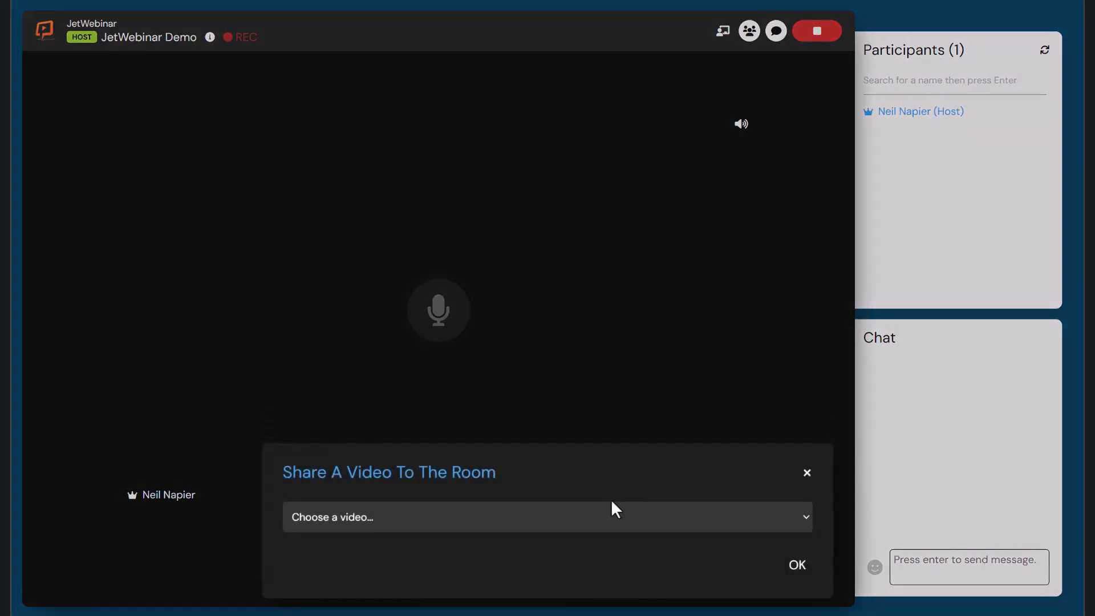
click(545, 516)
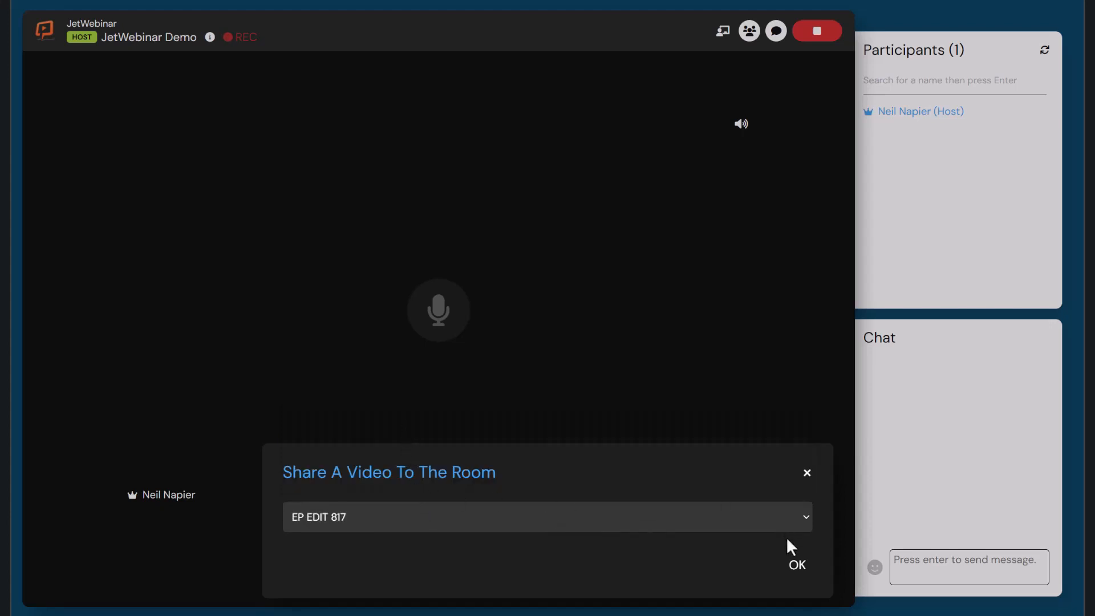
click(795, 565)
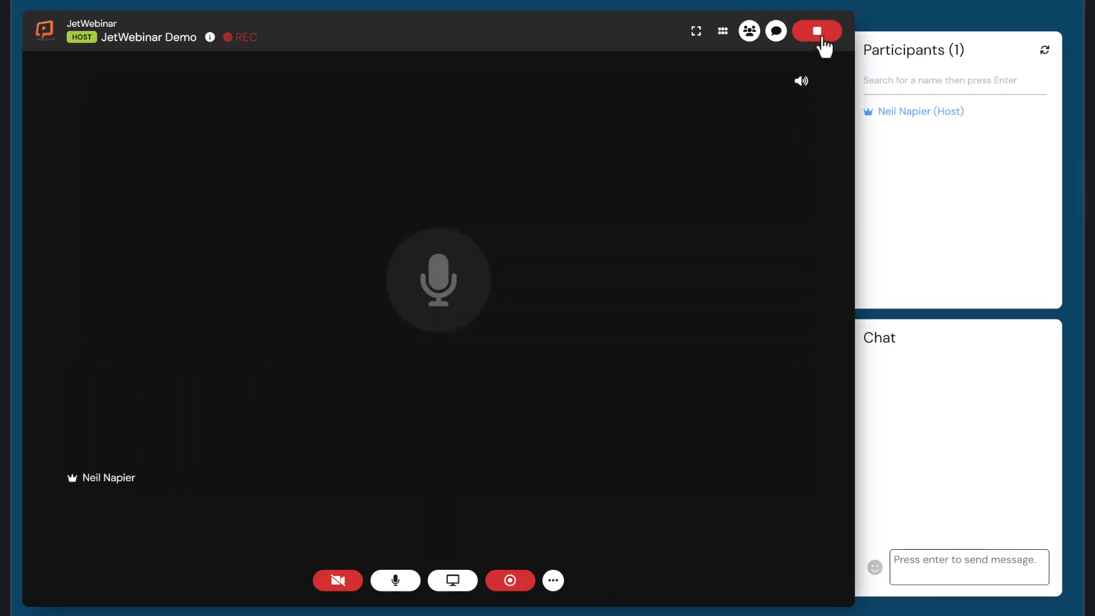
End the JetWebinar Demo broadcast, landing on the Event Over page
click(817, 31)
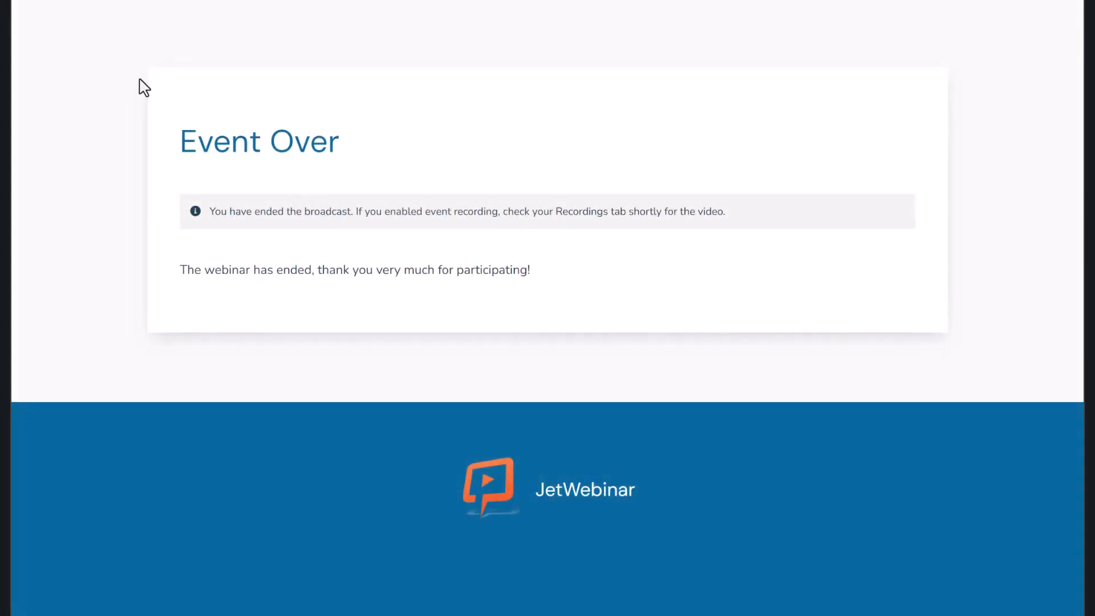
mouse_move(122, 79)
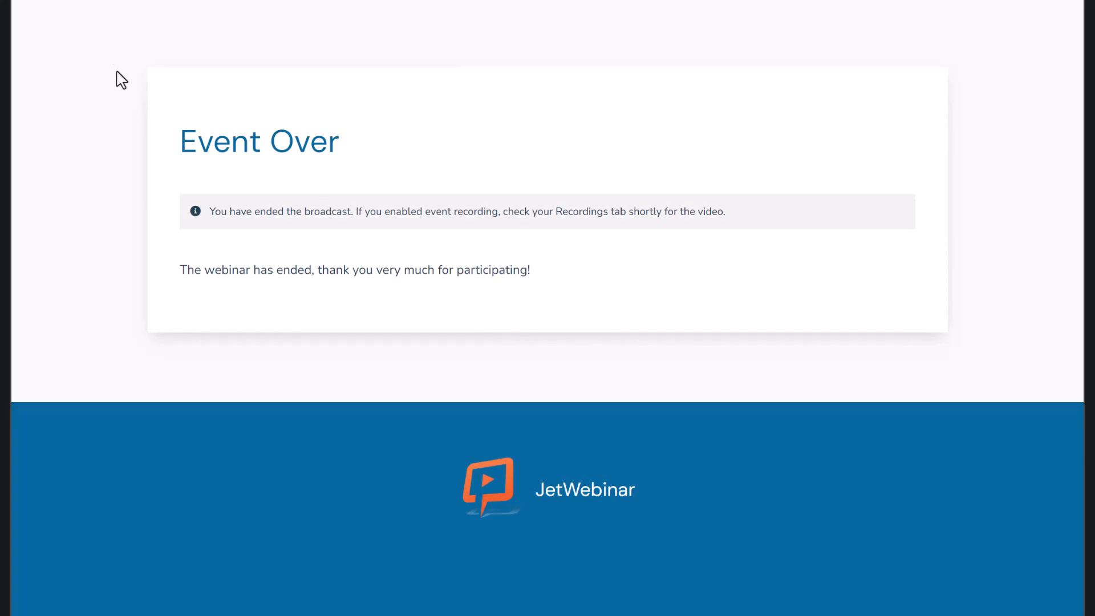